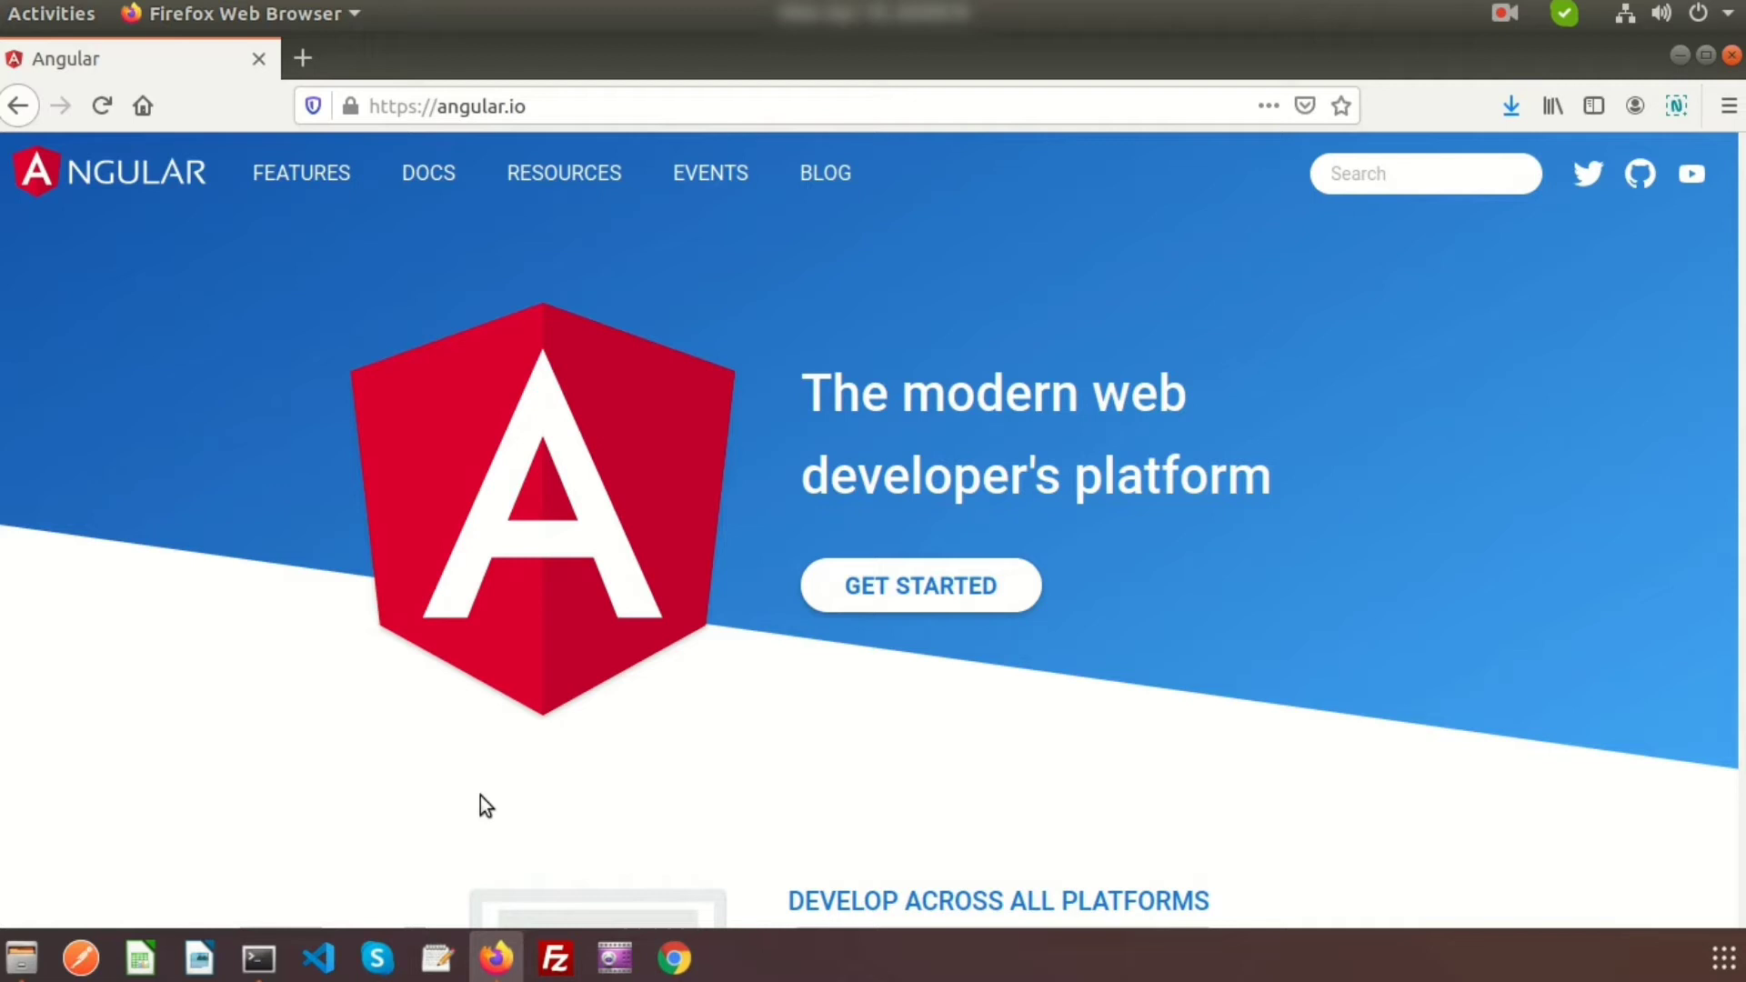
{"action": "mouse_move", "coordinate": [326, 315]}
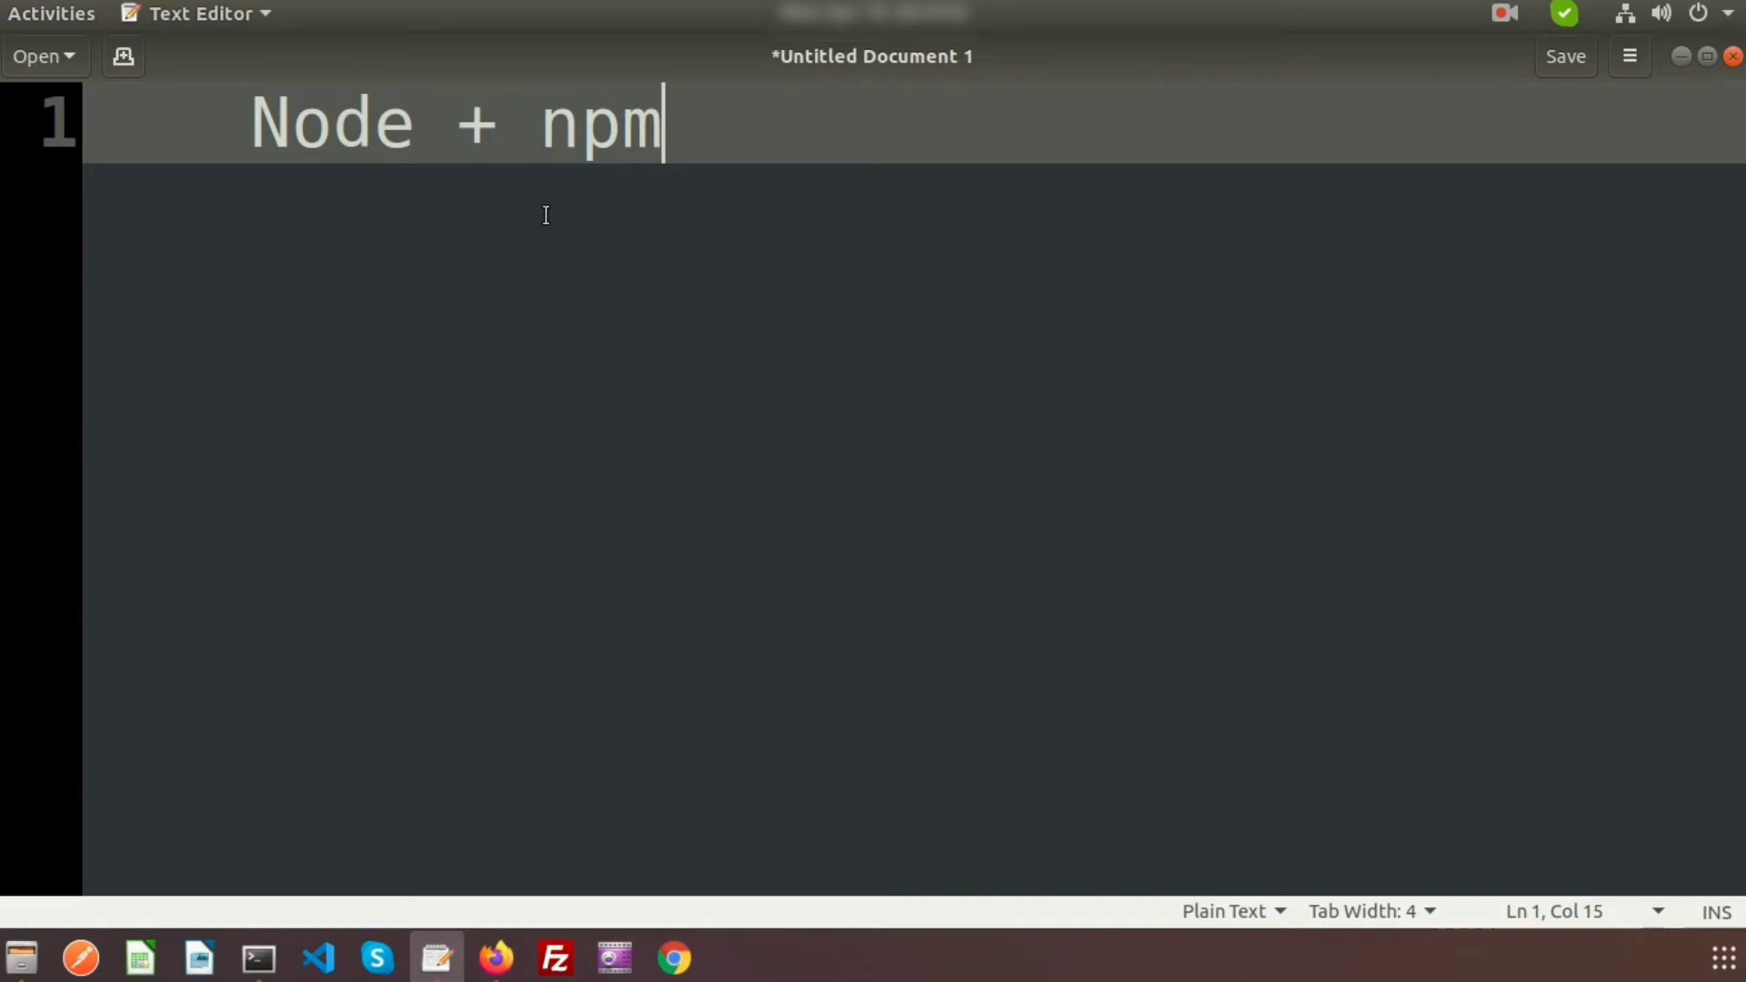
{"action": "mouse_move", "coordinate": [570, 294]}
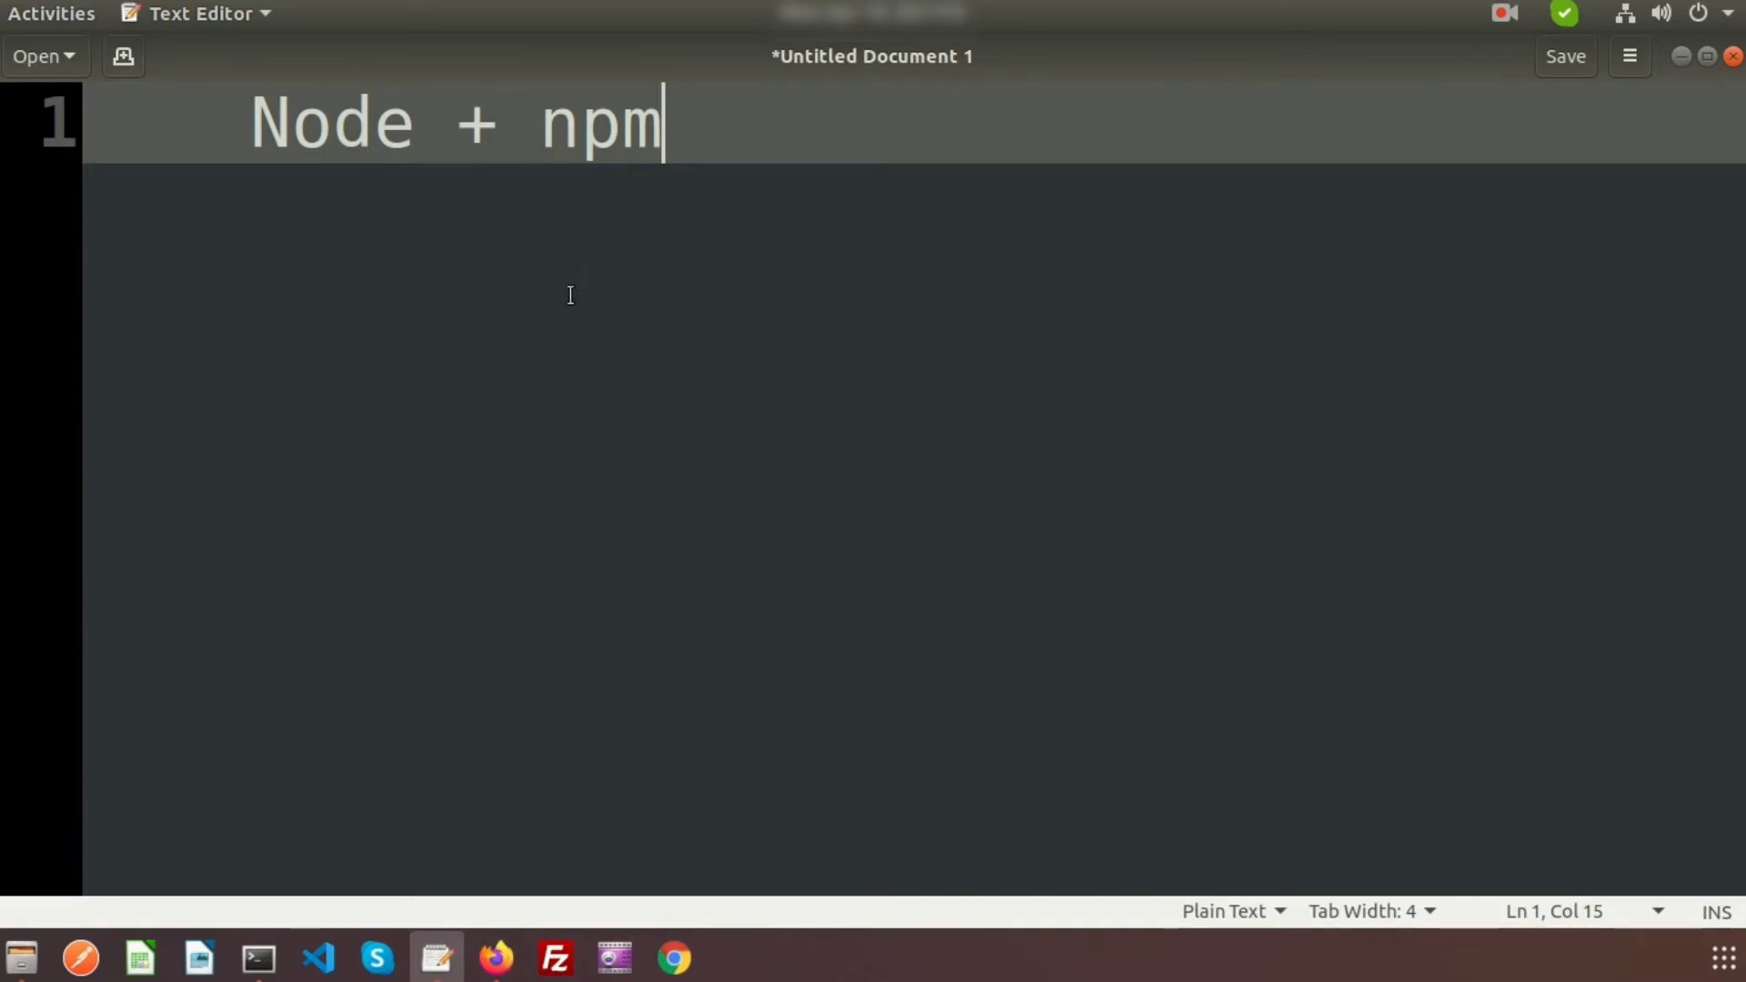
{"action": "mouse_move", "coordinate": [478, 260]}
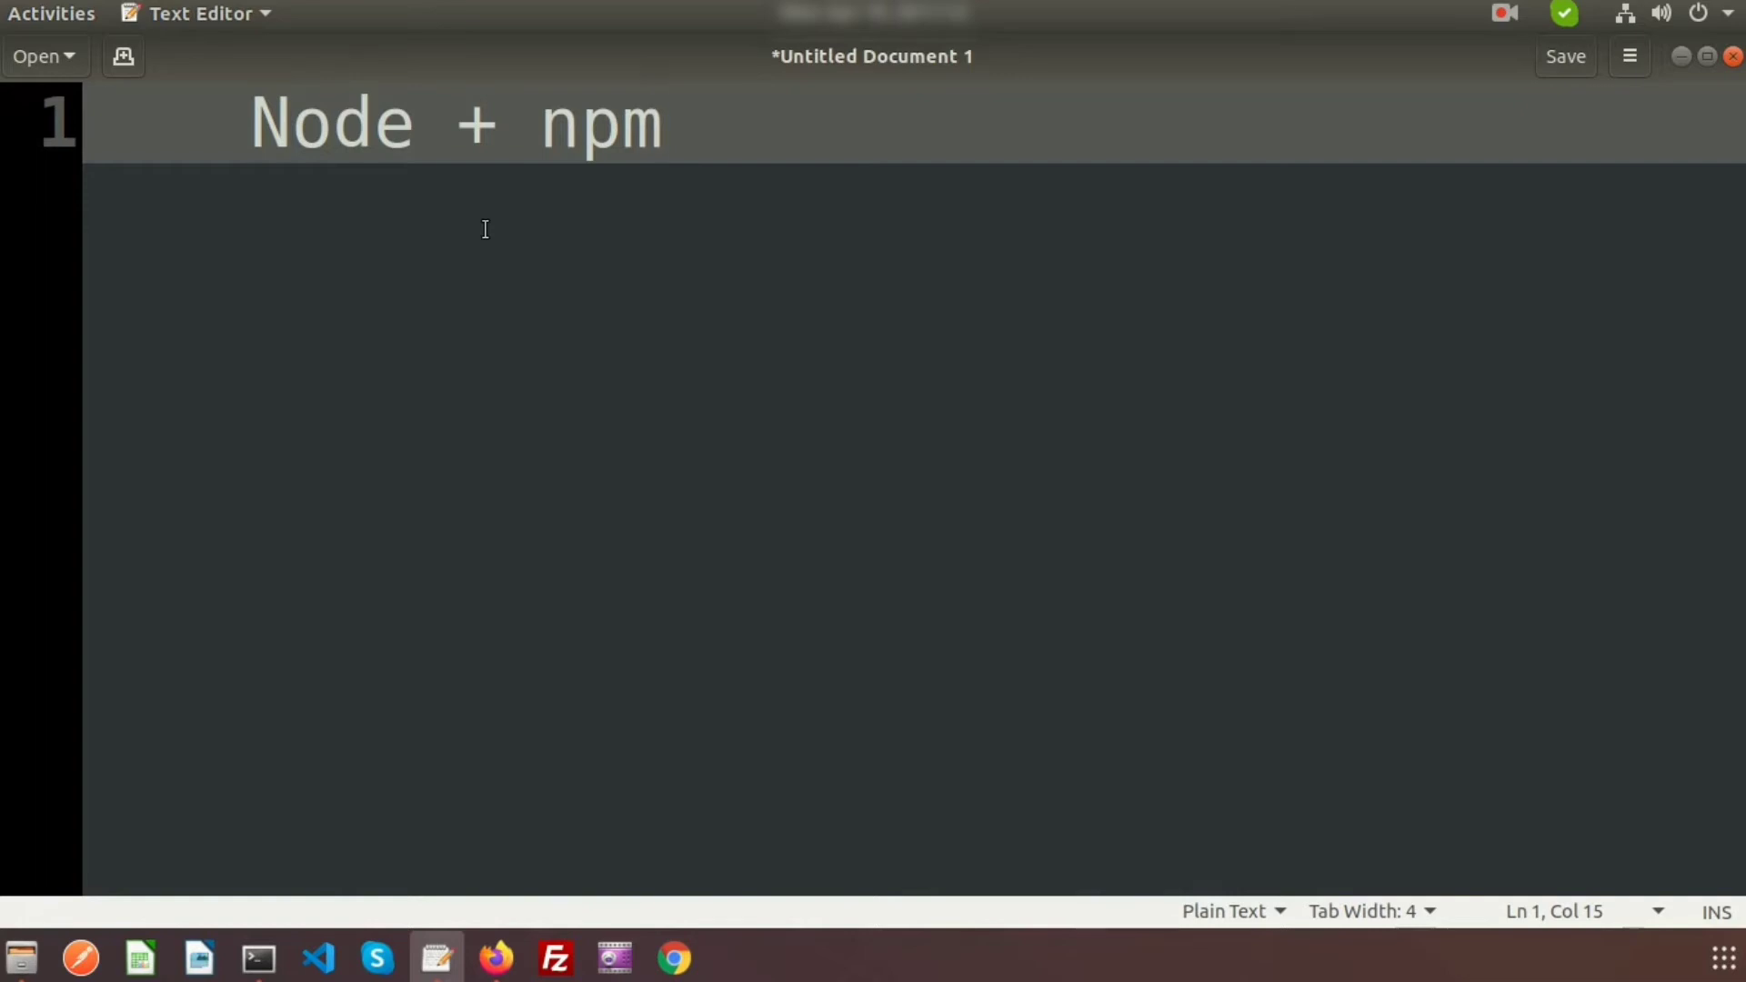
- Bring up a terminal in the angular-tutorial folder on the Desktop
{"action": "left_click", "coordinate": [257, 958]}
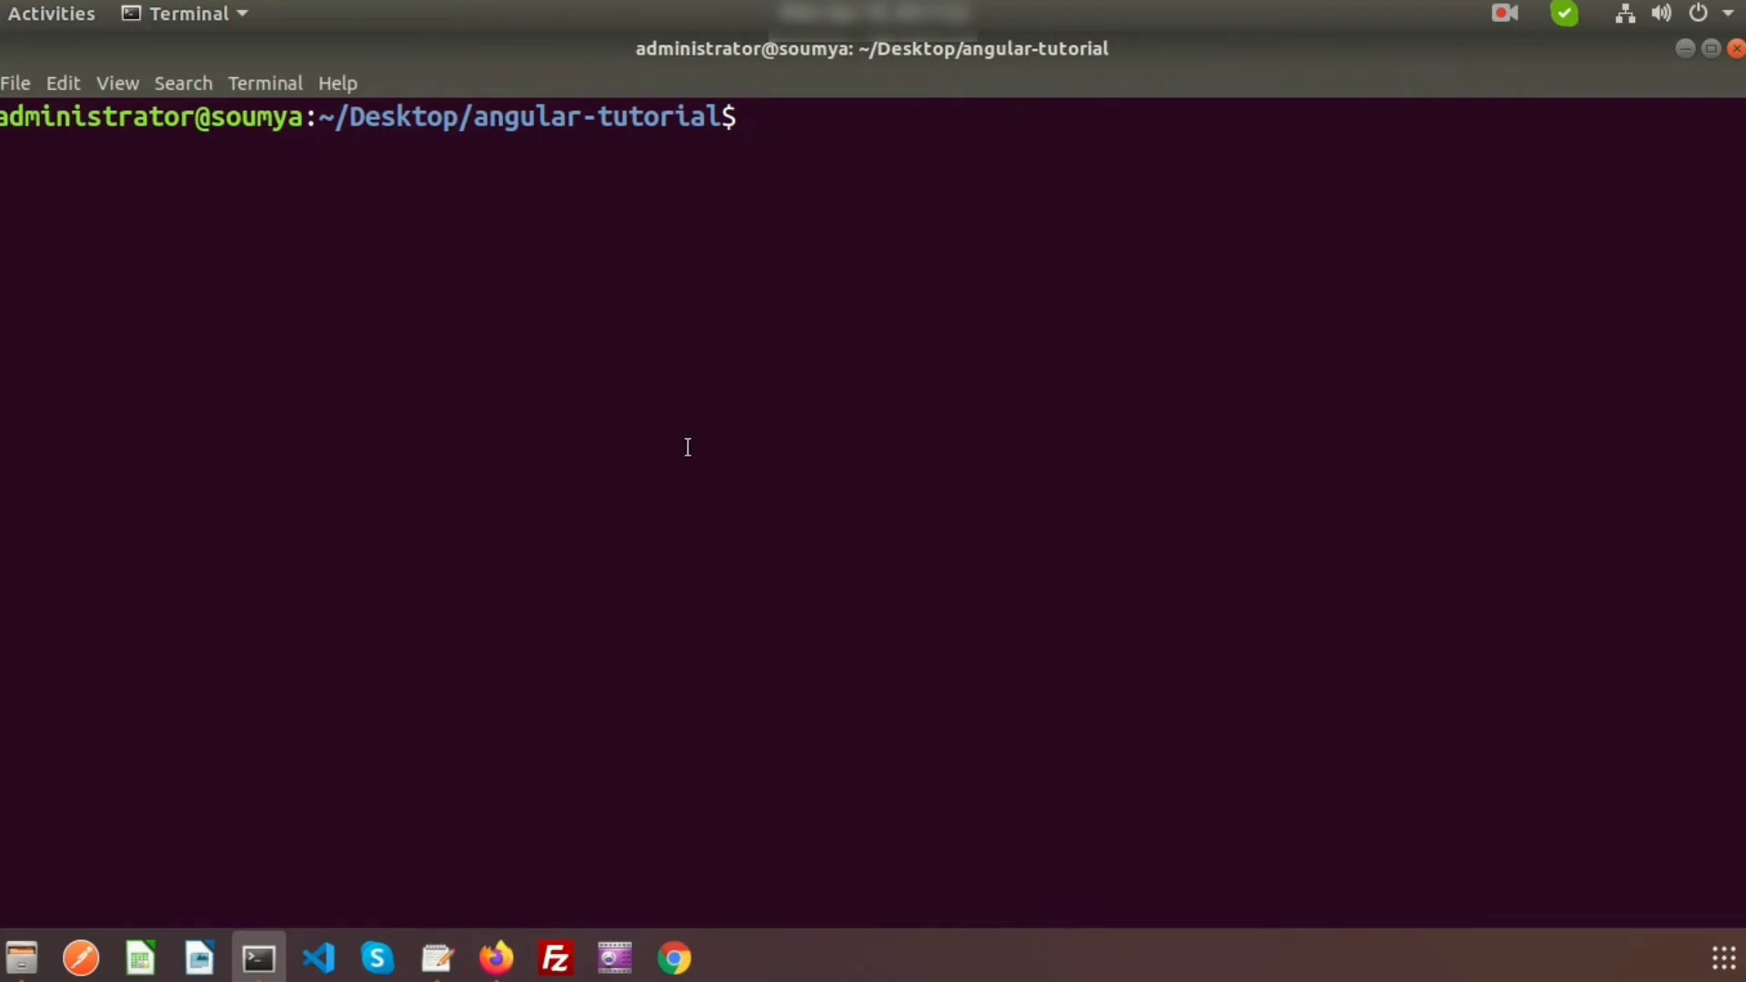
- Run node -v (reporting v12.4.0) and begin the npm -v check
{"action": "type", "text": "node"}
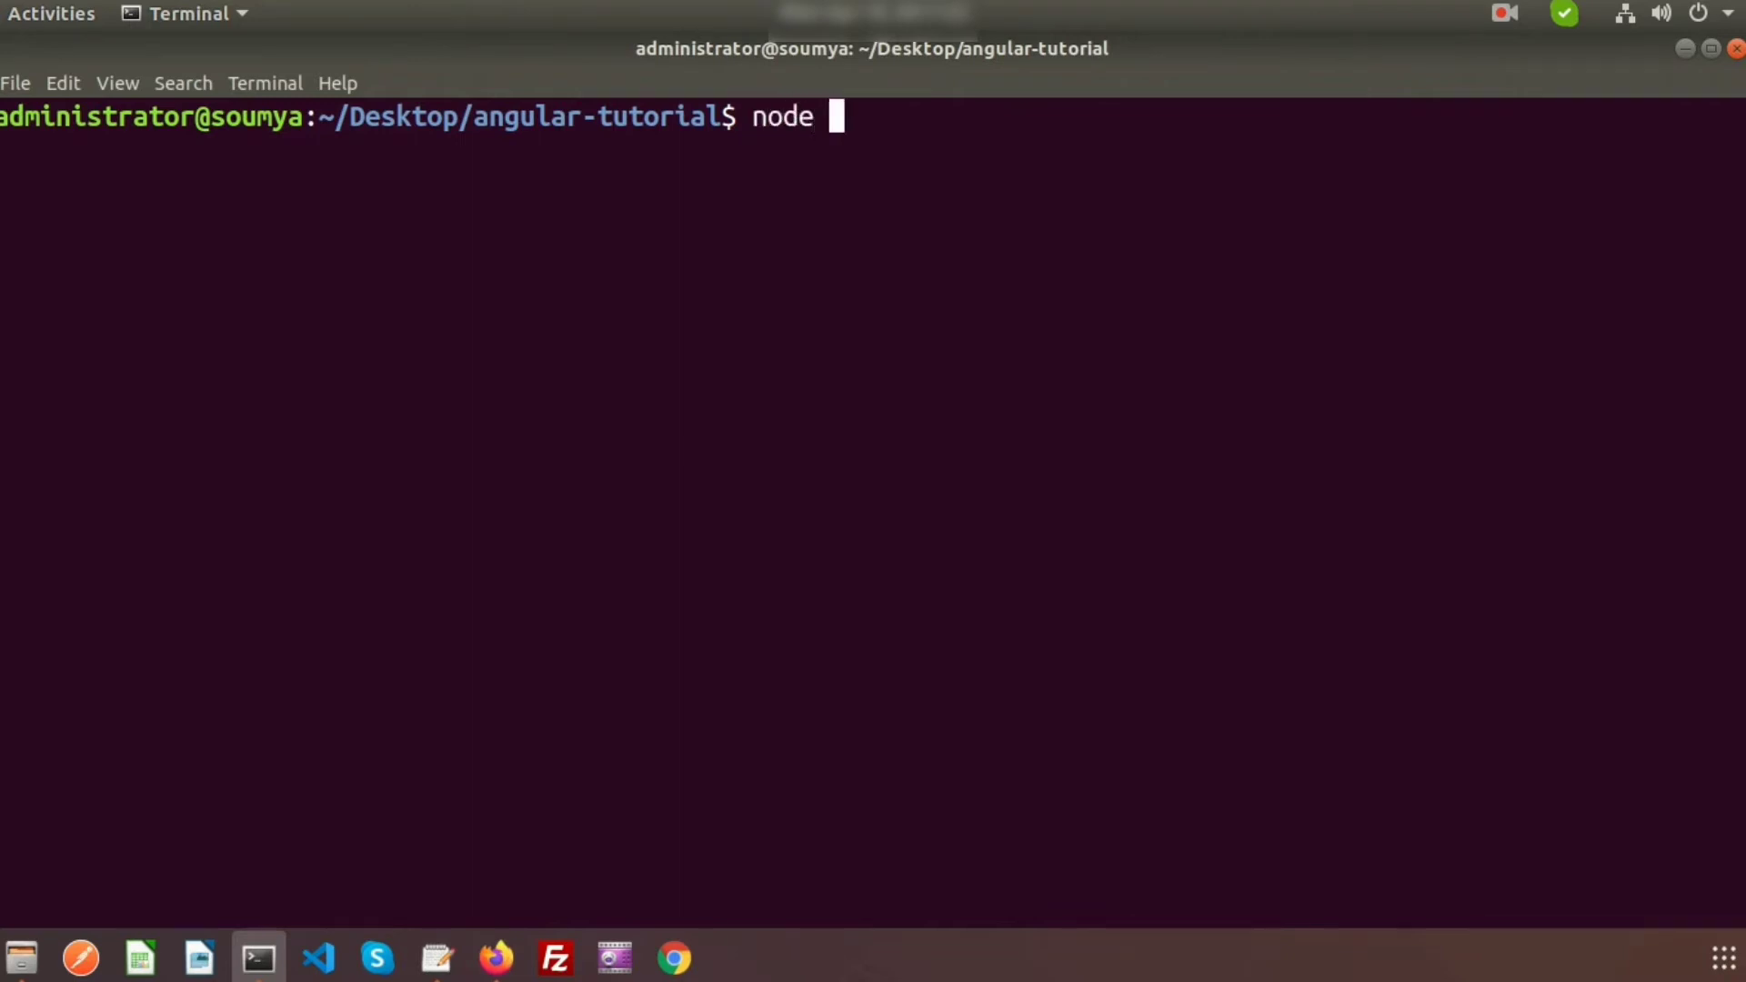
{"action": "type", "text": "-v"}
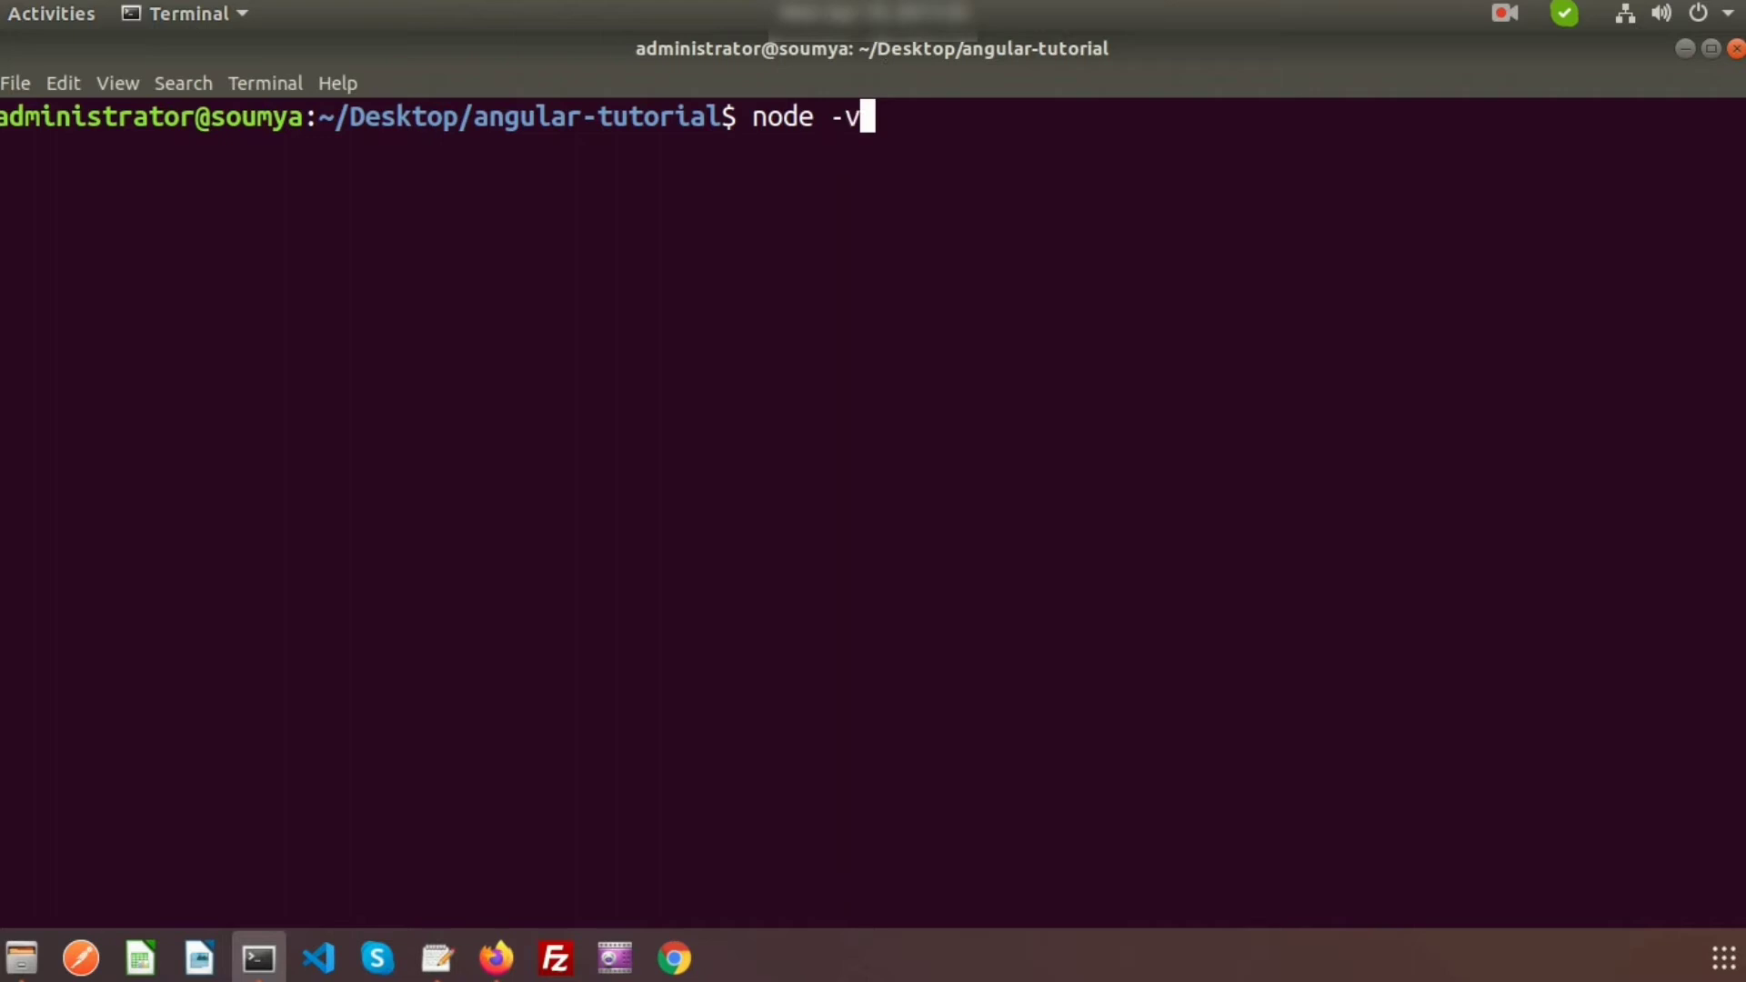
{"action": "key", "text": "Return"}
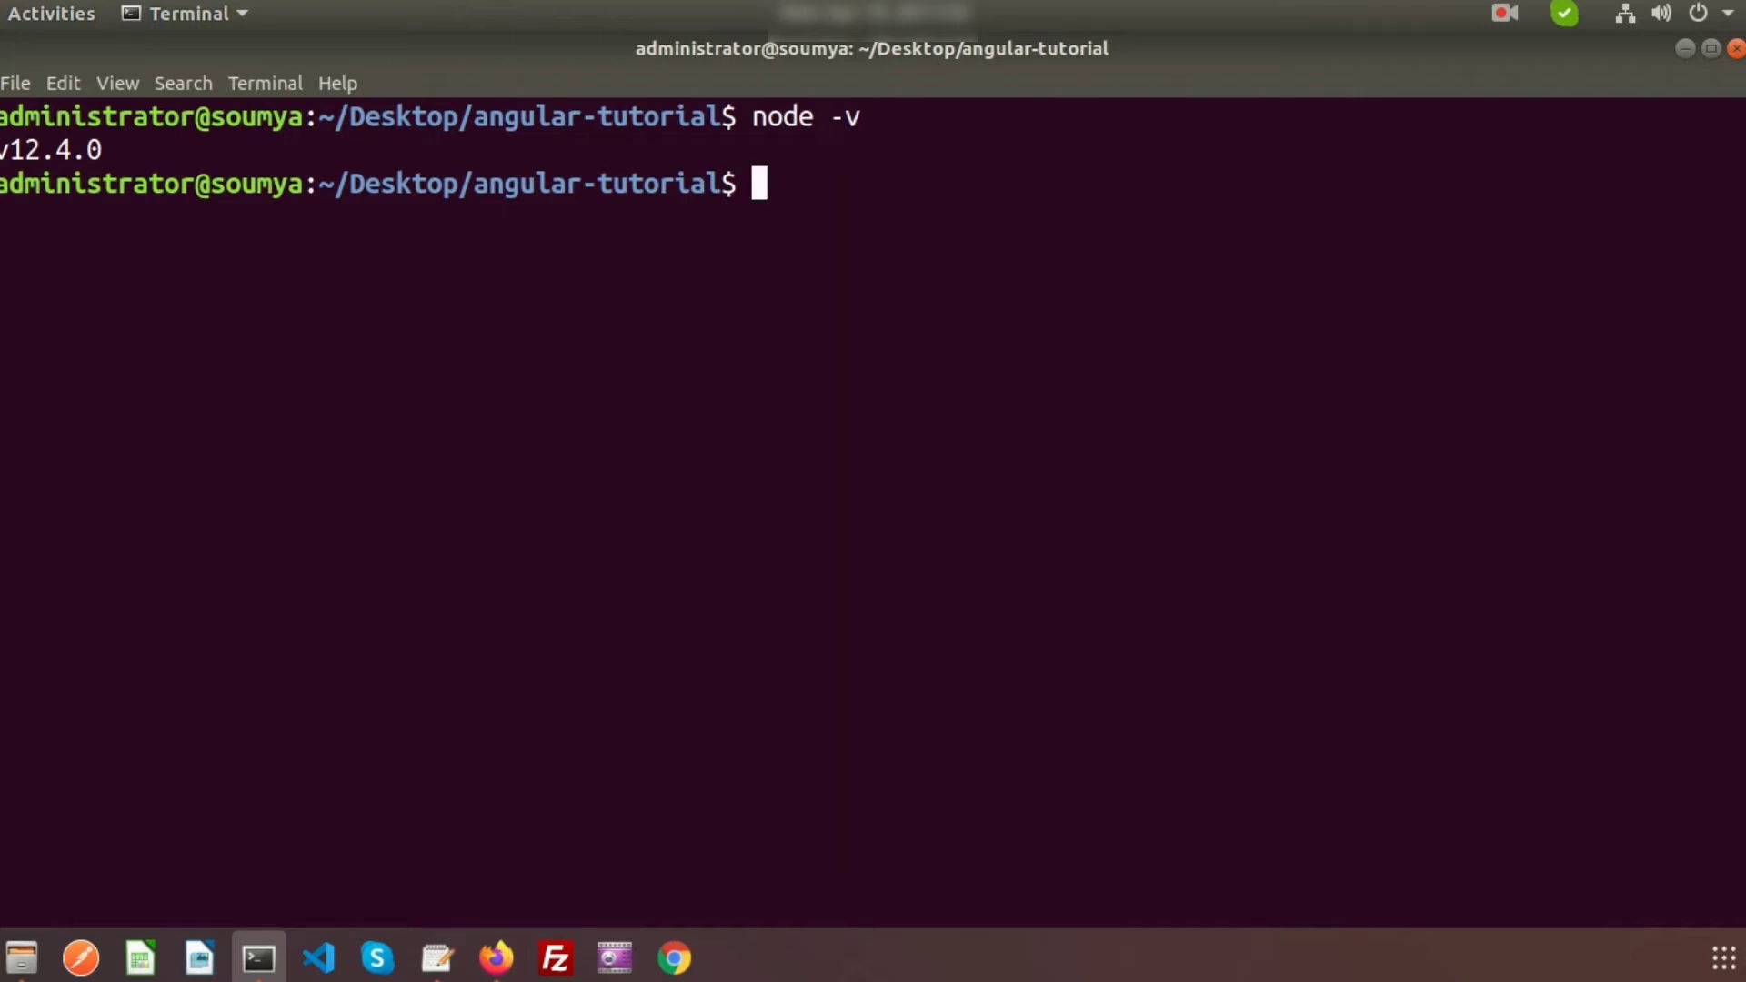
{"action": "type", "text": "npm -v"}
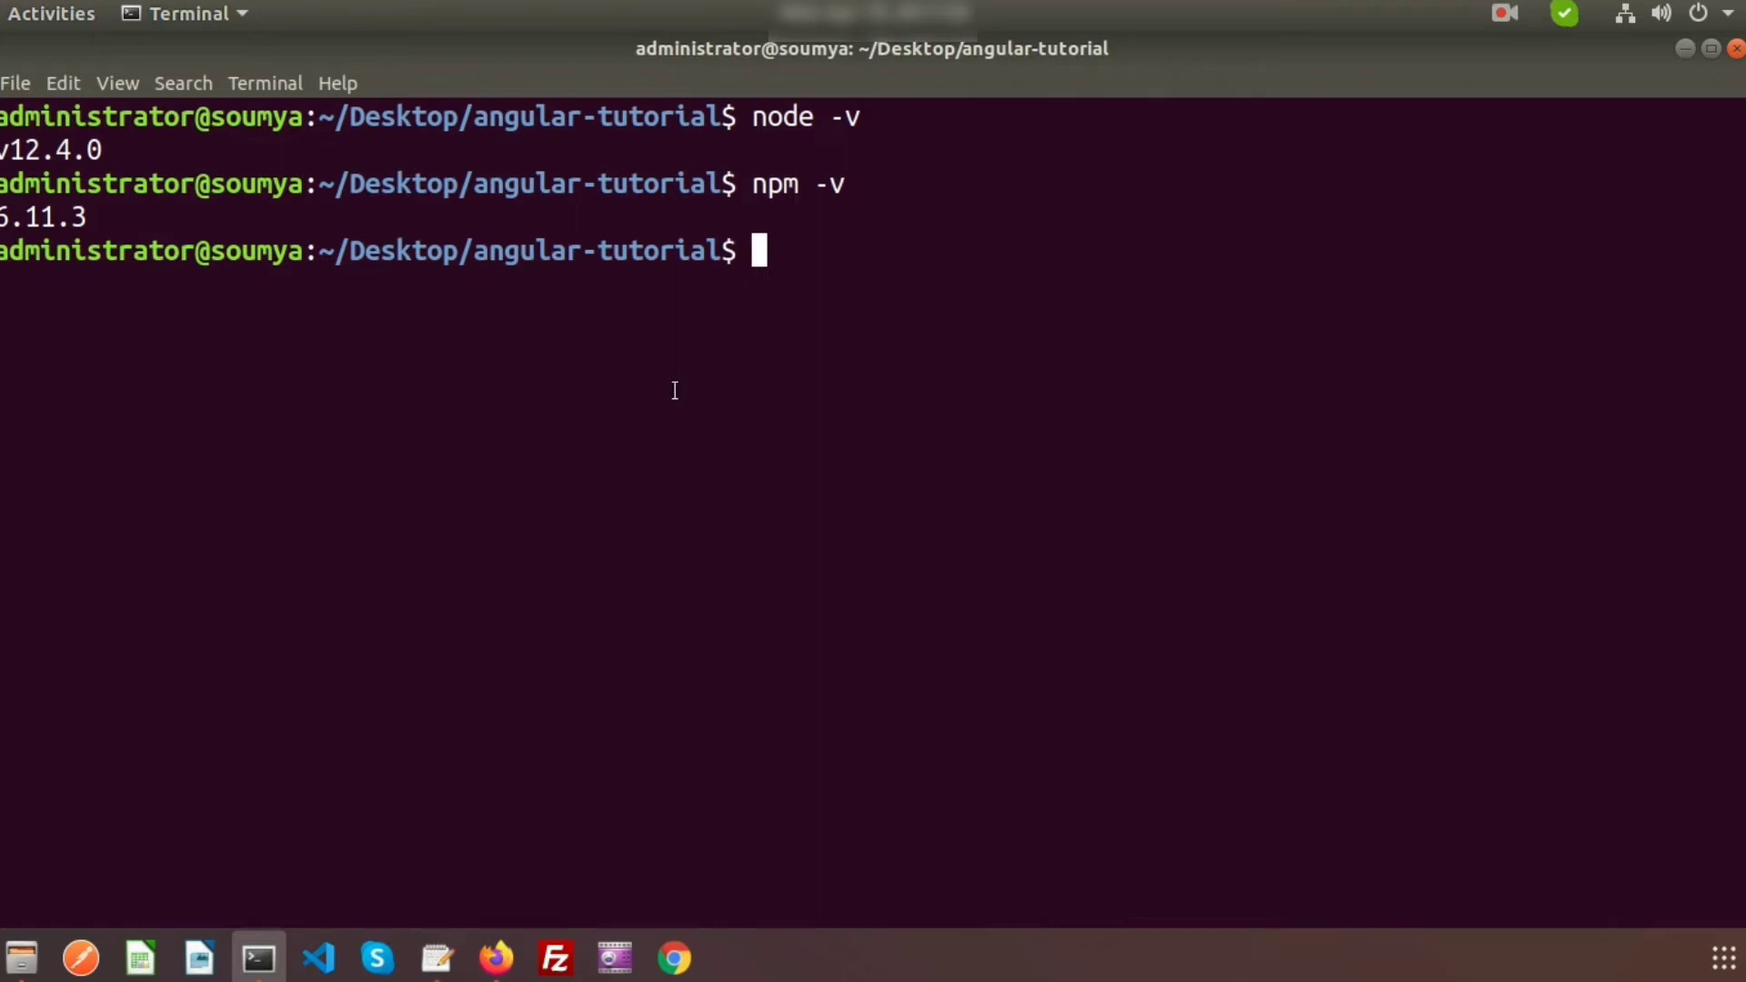
{"action": "mouse_move", "coordinate": [697, 378]}
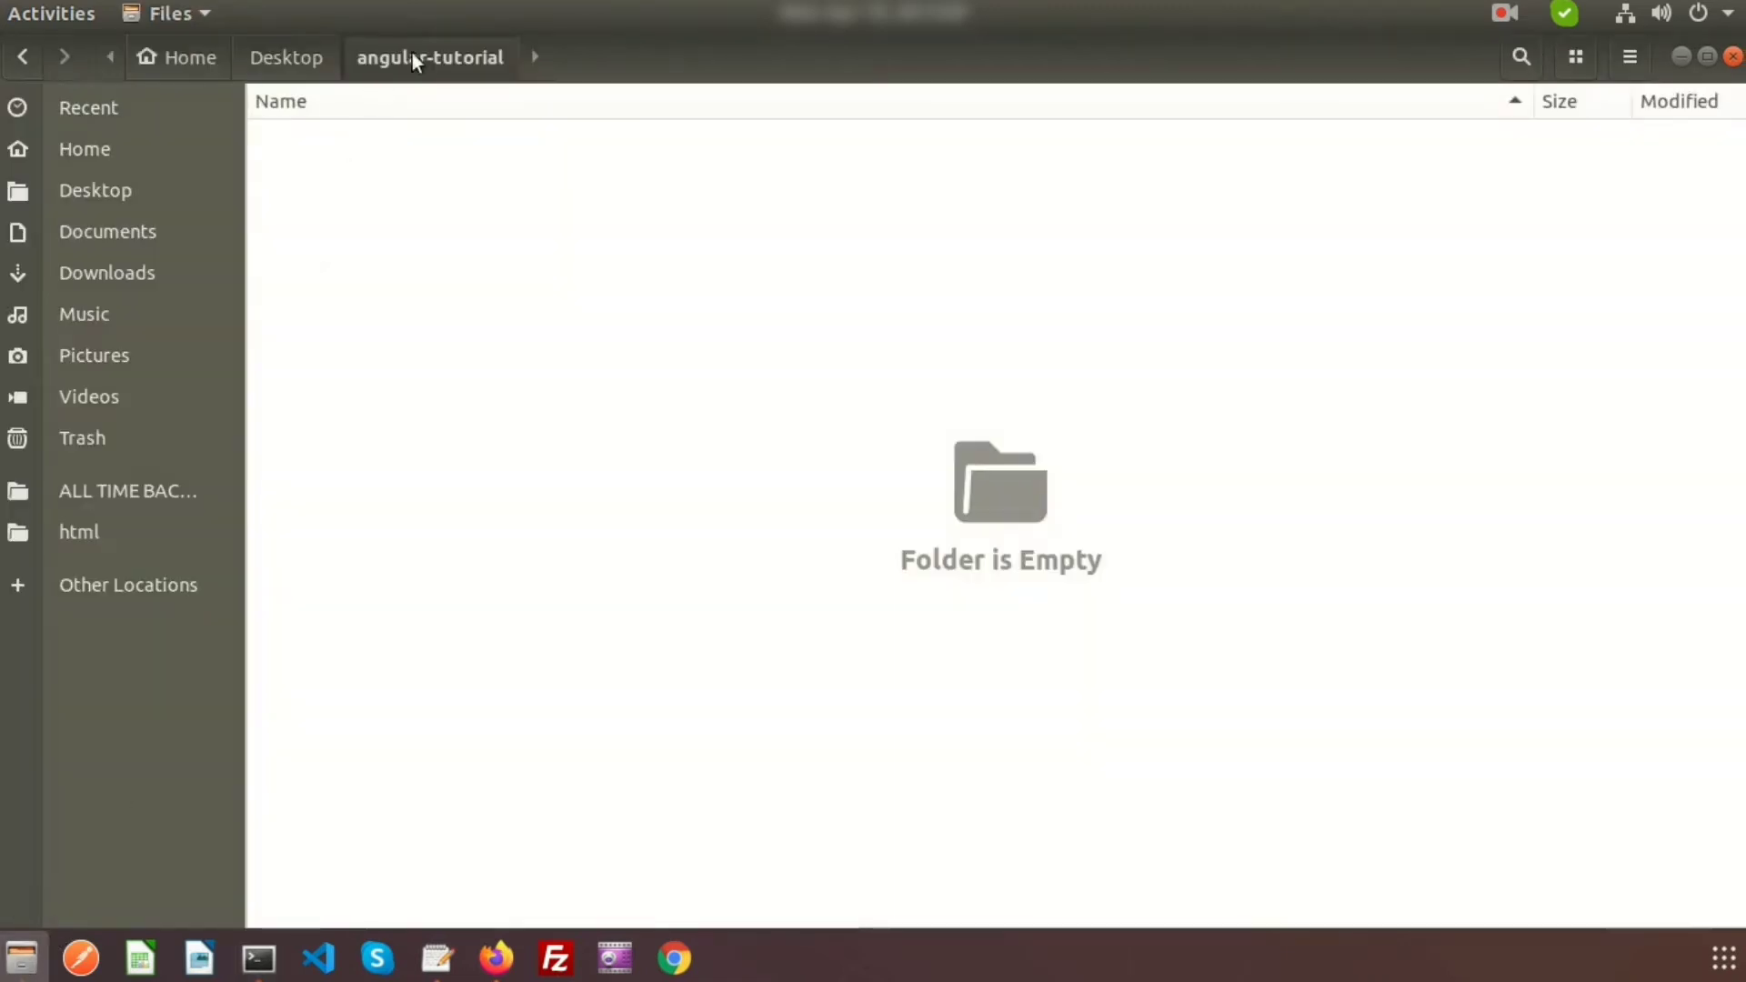
{"action": "mouse_move", "coordinate": [1462, 454]}
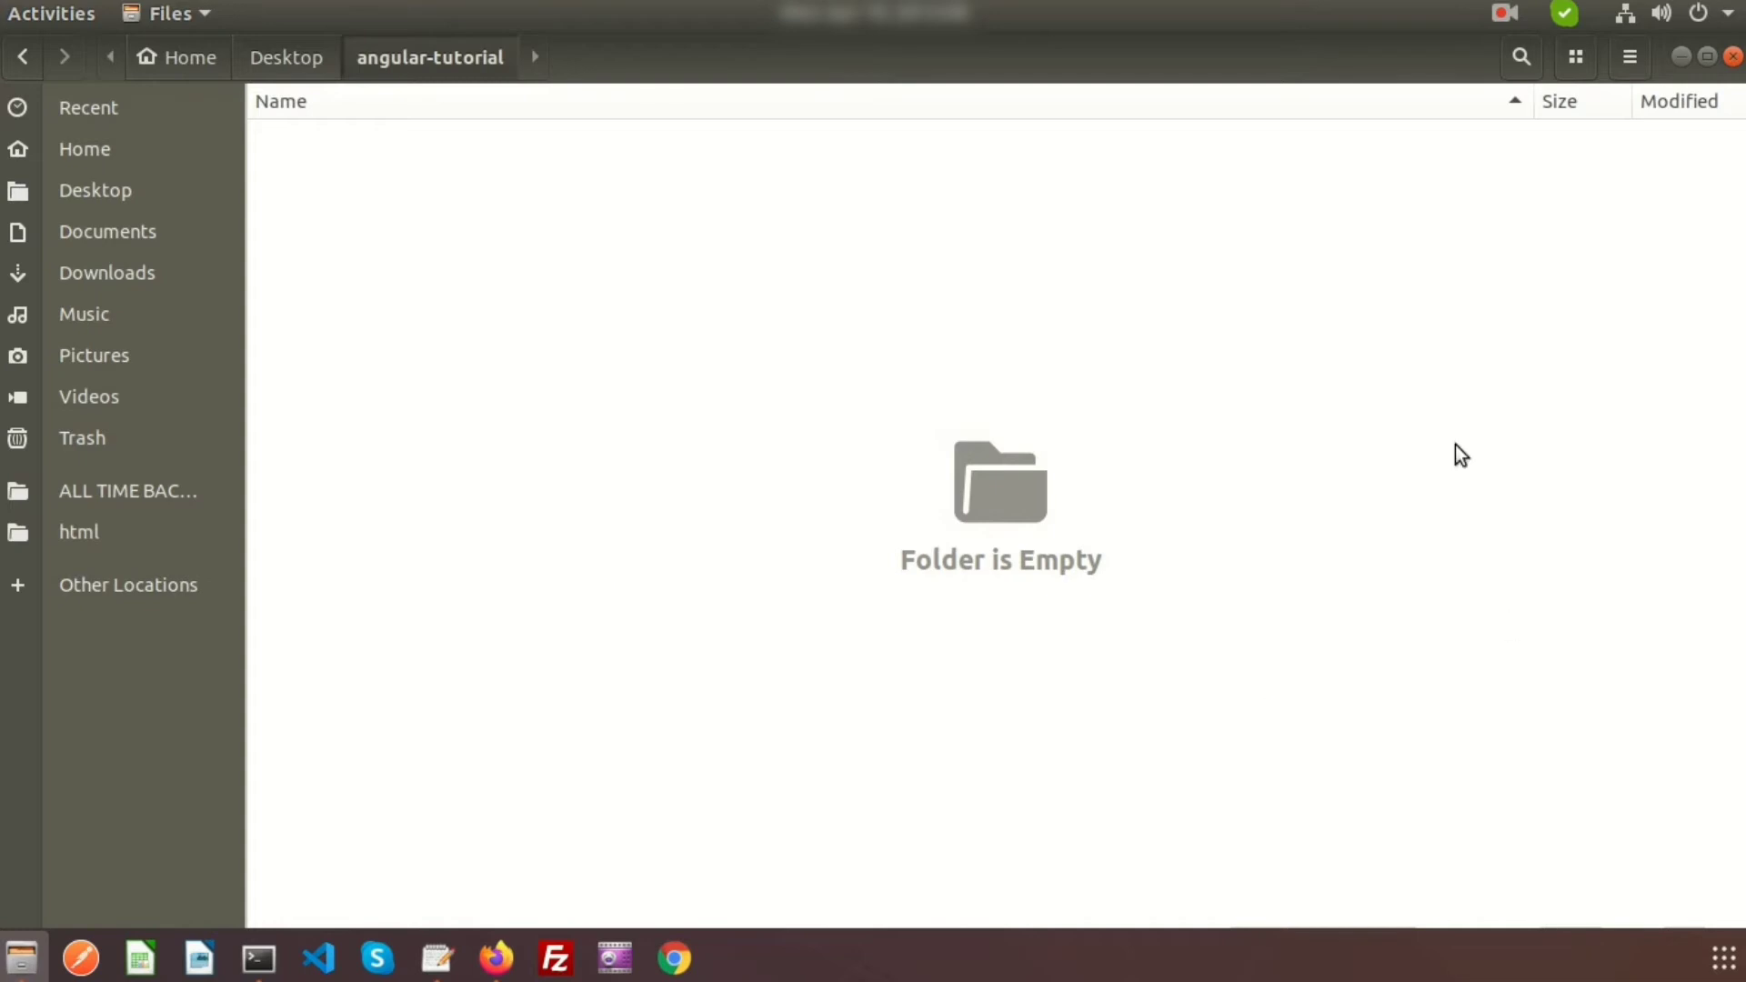
{"action": "mouse_move", "coordinate": [257, 959]}
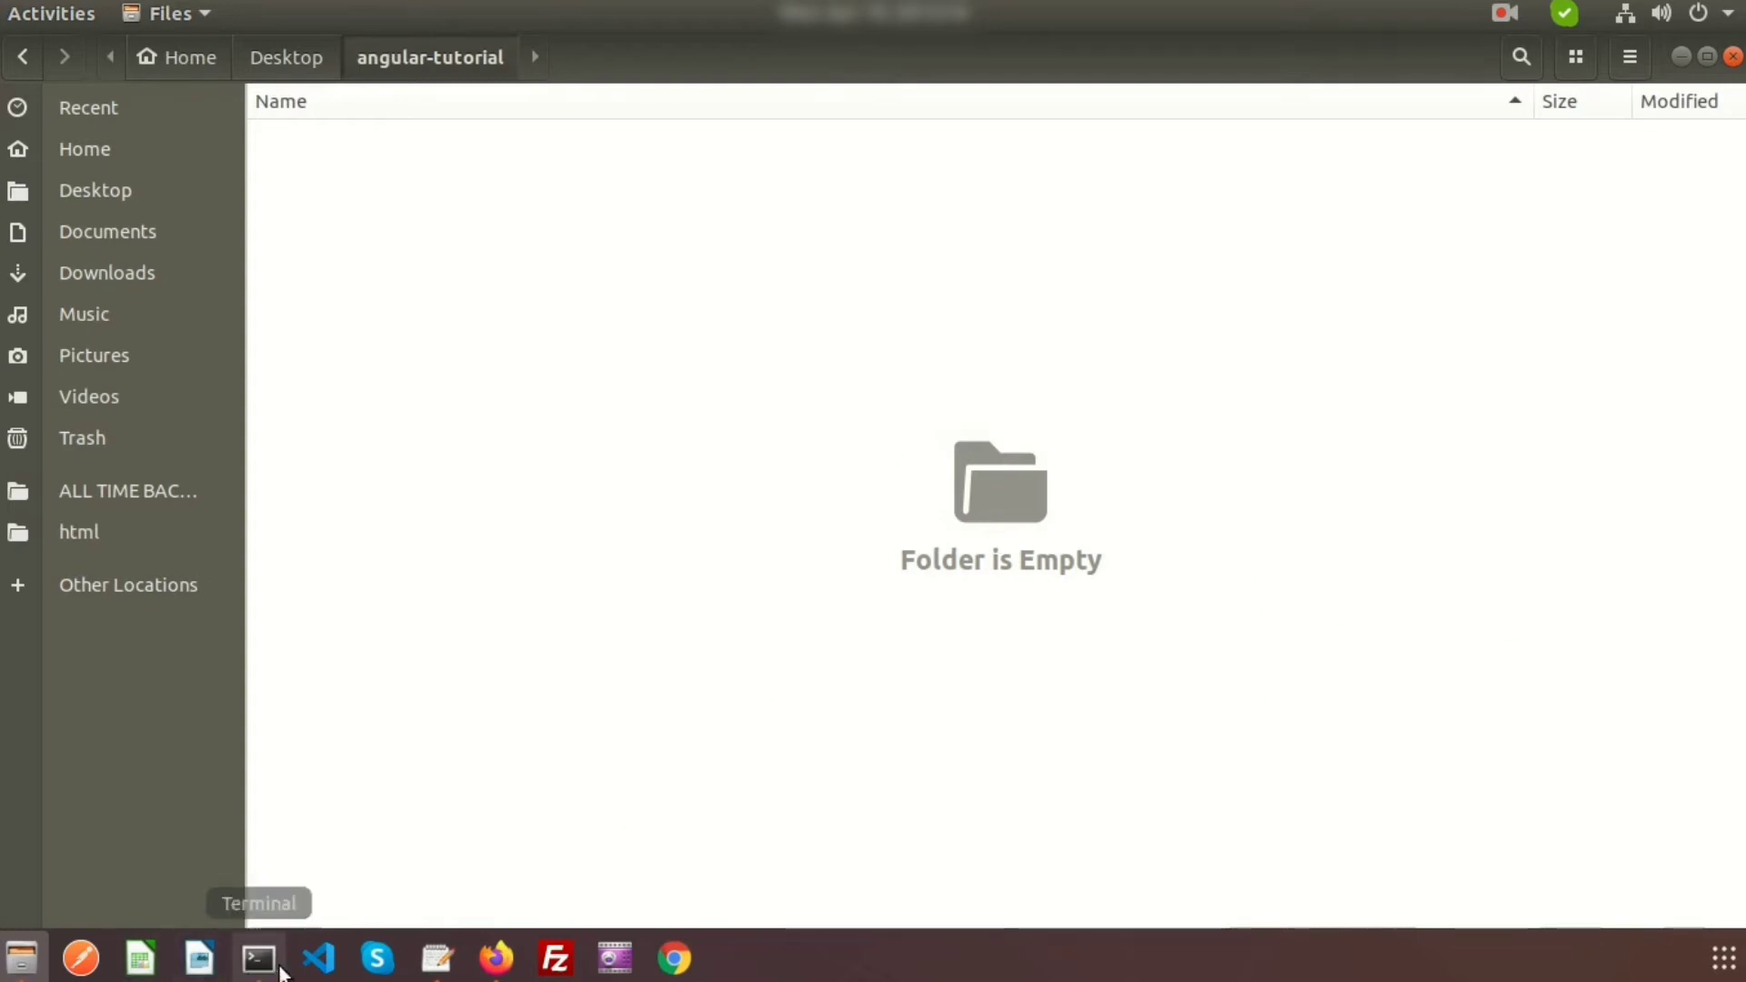
- Return focus to the terminal window after viewing the empty folder in Files
{"action": "left_click", "coordinate": [257, 956]}
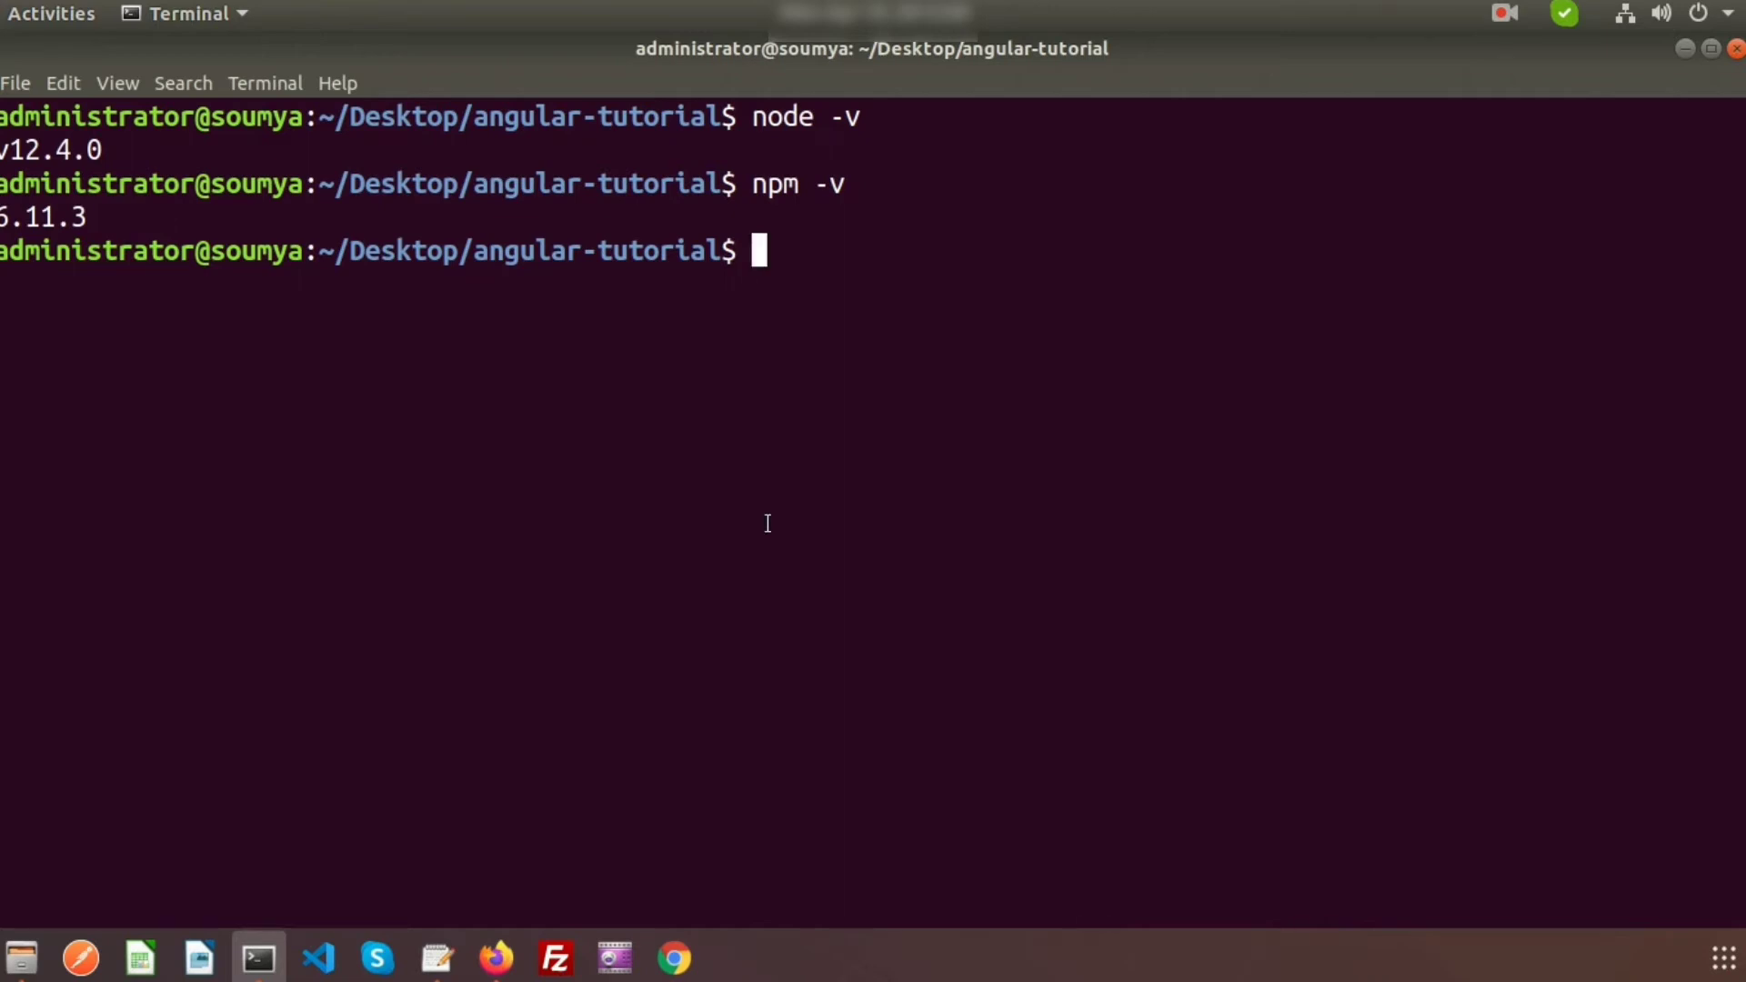
{"action": "type", "text": "npm"}
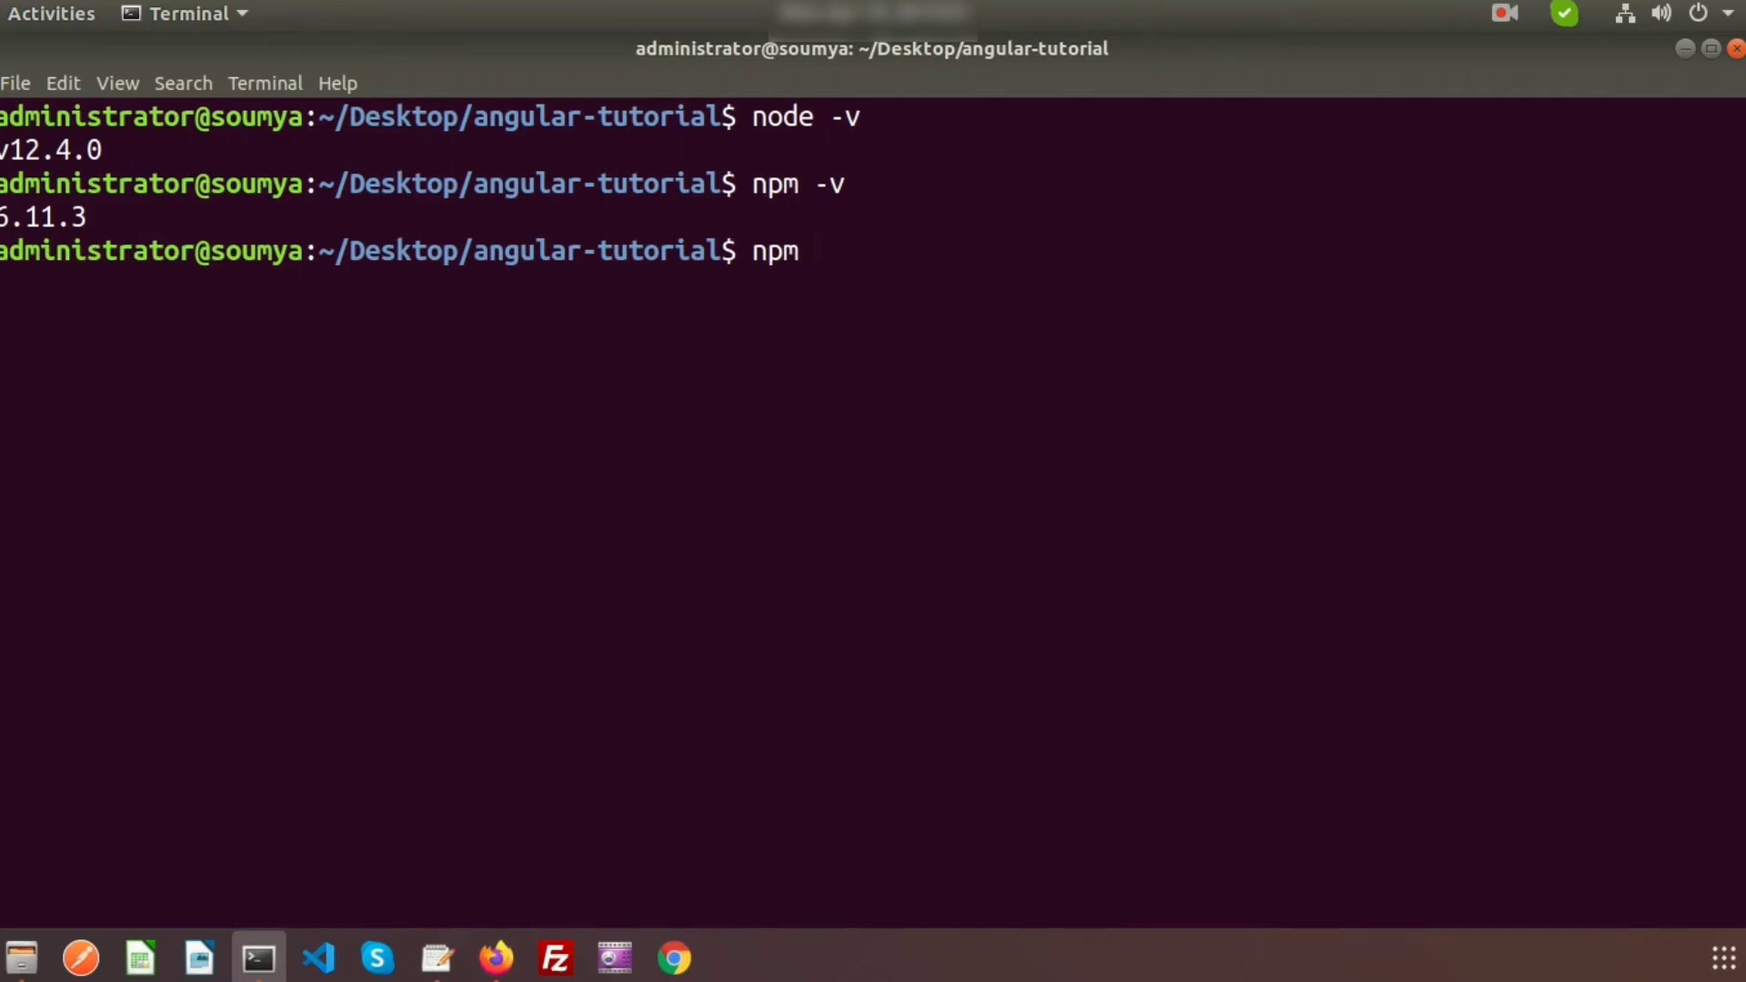
{"action": "type", "text": "instal"}
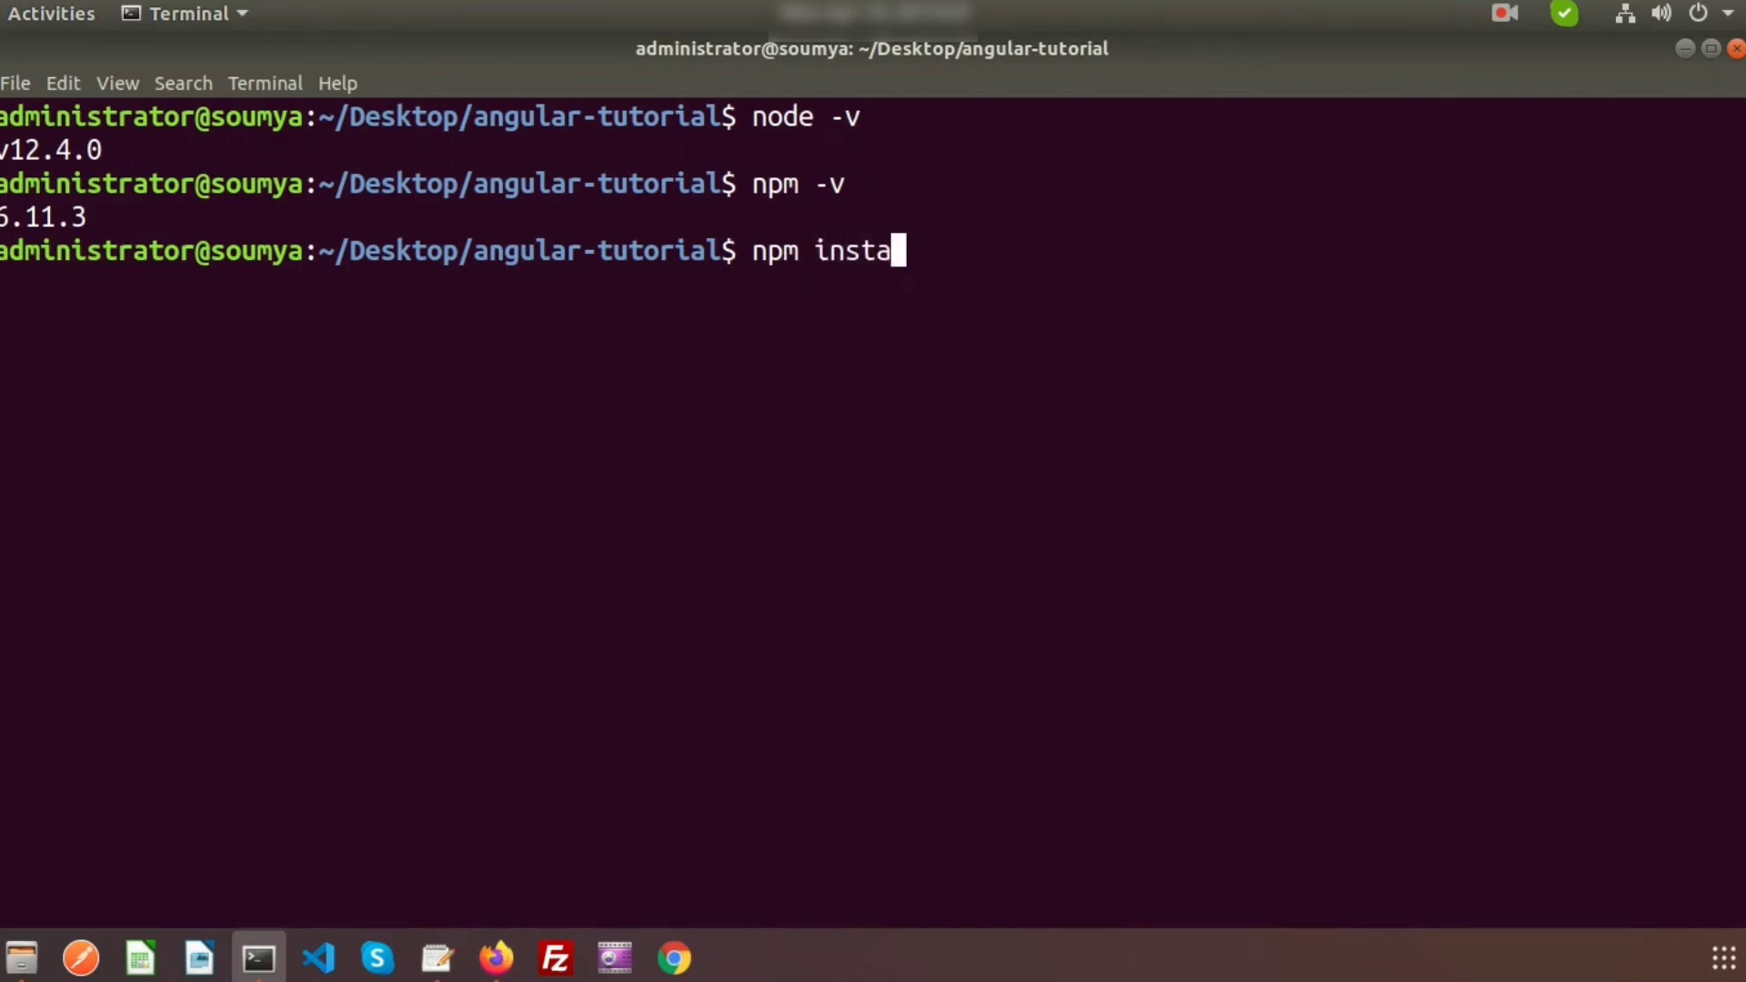
{"action": "type", "text": "ll"}
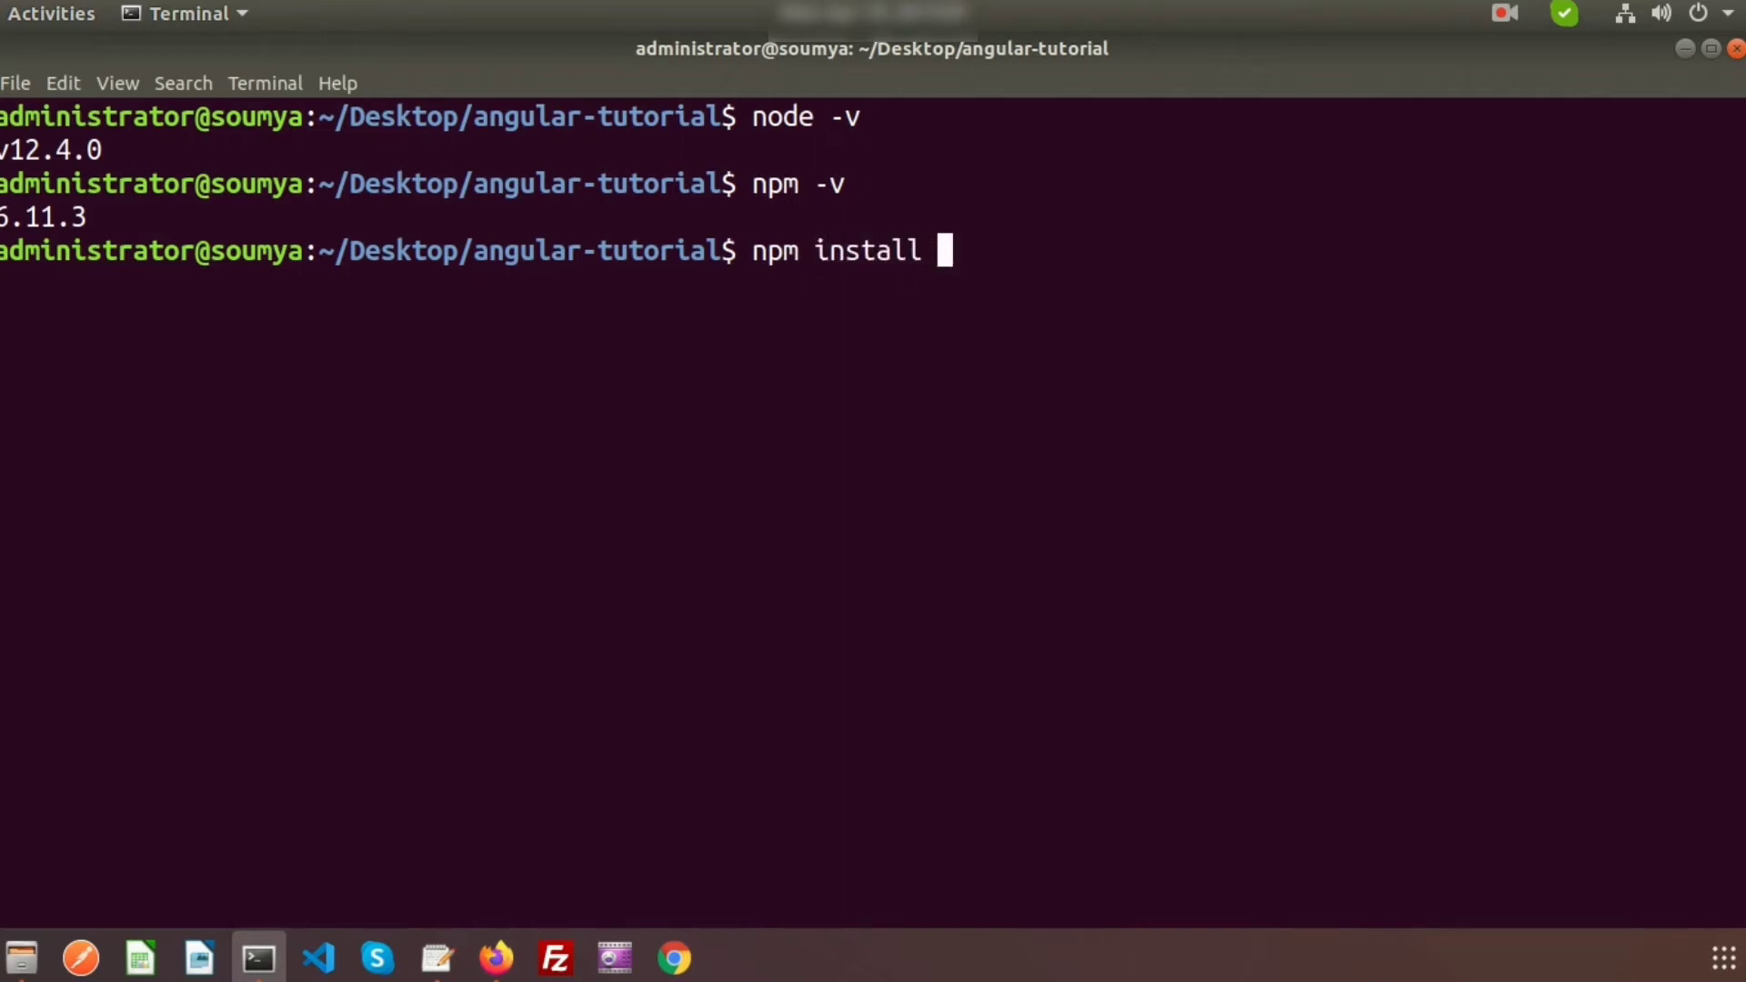
{"action": "type", "text": "@angular/c"}
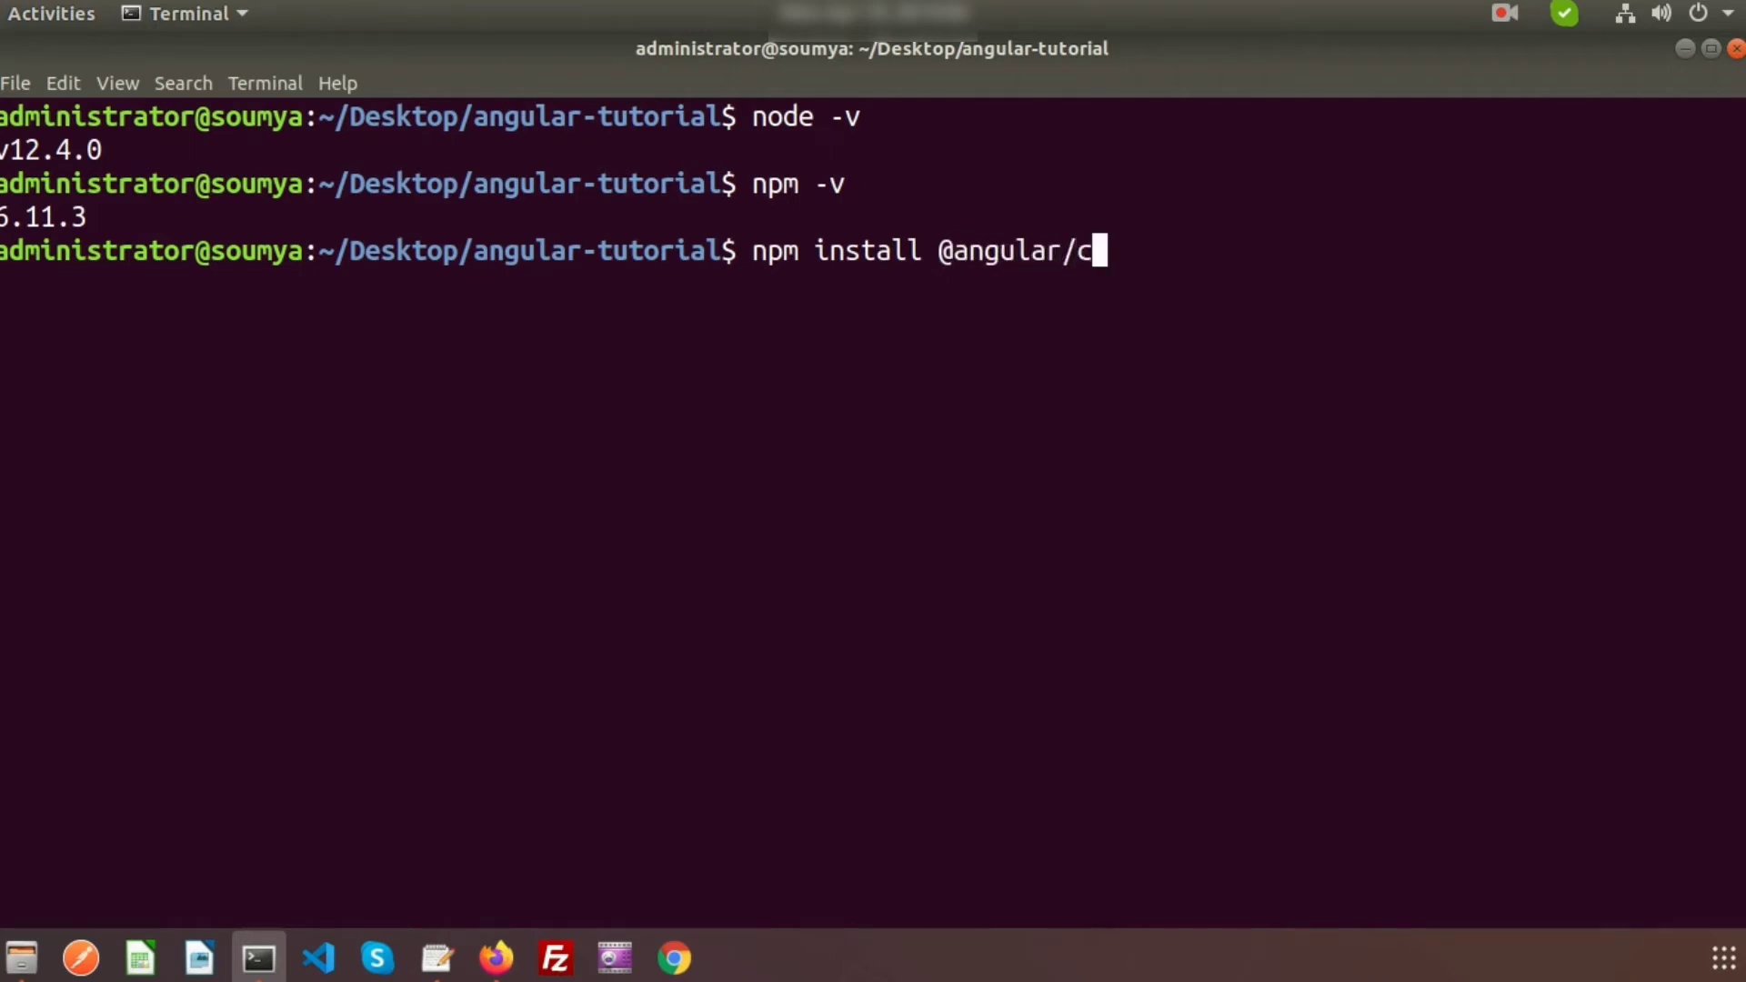
{"action": "type", "text": "li"}
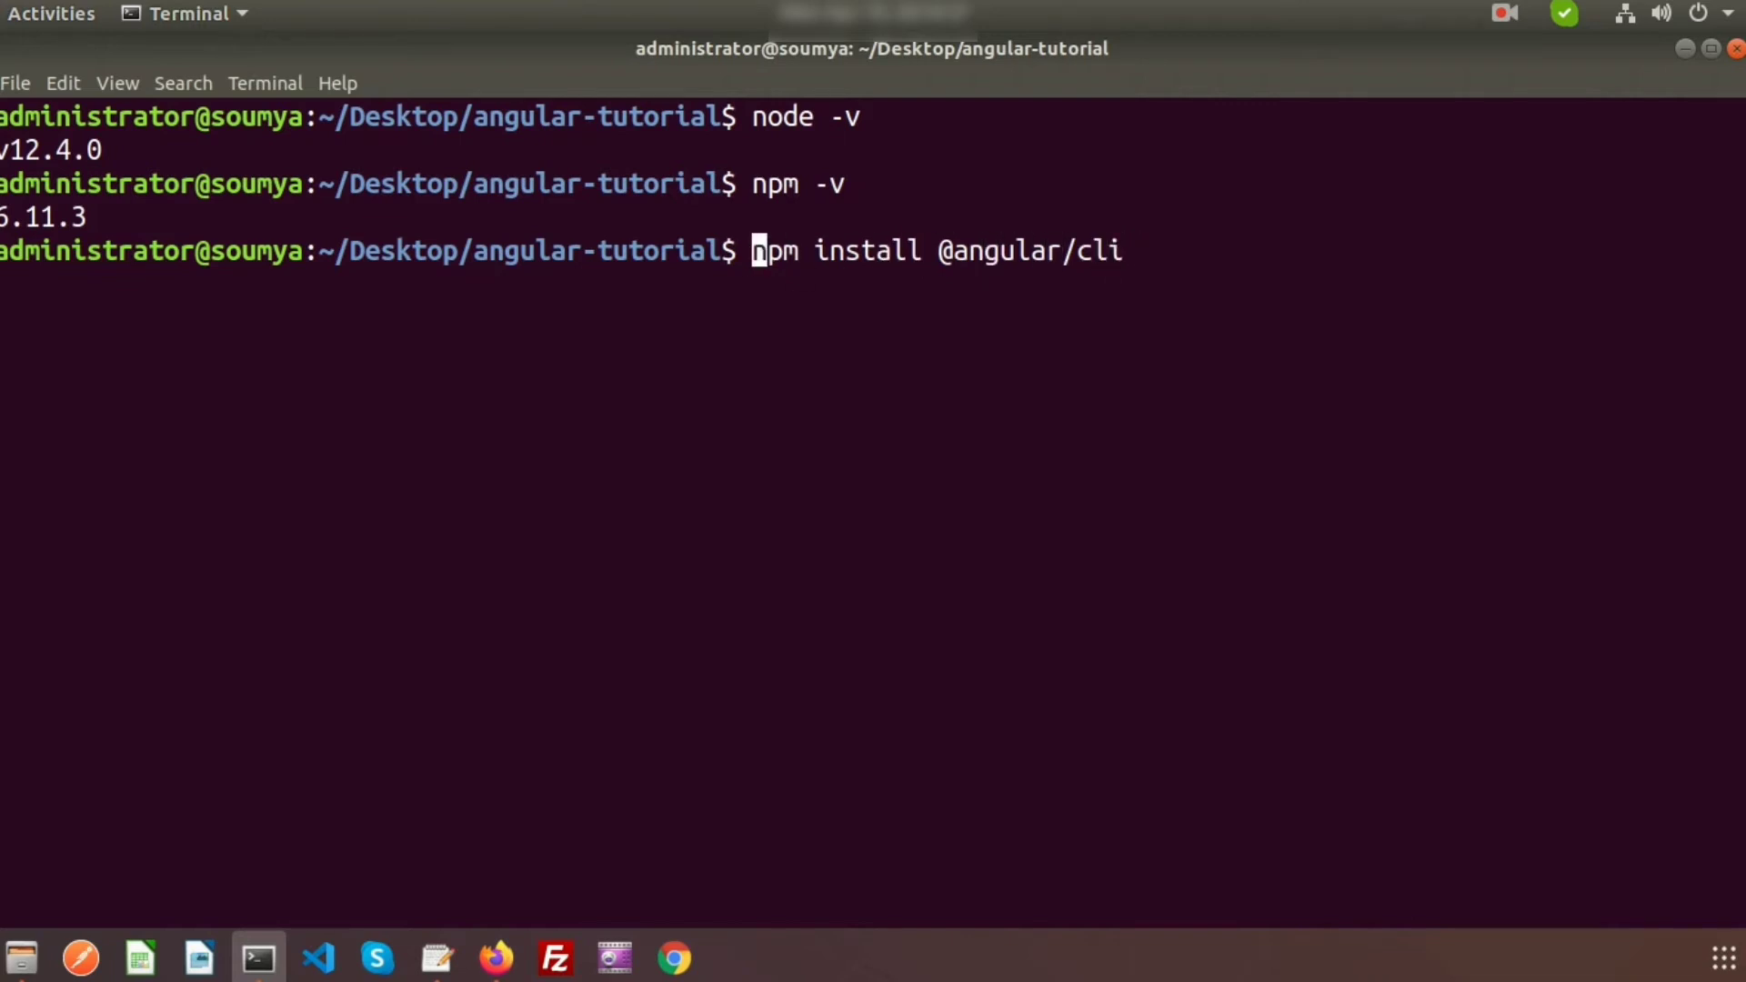
{"action": "type", "text": "sudo"}
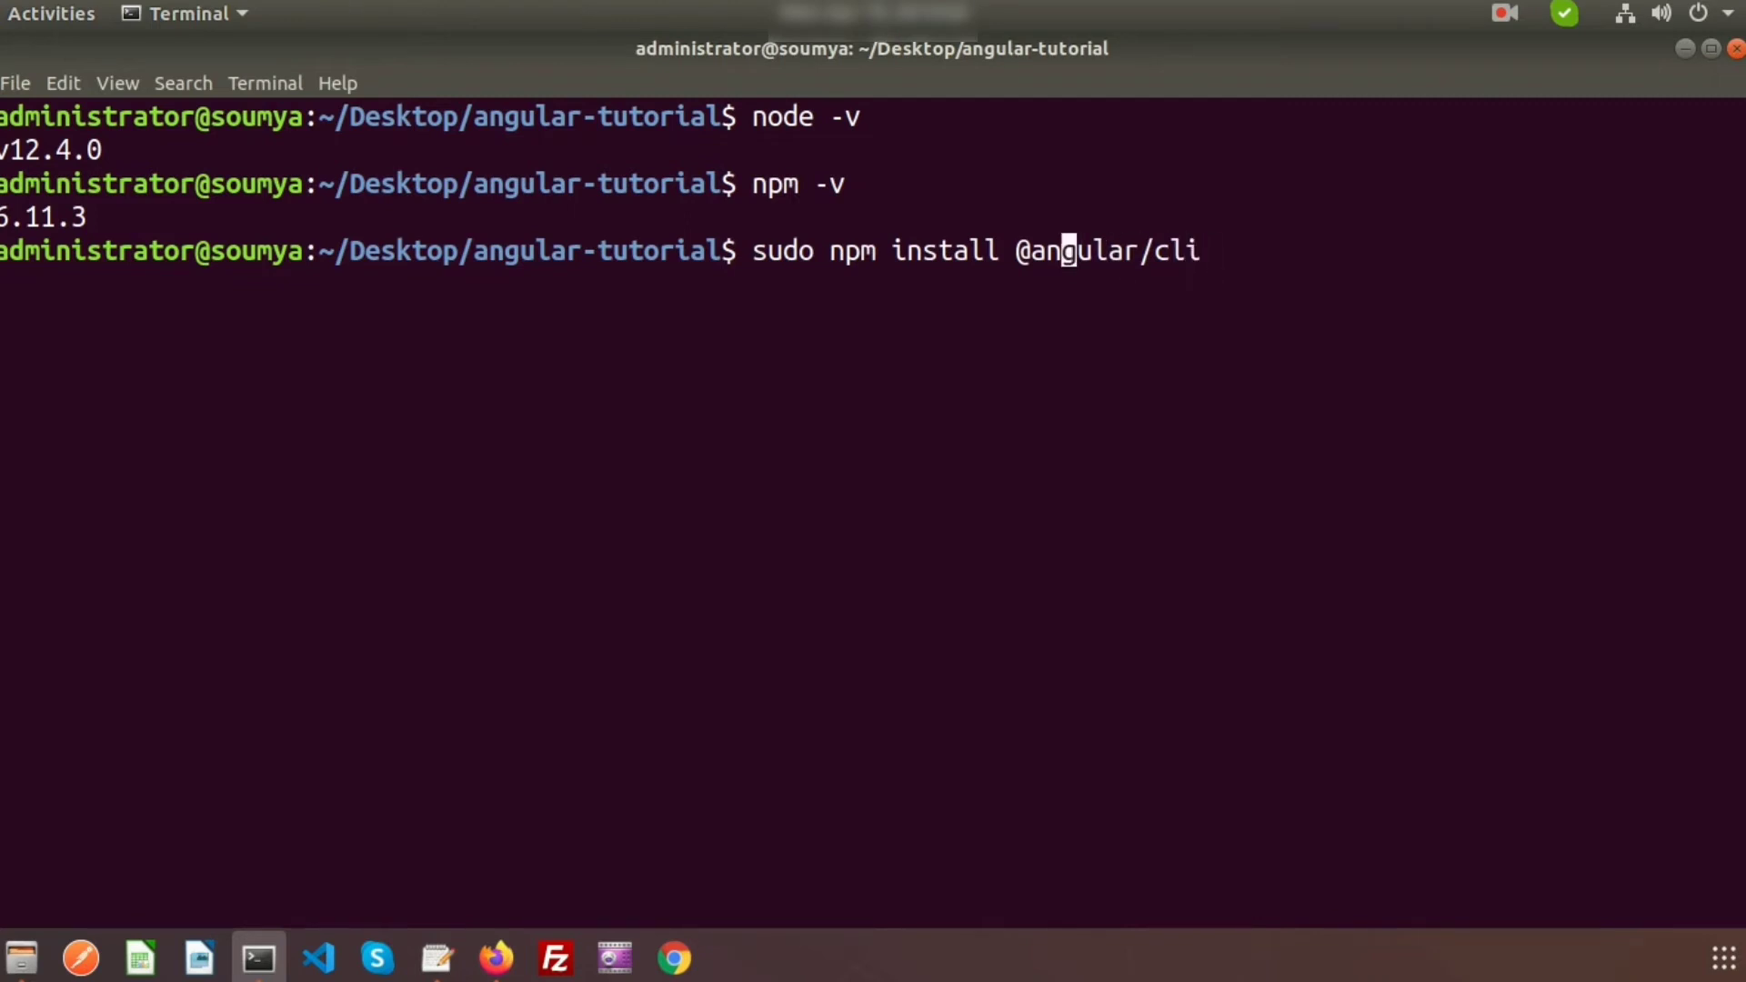
{"action": "type", "text": "-g"}
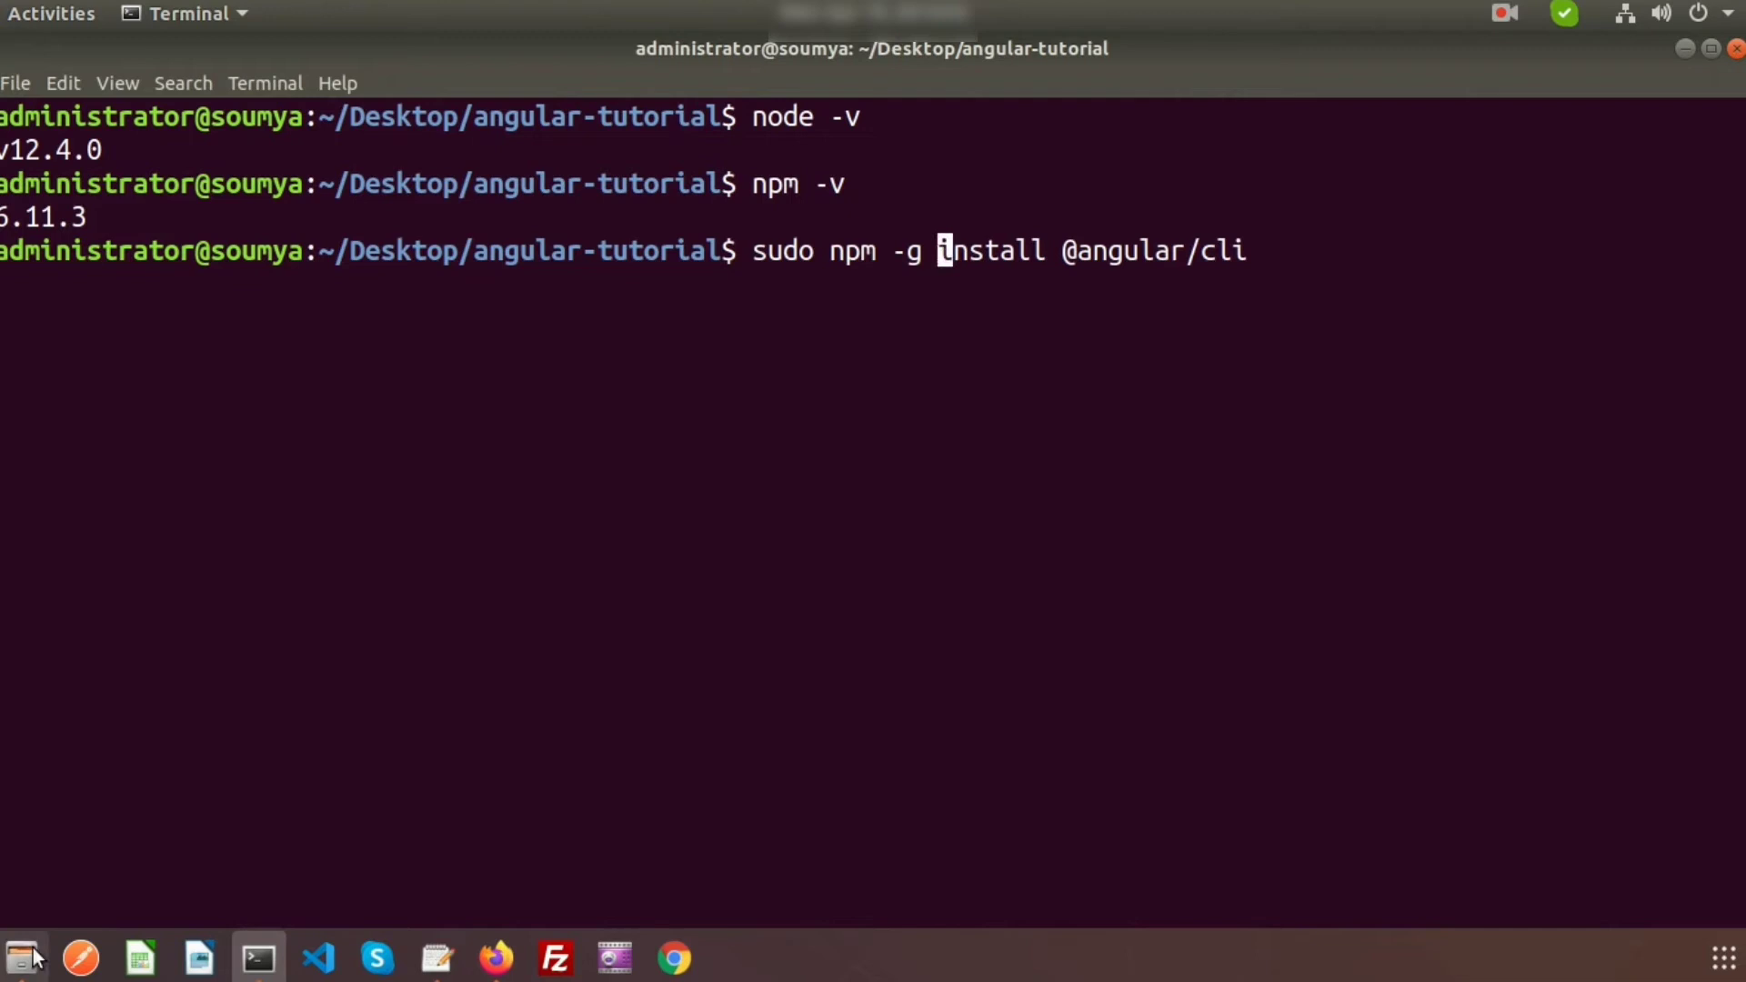
{"action": "mouse_move", "coordinate": [326, 749]}
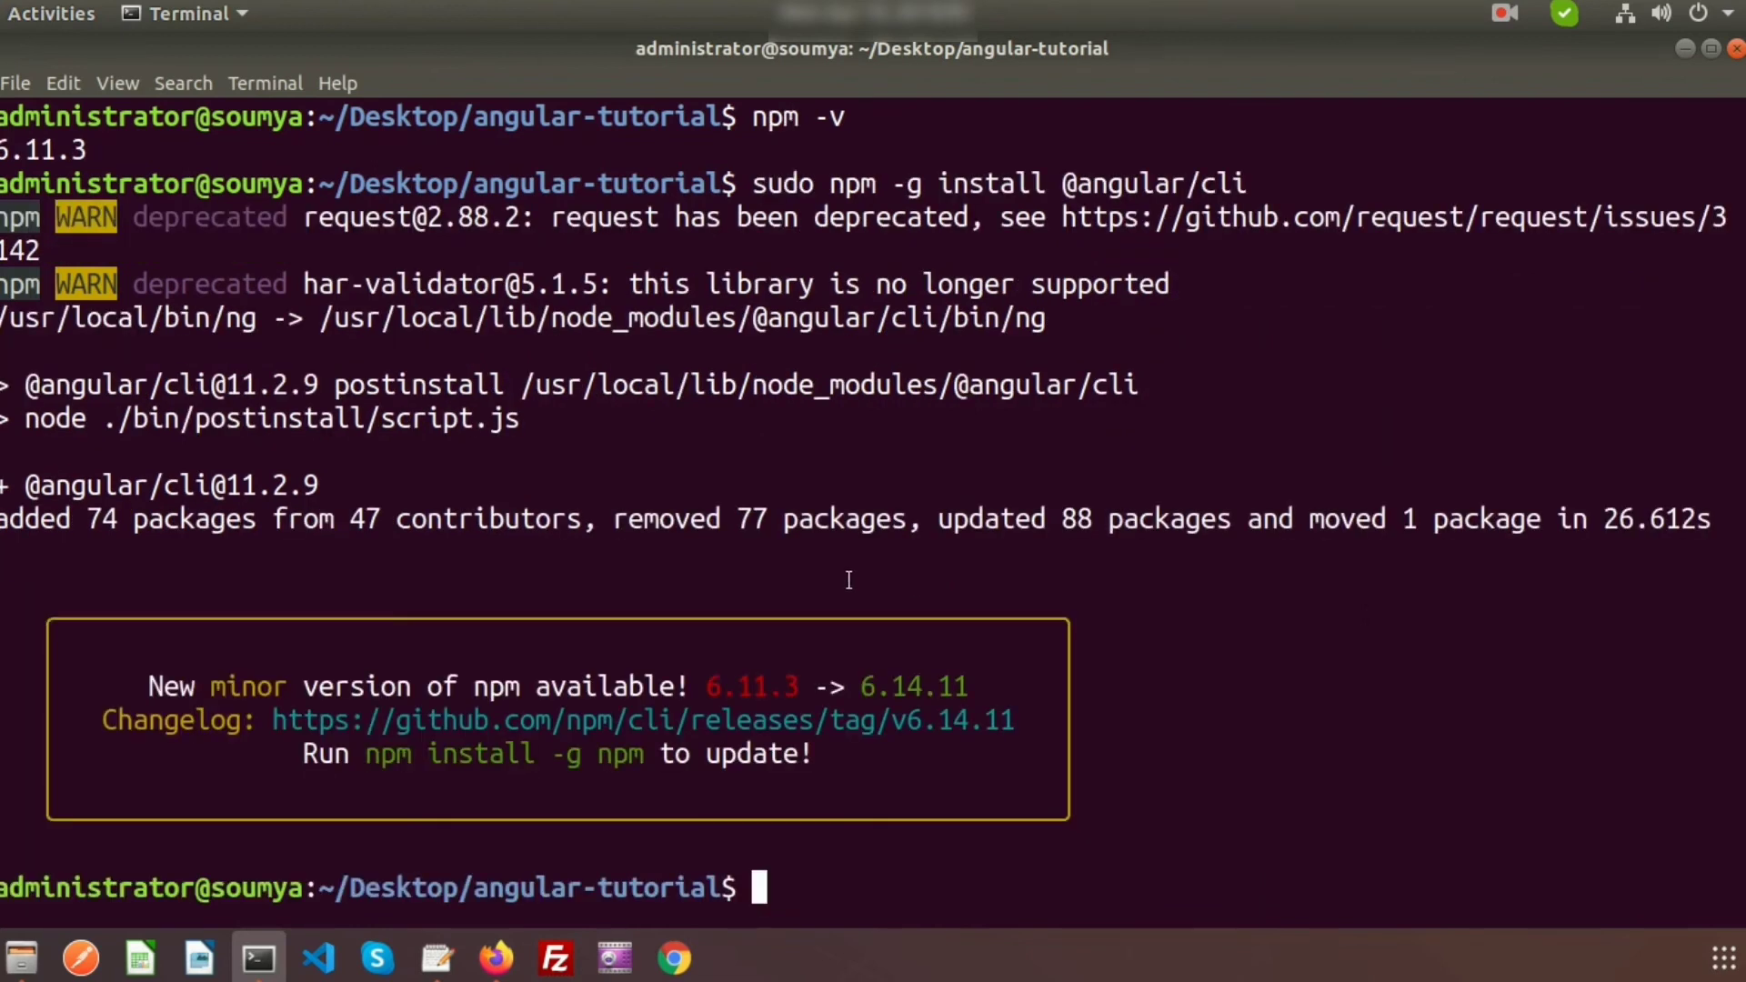
{"action": "mouse_move", "coordinate": [952, 535]}
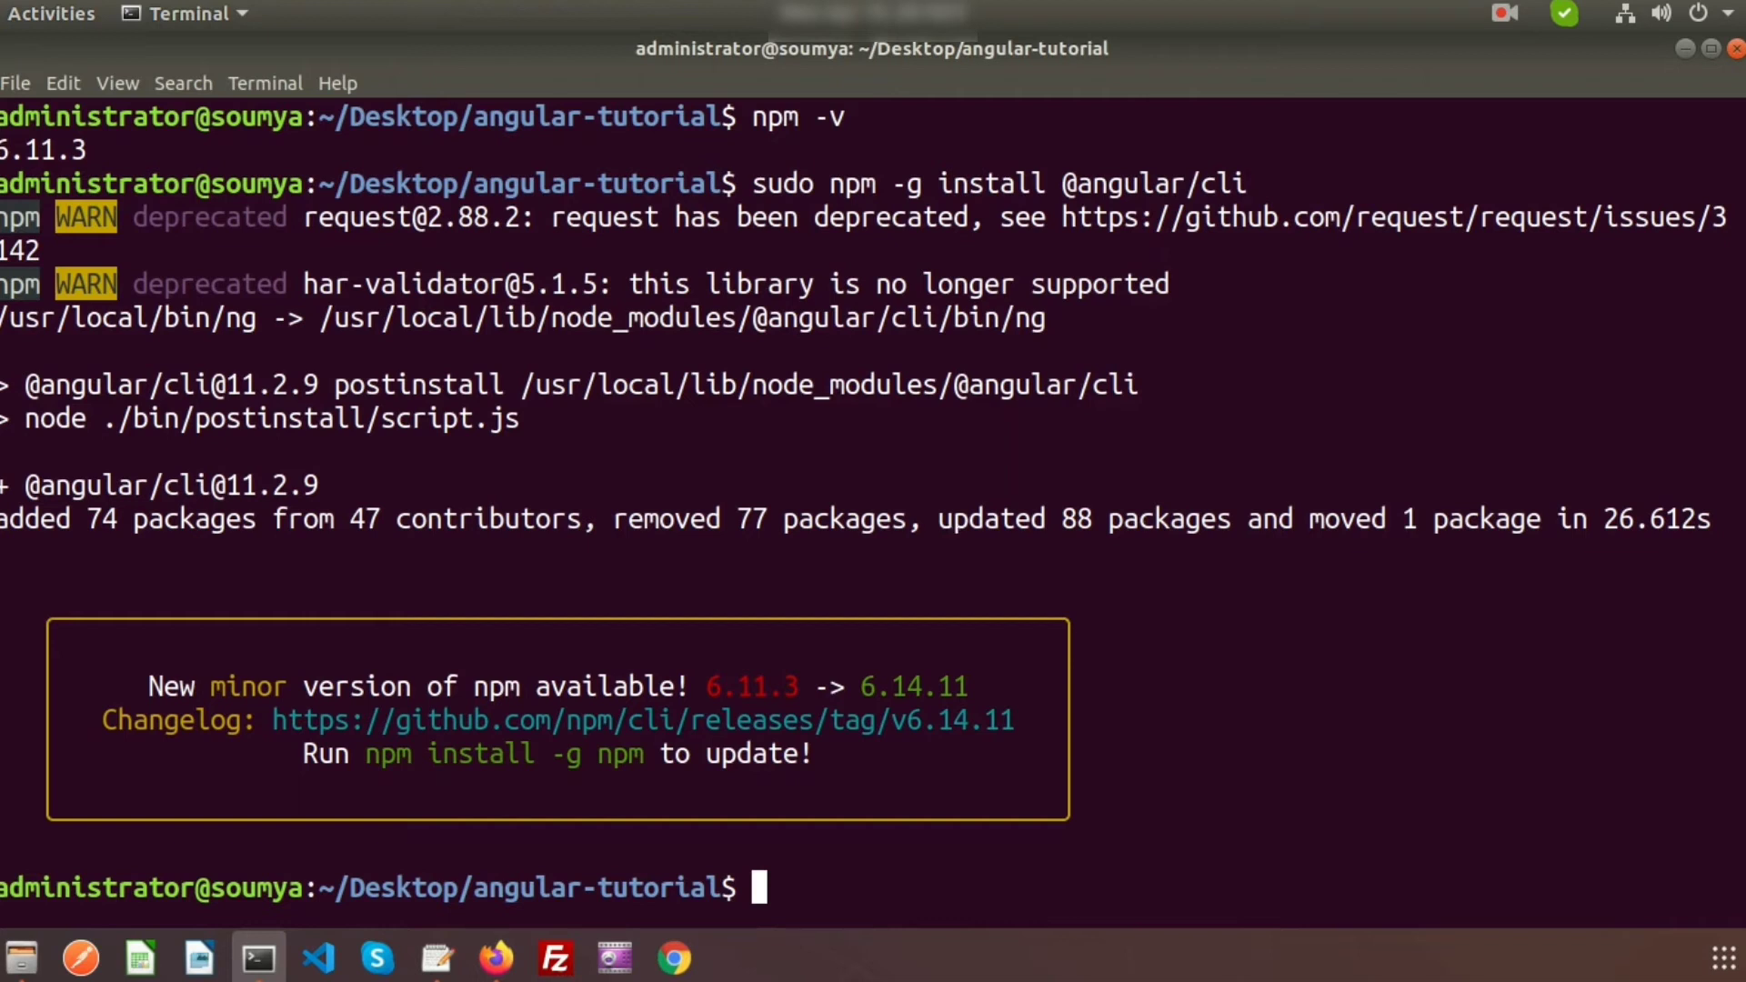
- Run ng version, reporting Angular CLI 11.2.9 with Node 12.4.0 on linux x64
{"action": "type", "text": "ng"}
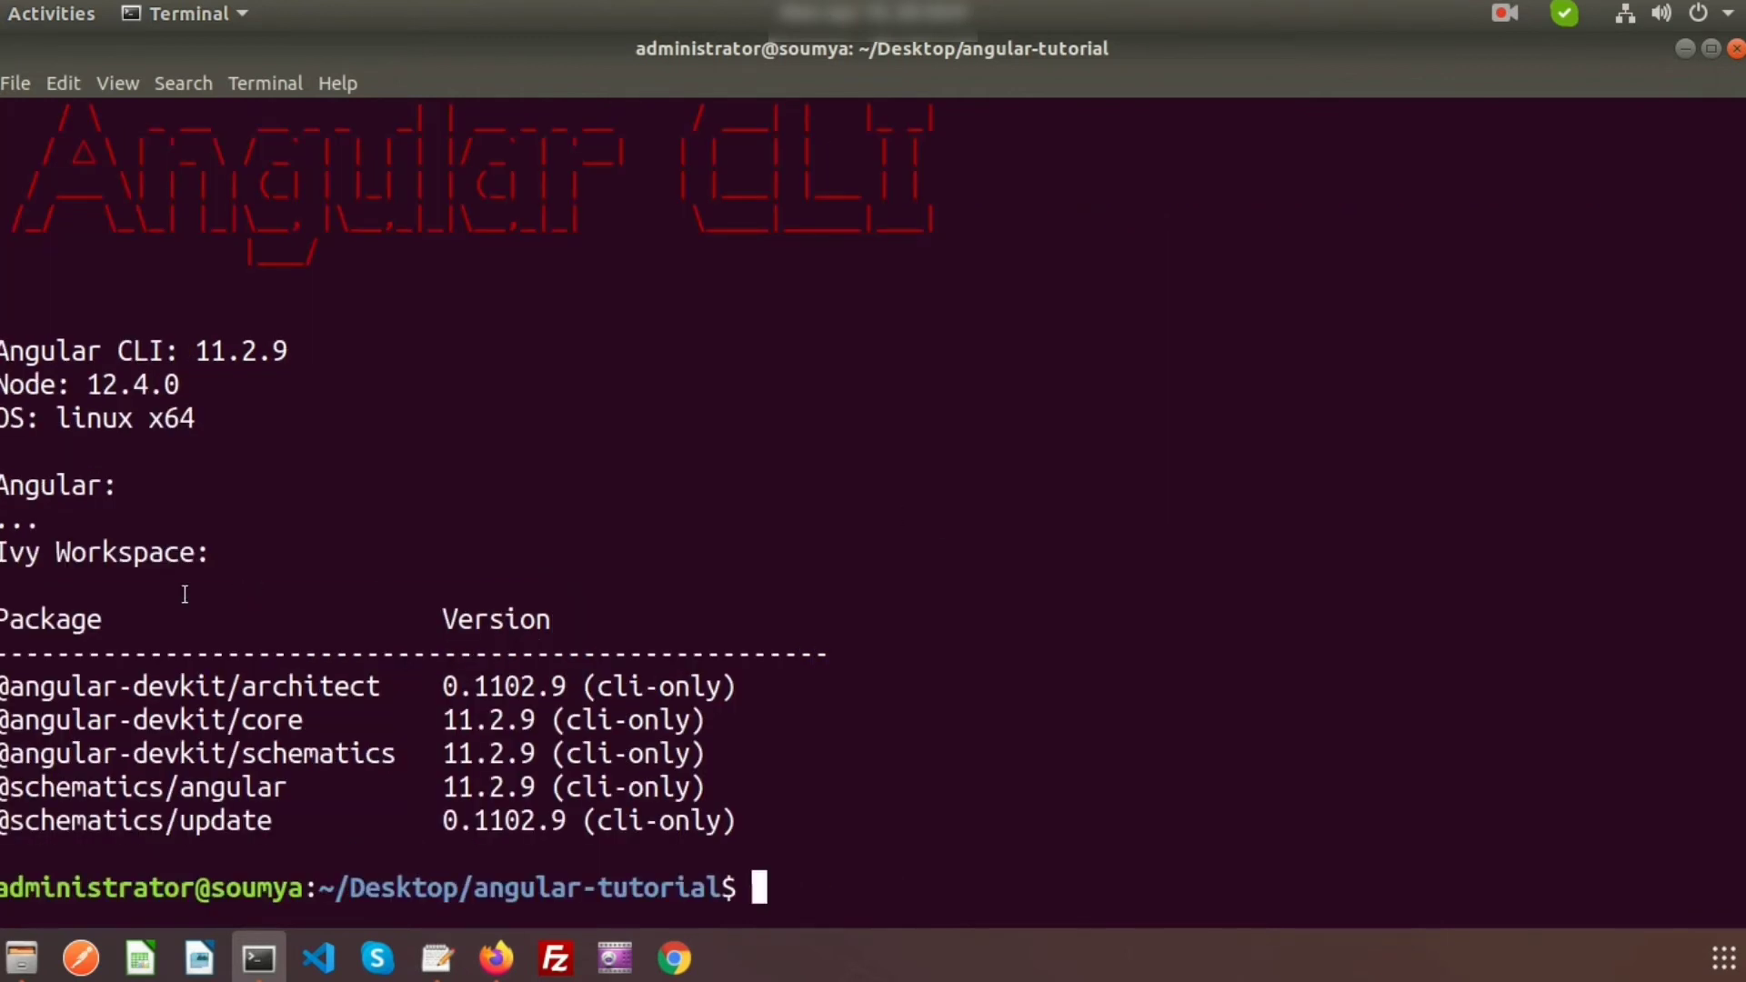
{"action": "type", "text": "ng version"}
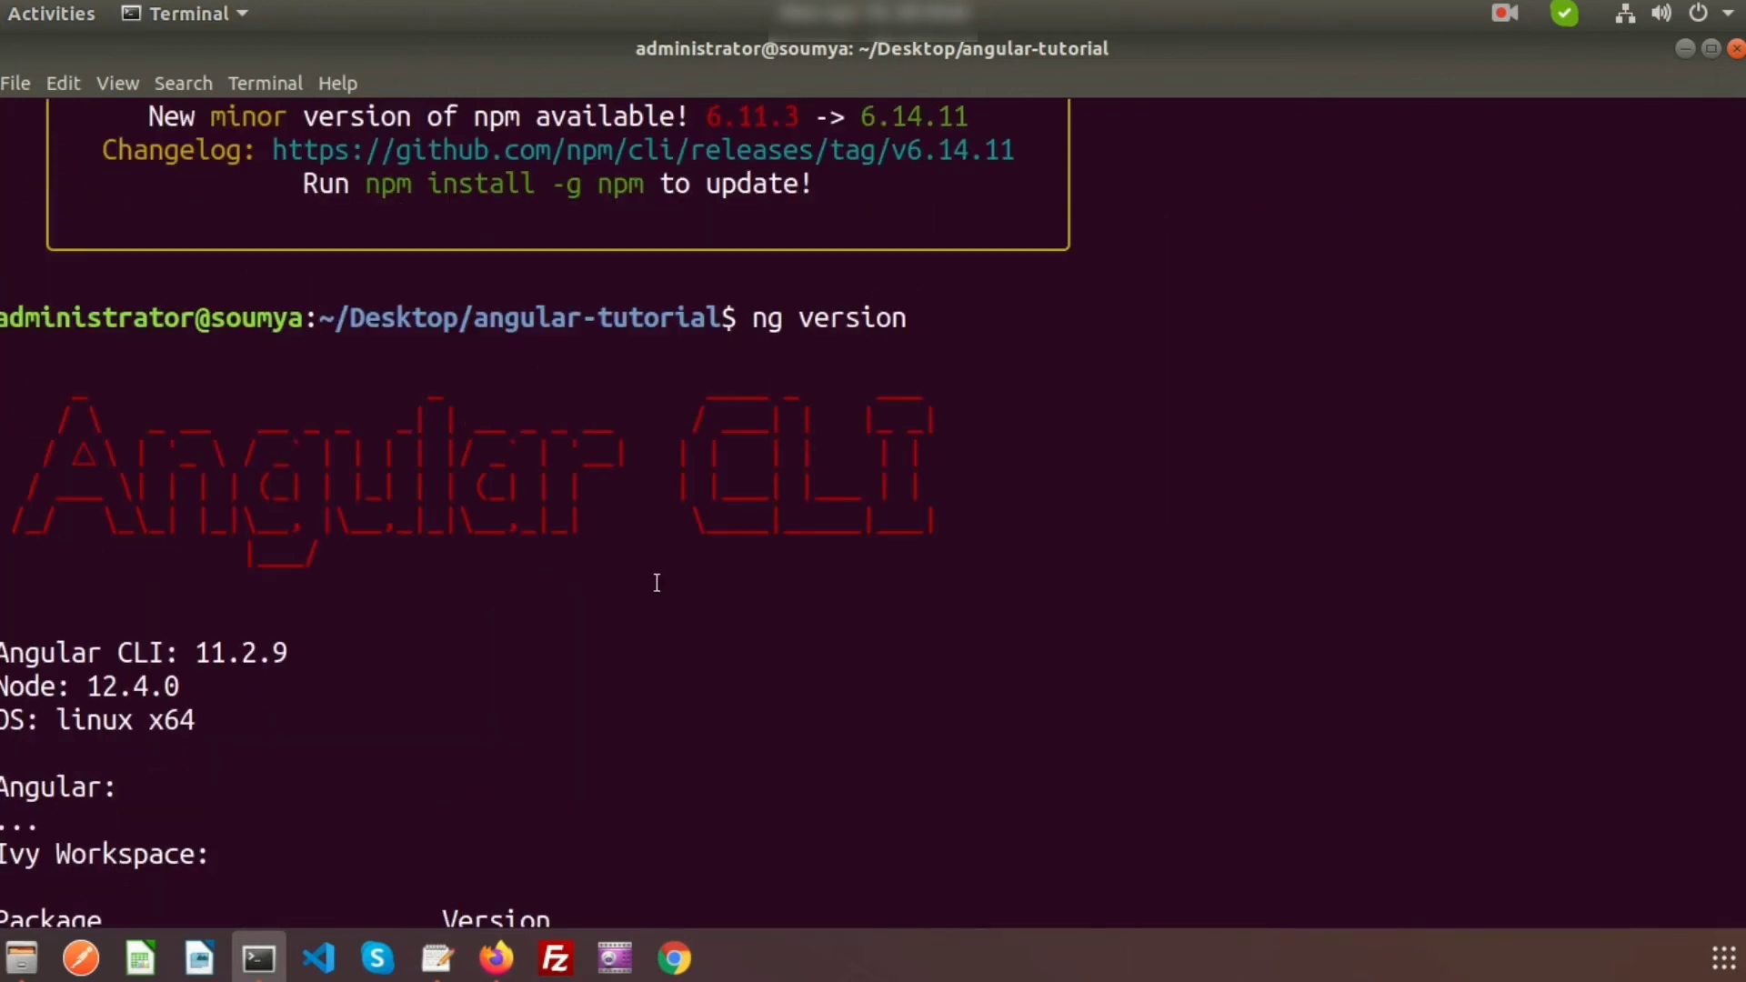
{"action": "scroll", "scroll_direction": "down", "scroll_amount": 3}
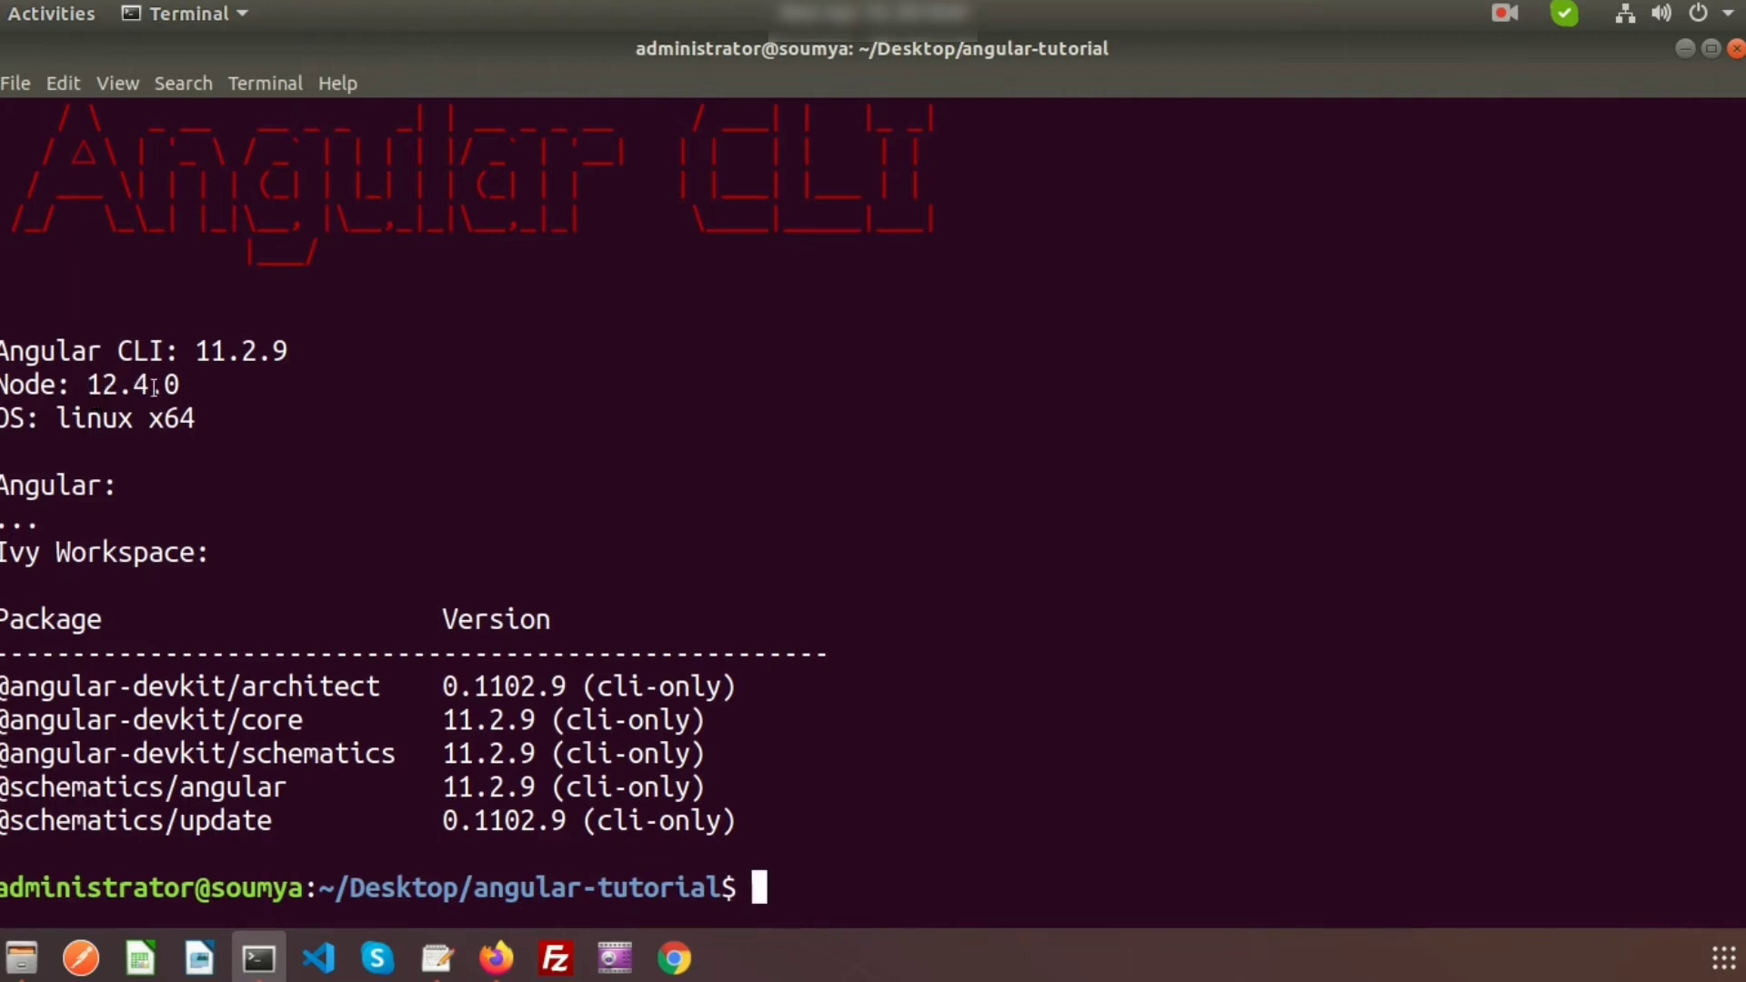
{"action": "mouse_move", "coordinate": [676, 631]}
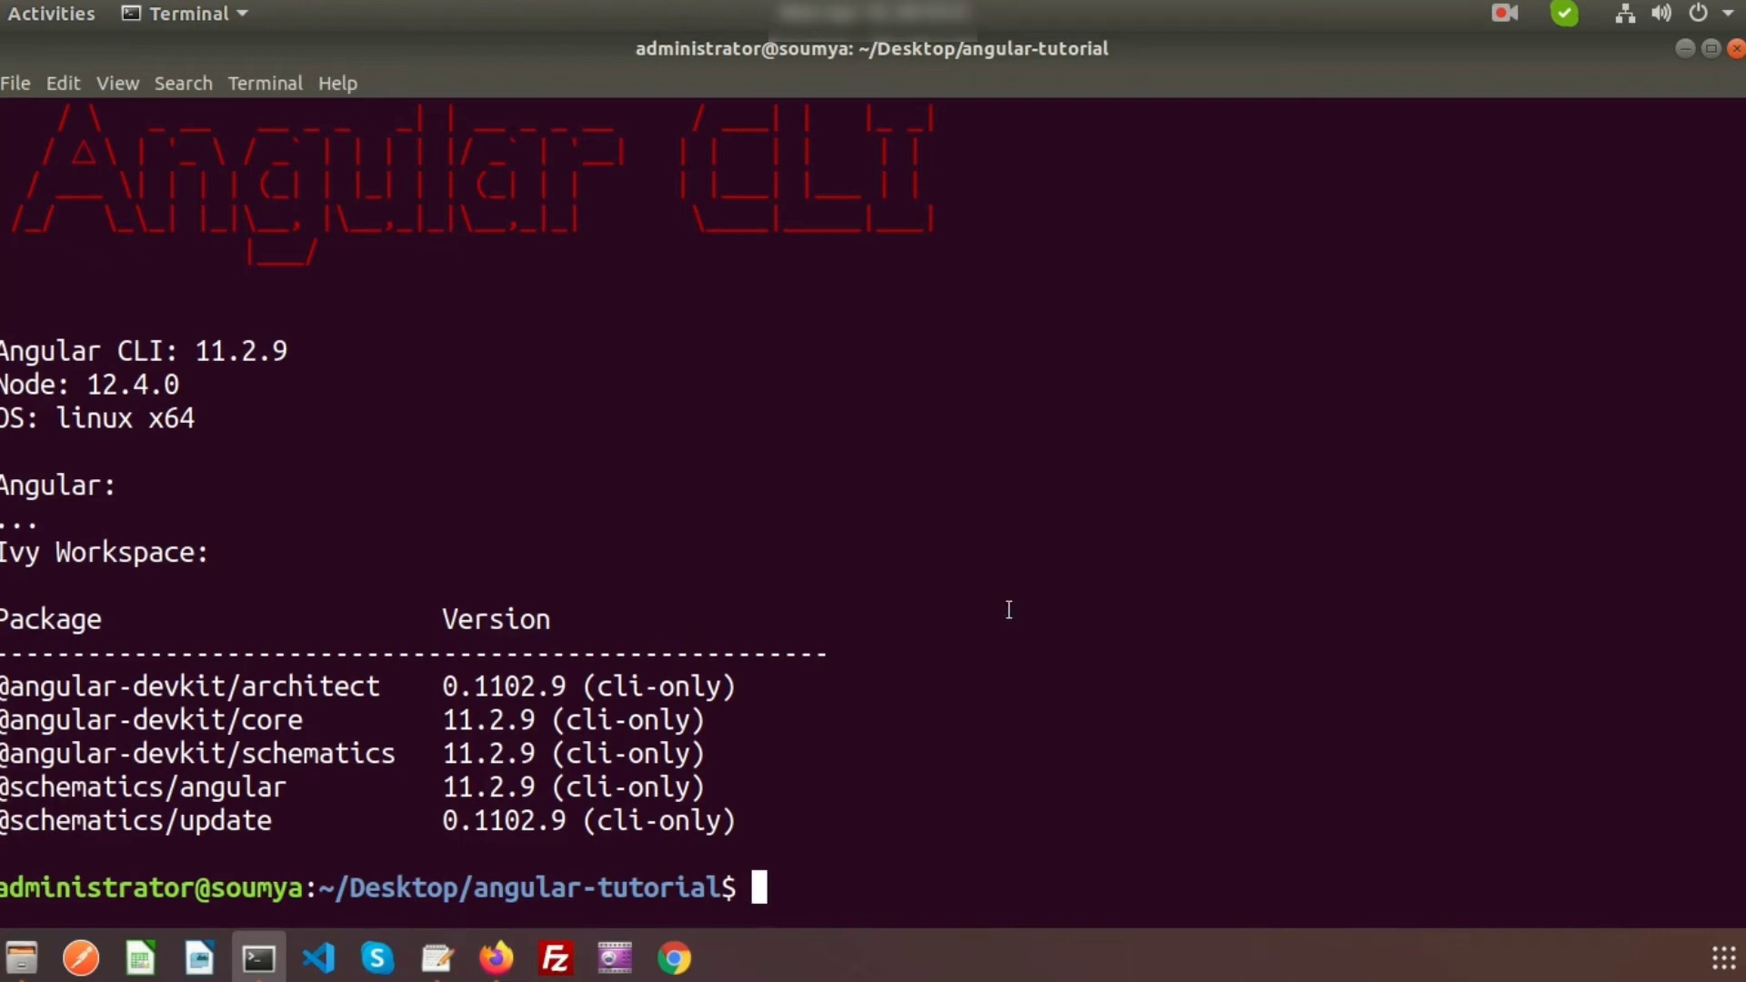
{"action": "type", "text": "ng"}
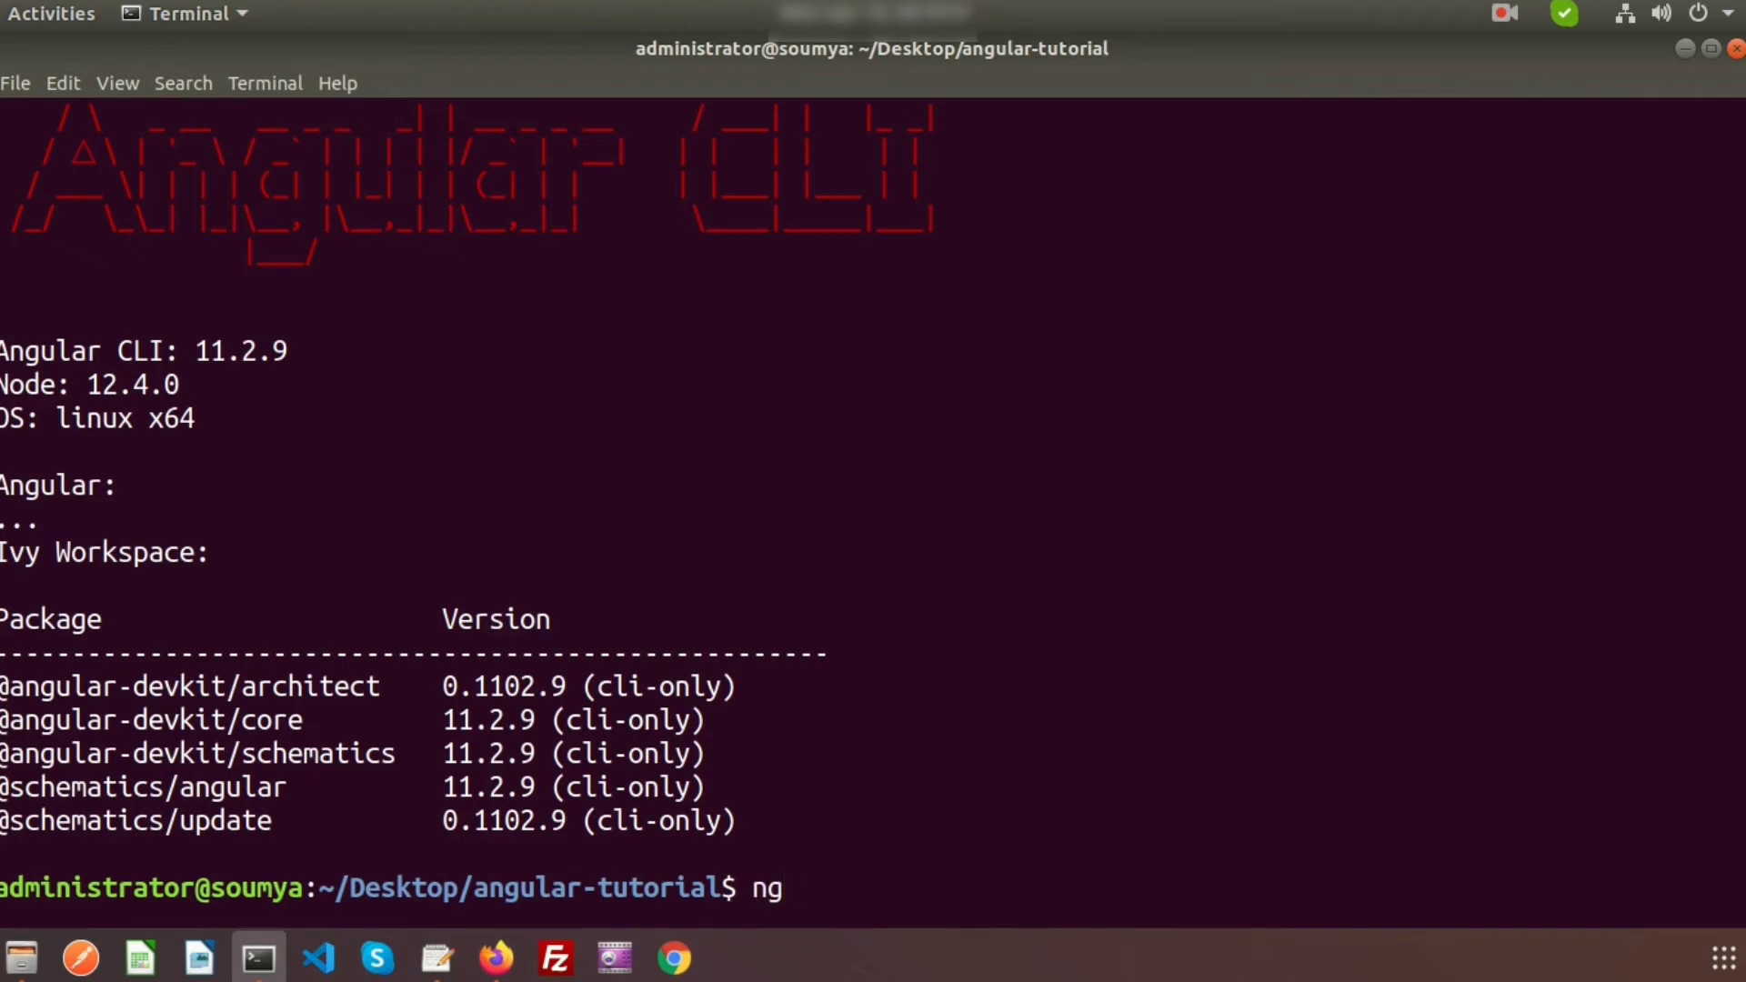
- Enter ng new tutorialProject to start generating the new Angular project
{"action": "type", "text": "new"}
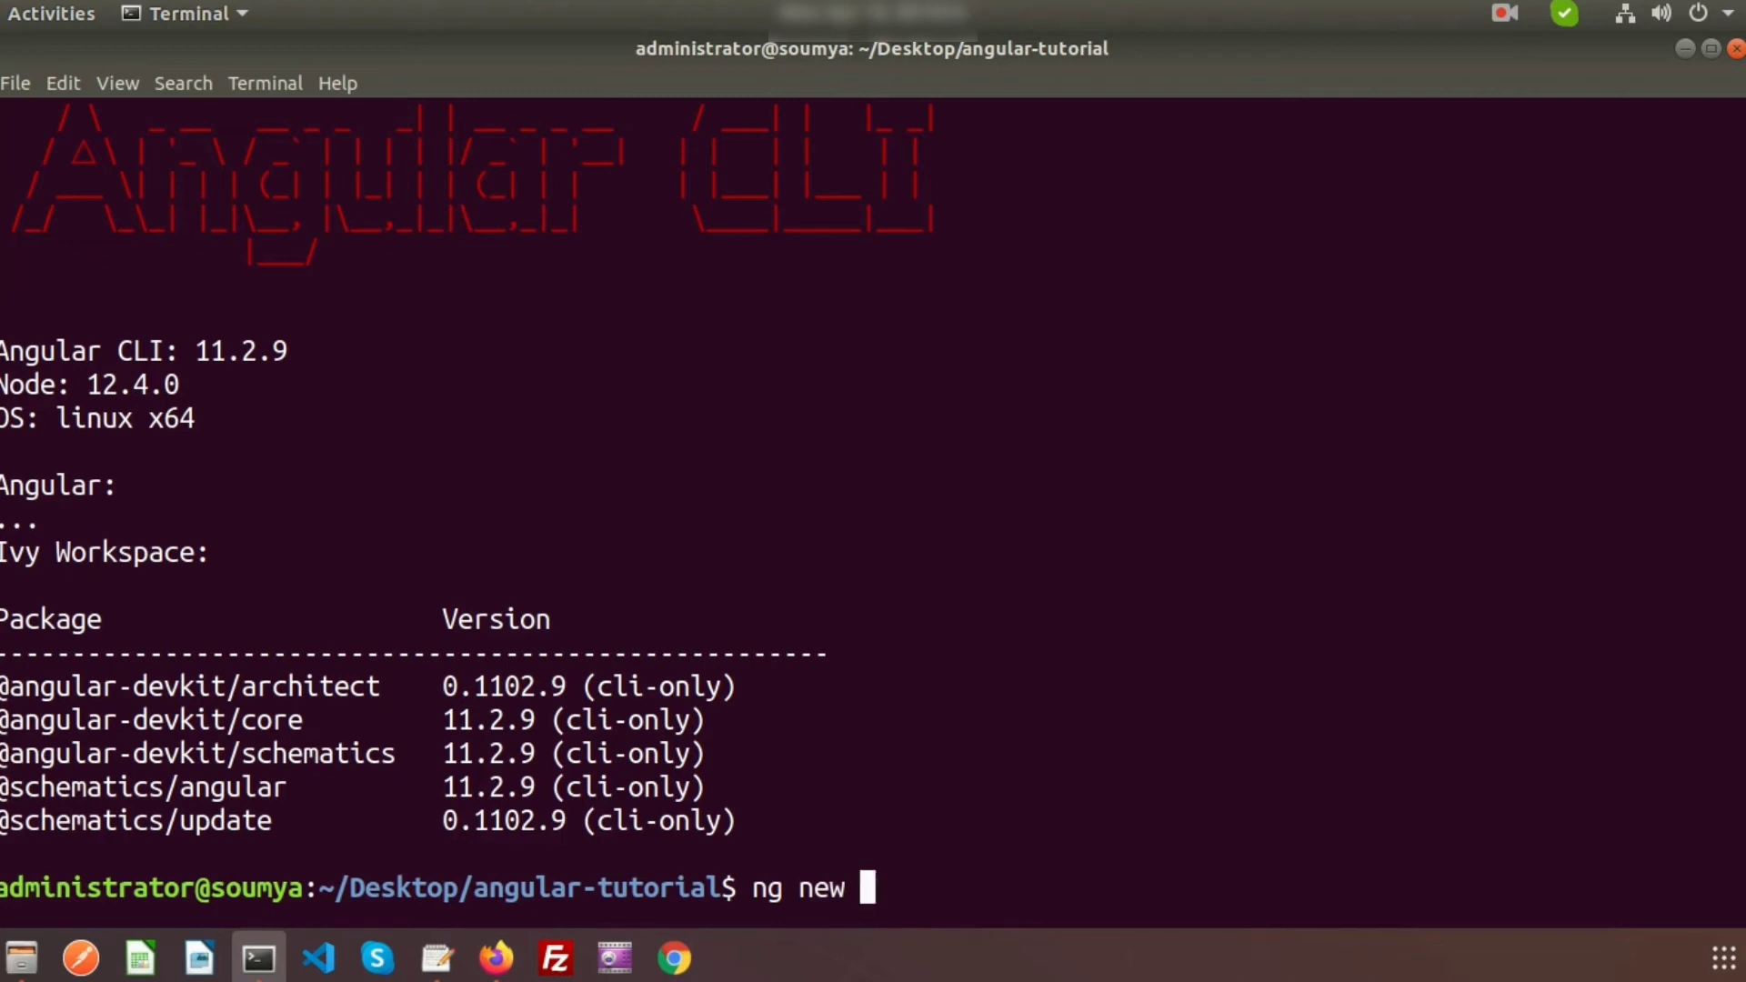
{"action": "type", "text": "tut"}
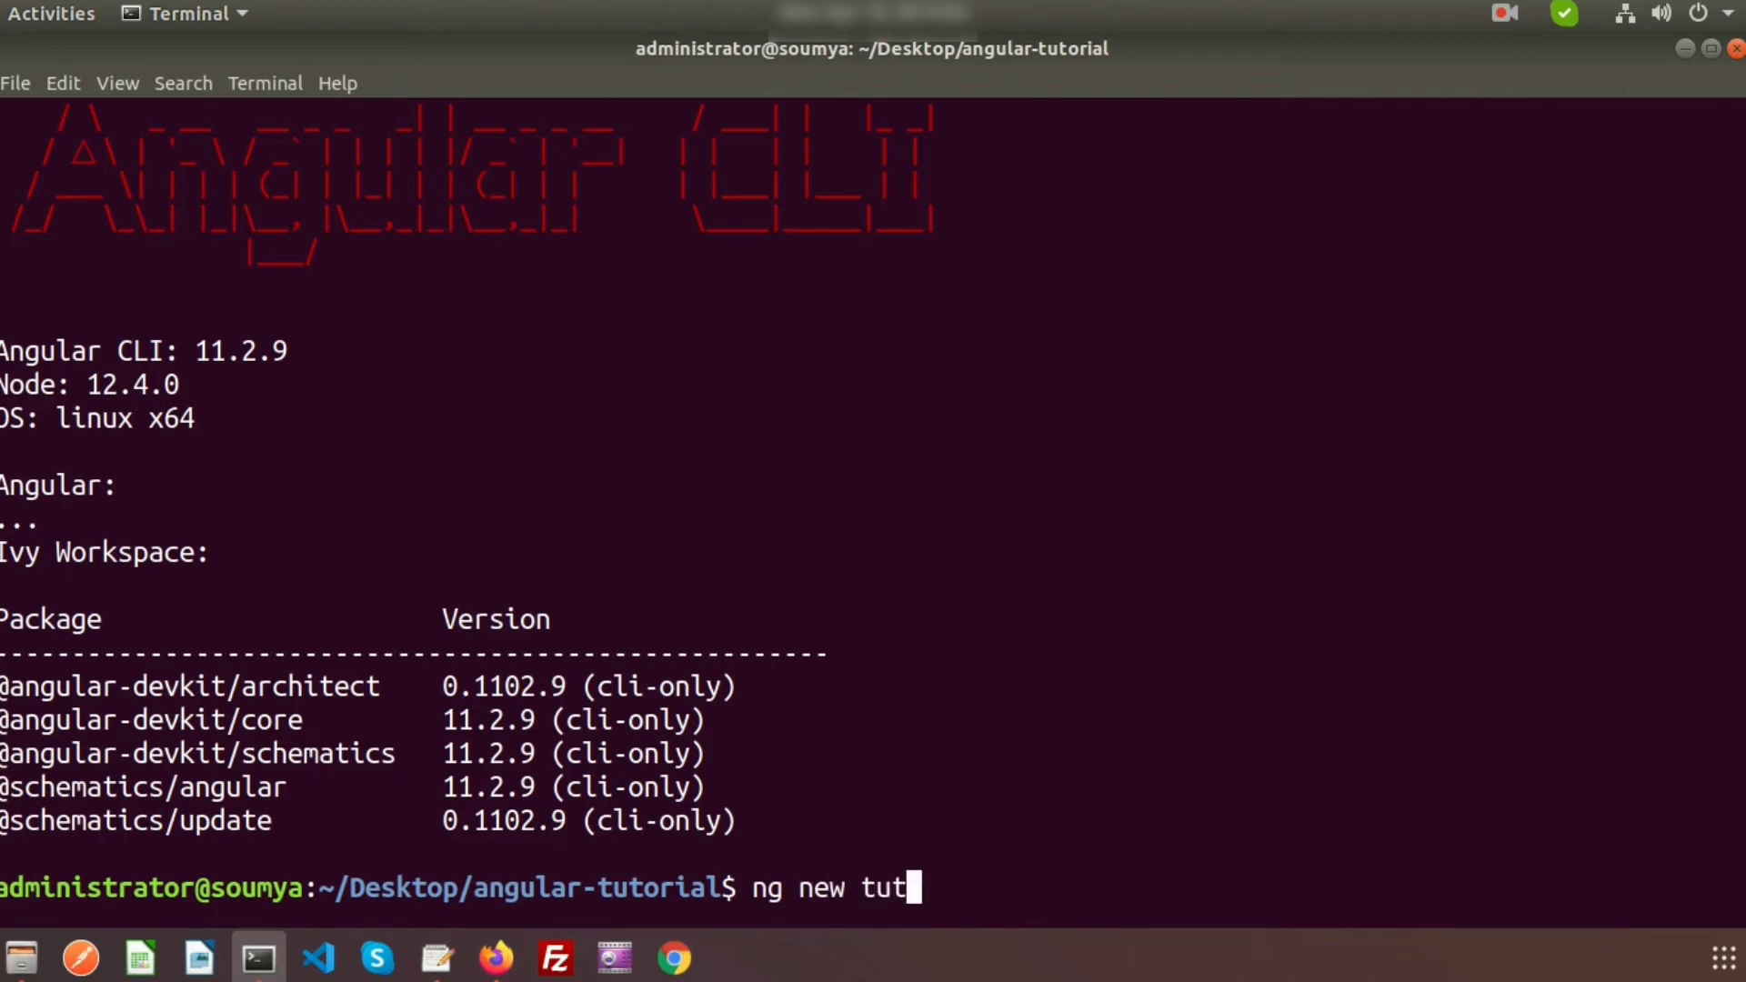
{"action": "type", "text": "orial"}
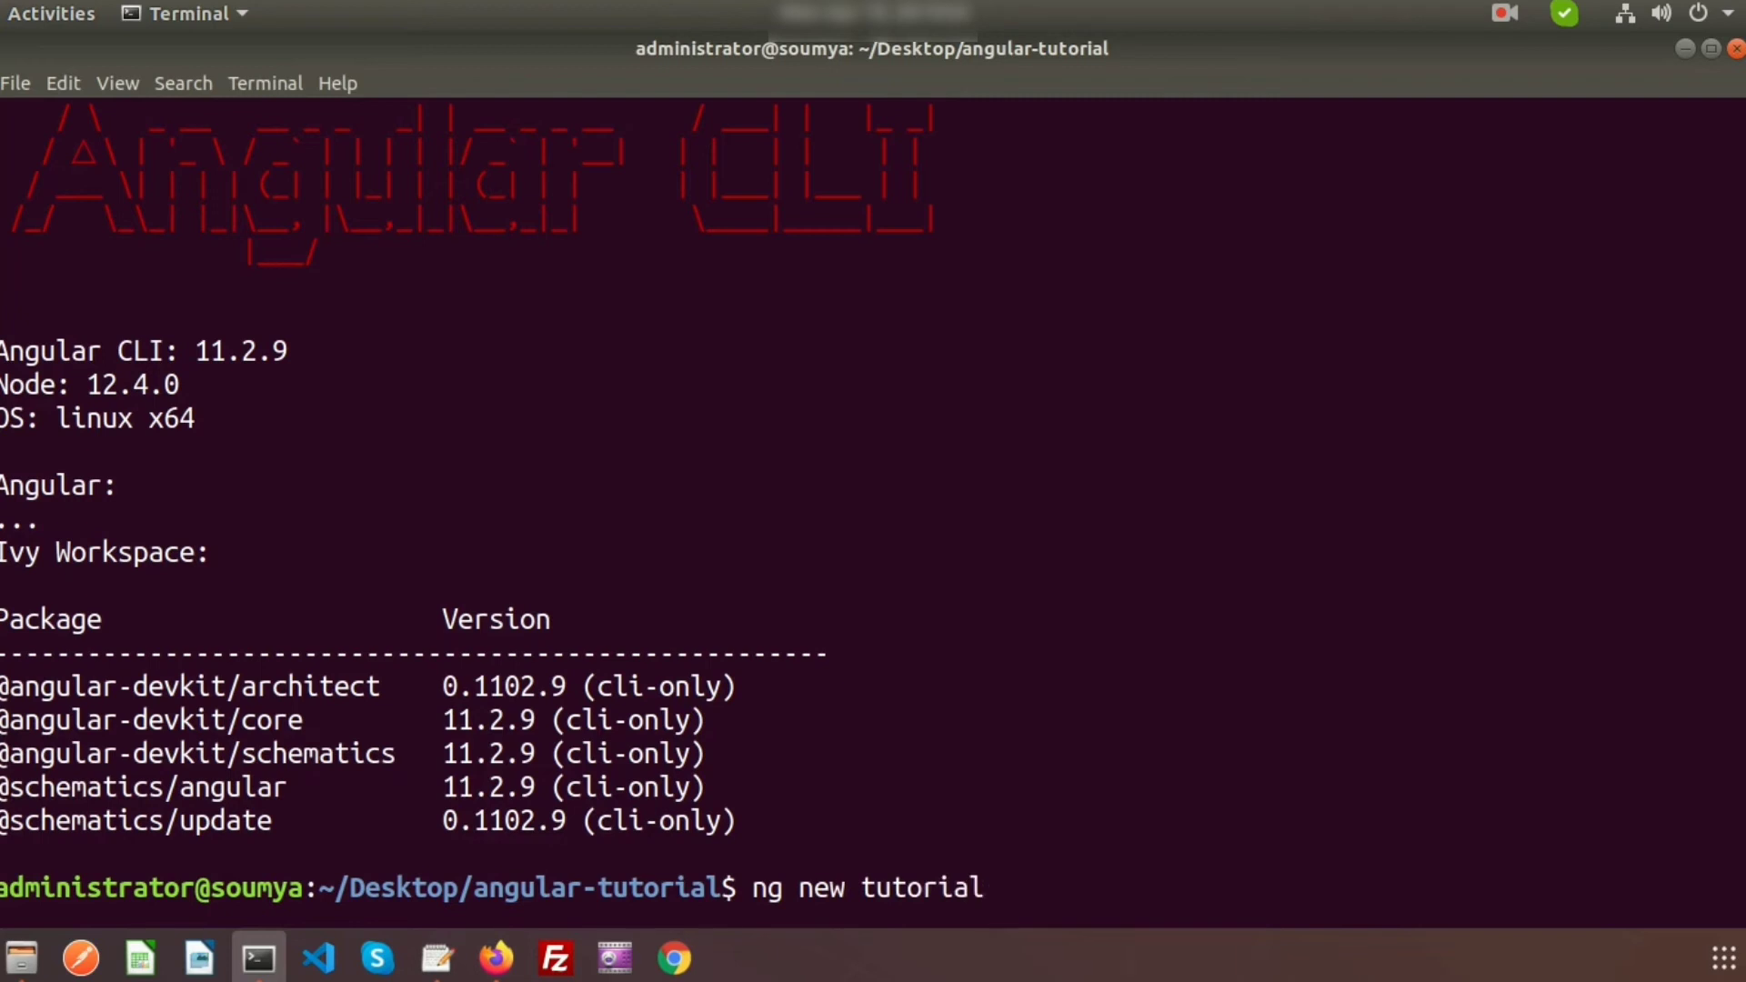
{"action": "type", "text": "Project"}
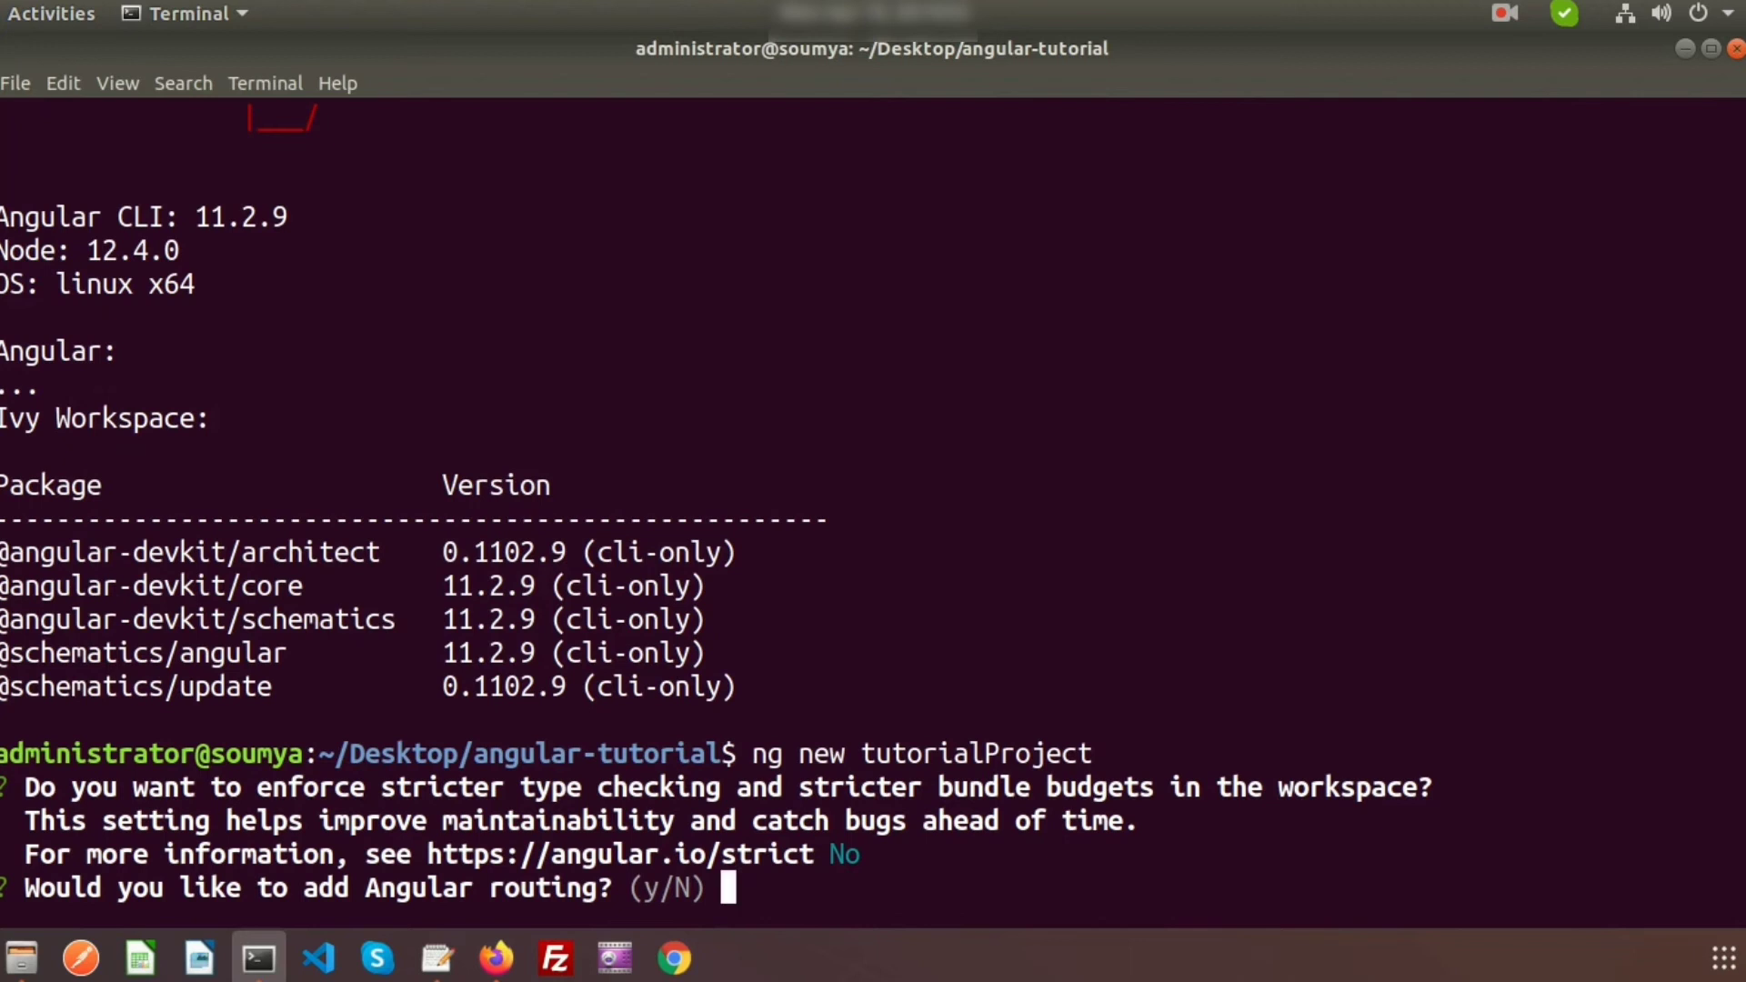
- Answer N to Angular routing and select CSS as the stylesheet format
{"action": "type", "text": "No"}
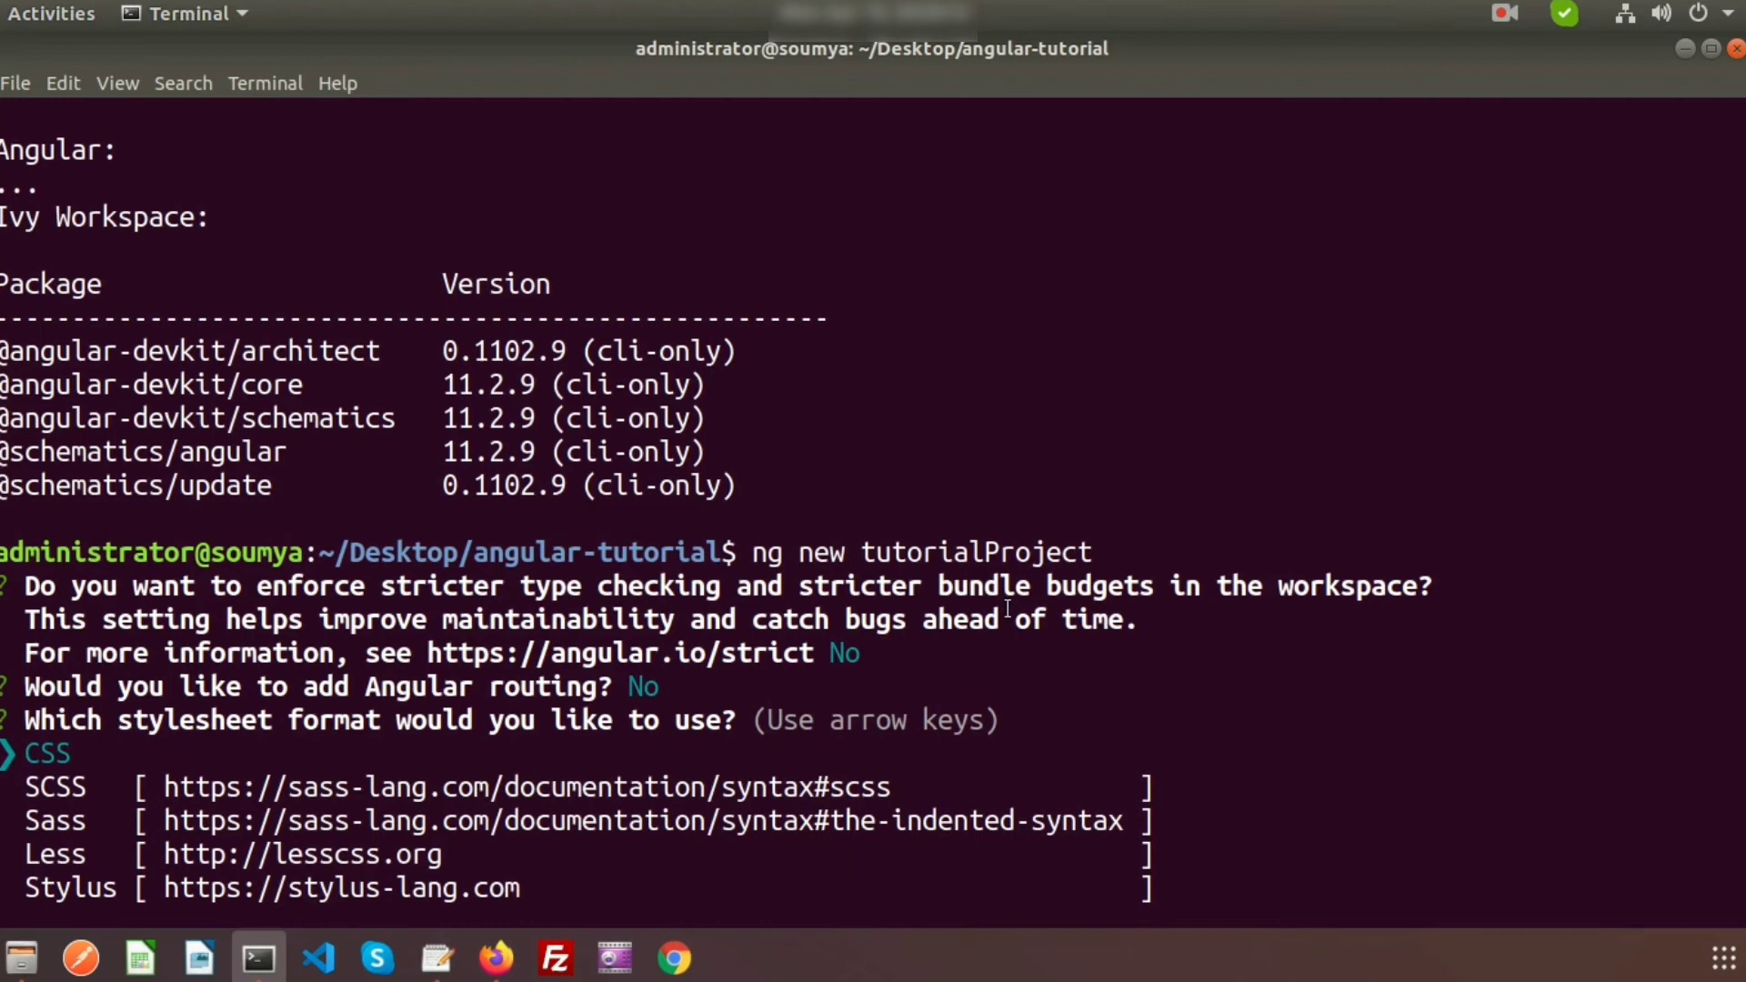
{"action": "key", "text": "Down"}
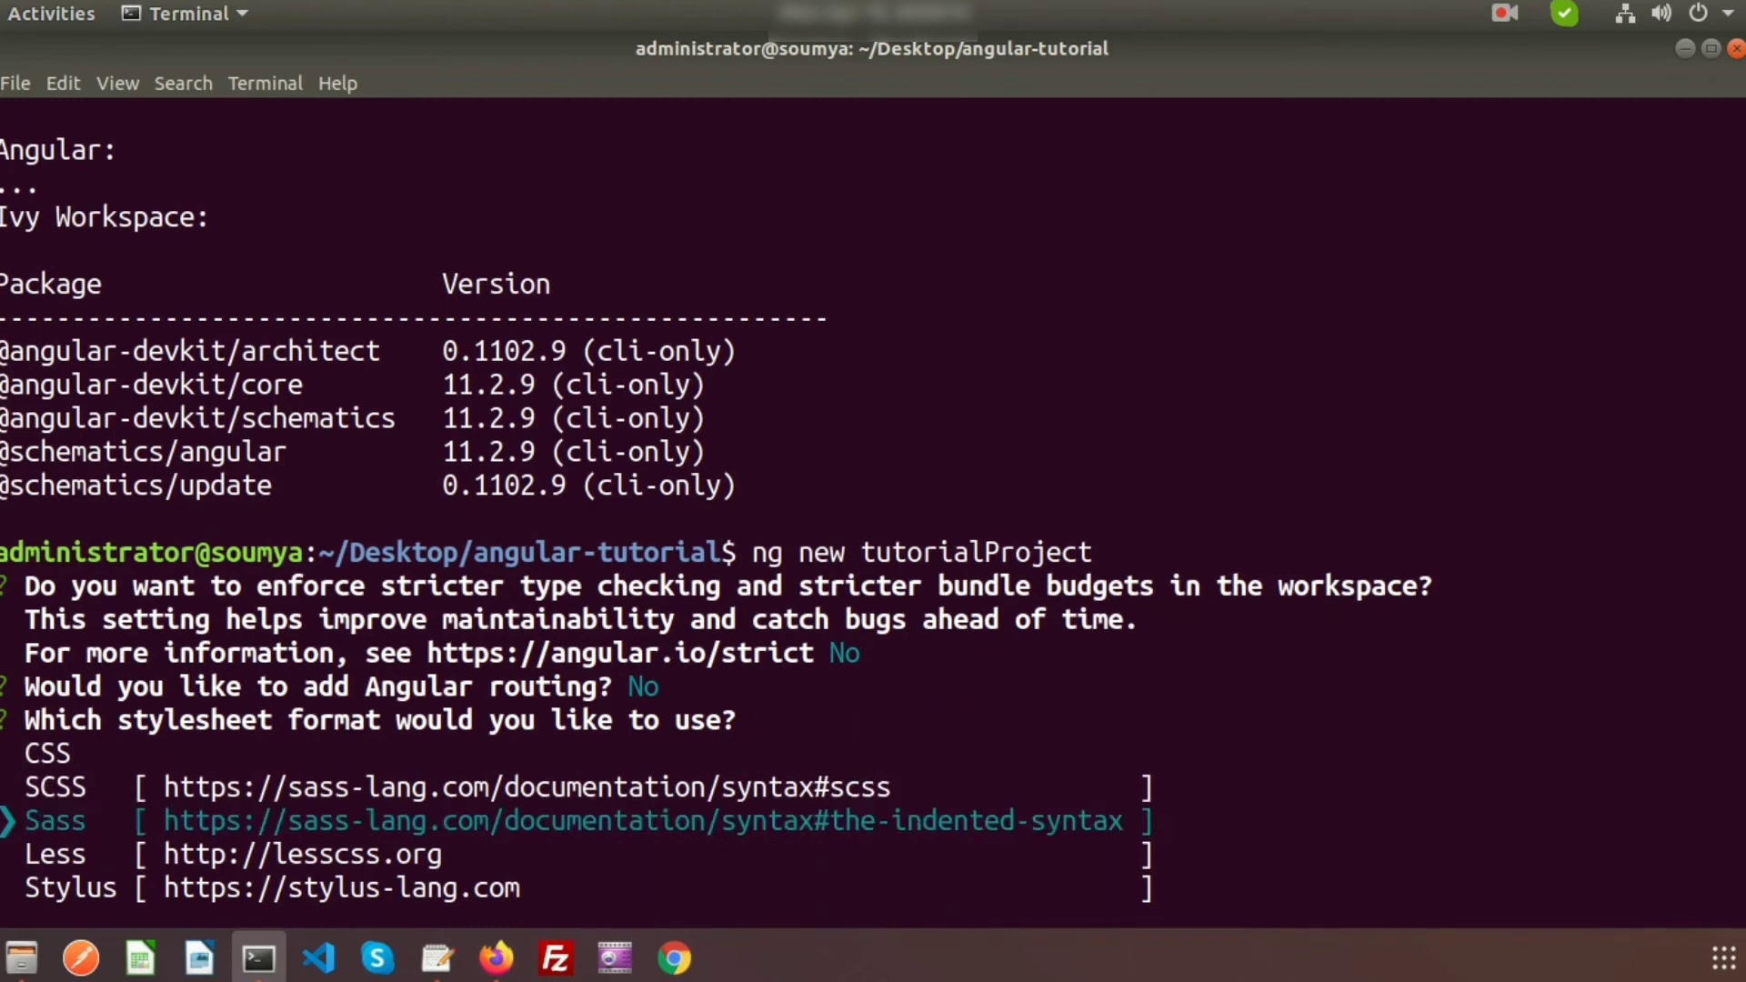
{"action": "key", "text": "Up"}
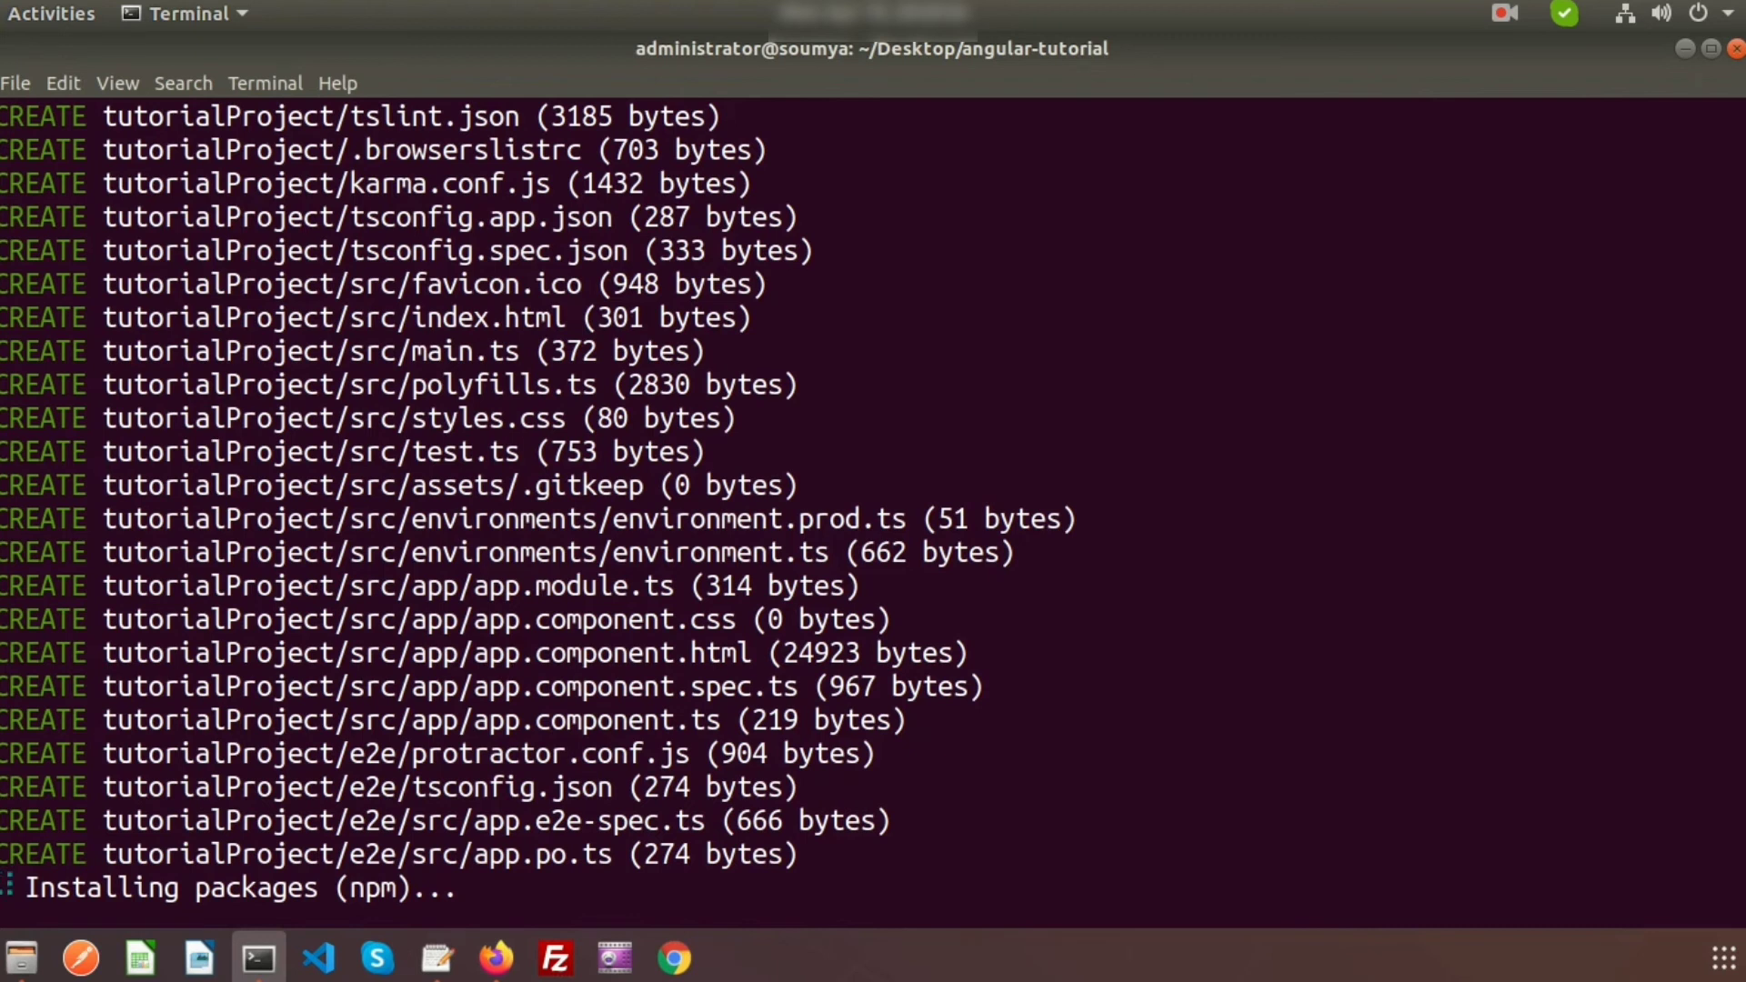
{"action": "mouse_move", "coordinate": [589, 880]}
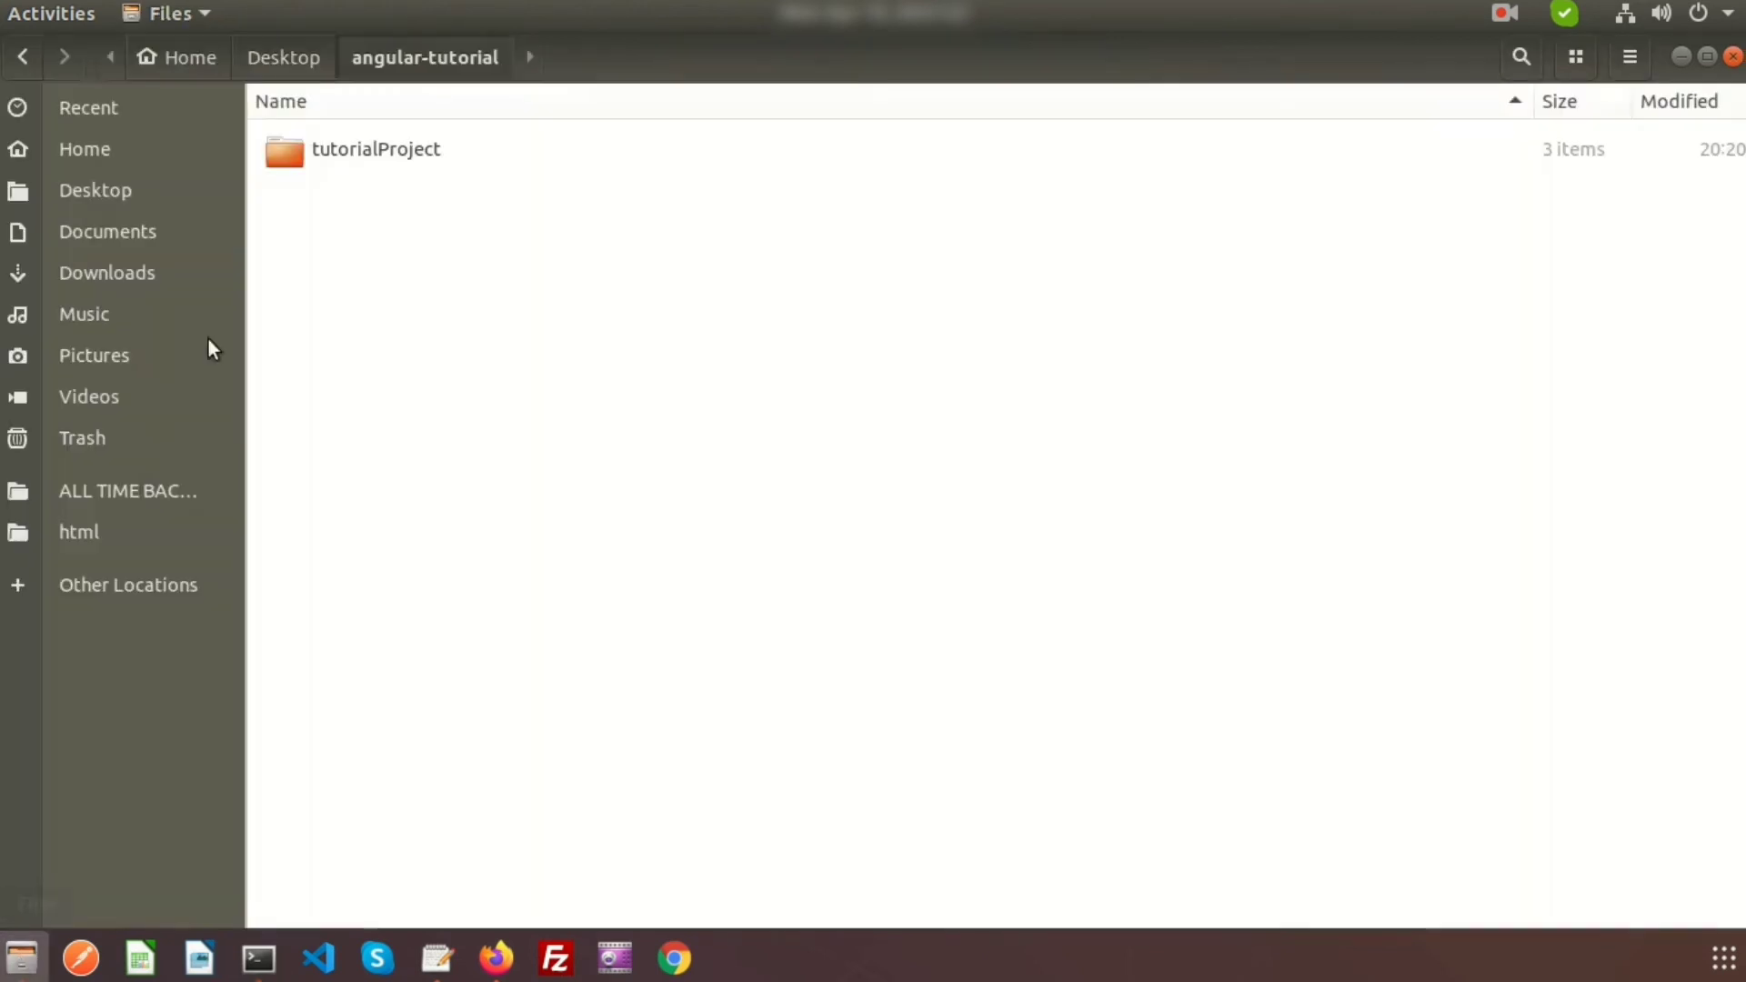
{"action": "mouse_move", "coordinate": [382, 169]}
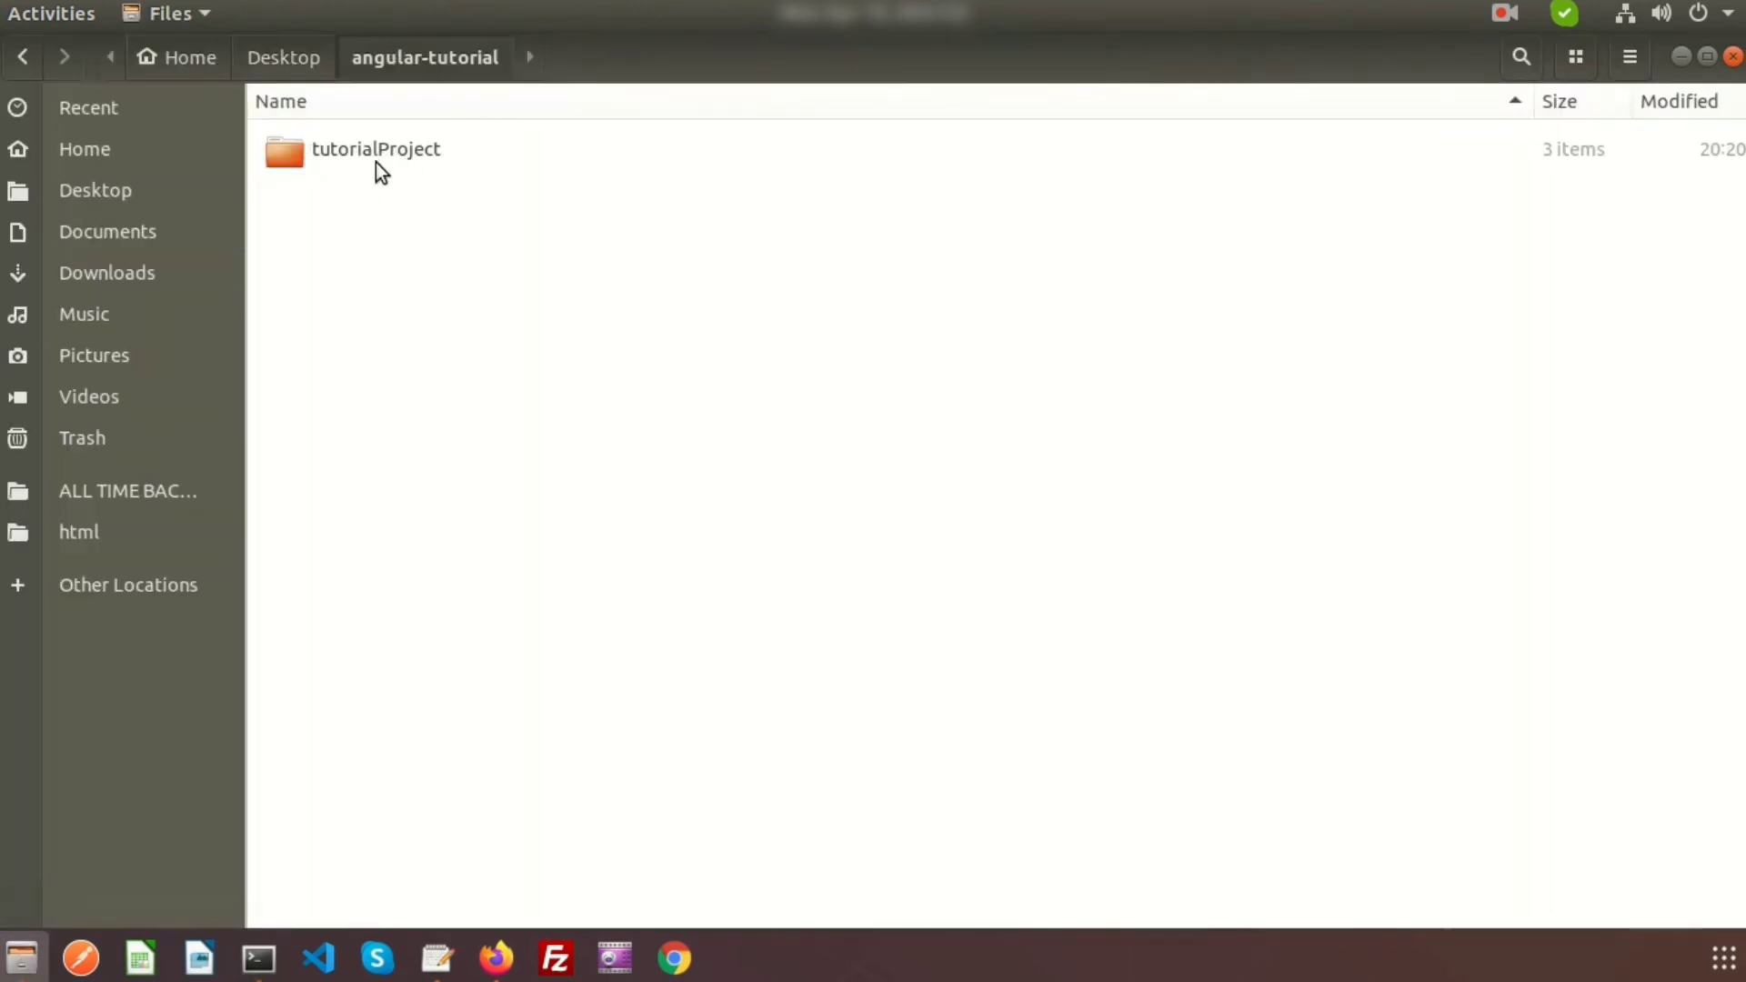
- Browse tutorialProject's generated contents, including node_modules, src and angular.json
{"action": "double_click", "coordinate": [376, 147]}
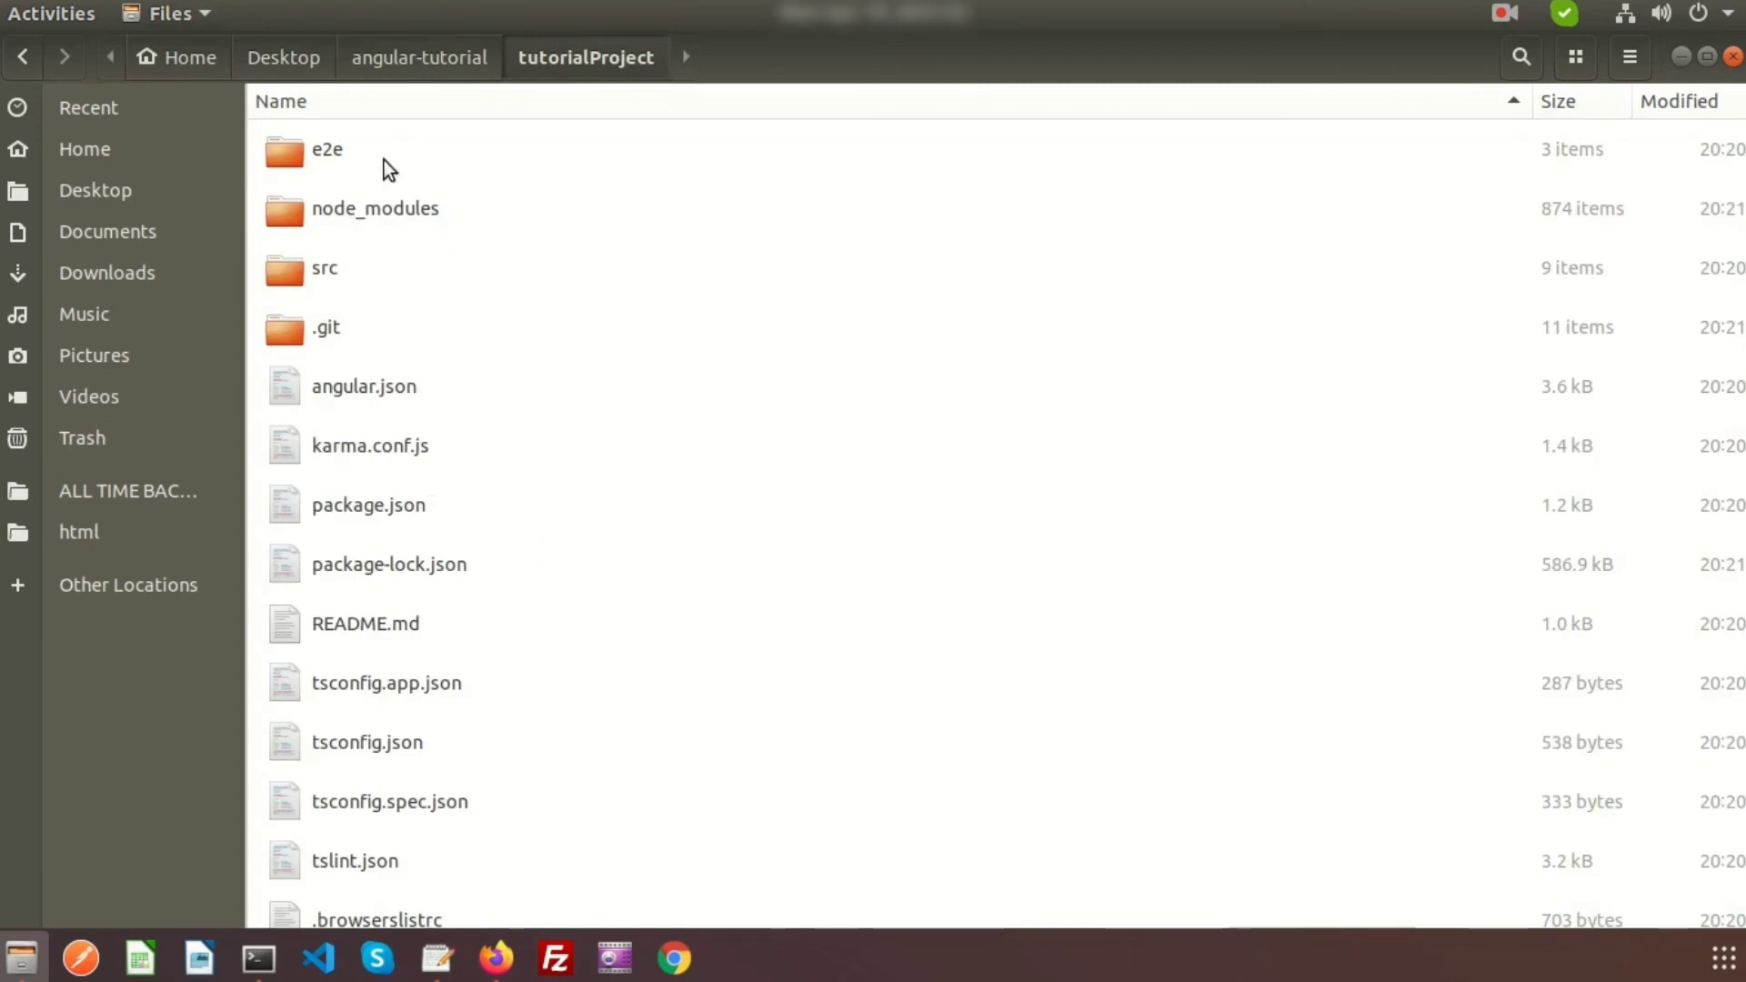
{"action": "scroll", "scroll_direction": "down", "scroll_amount": 3}
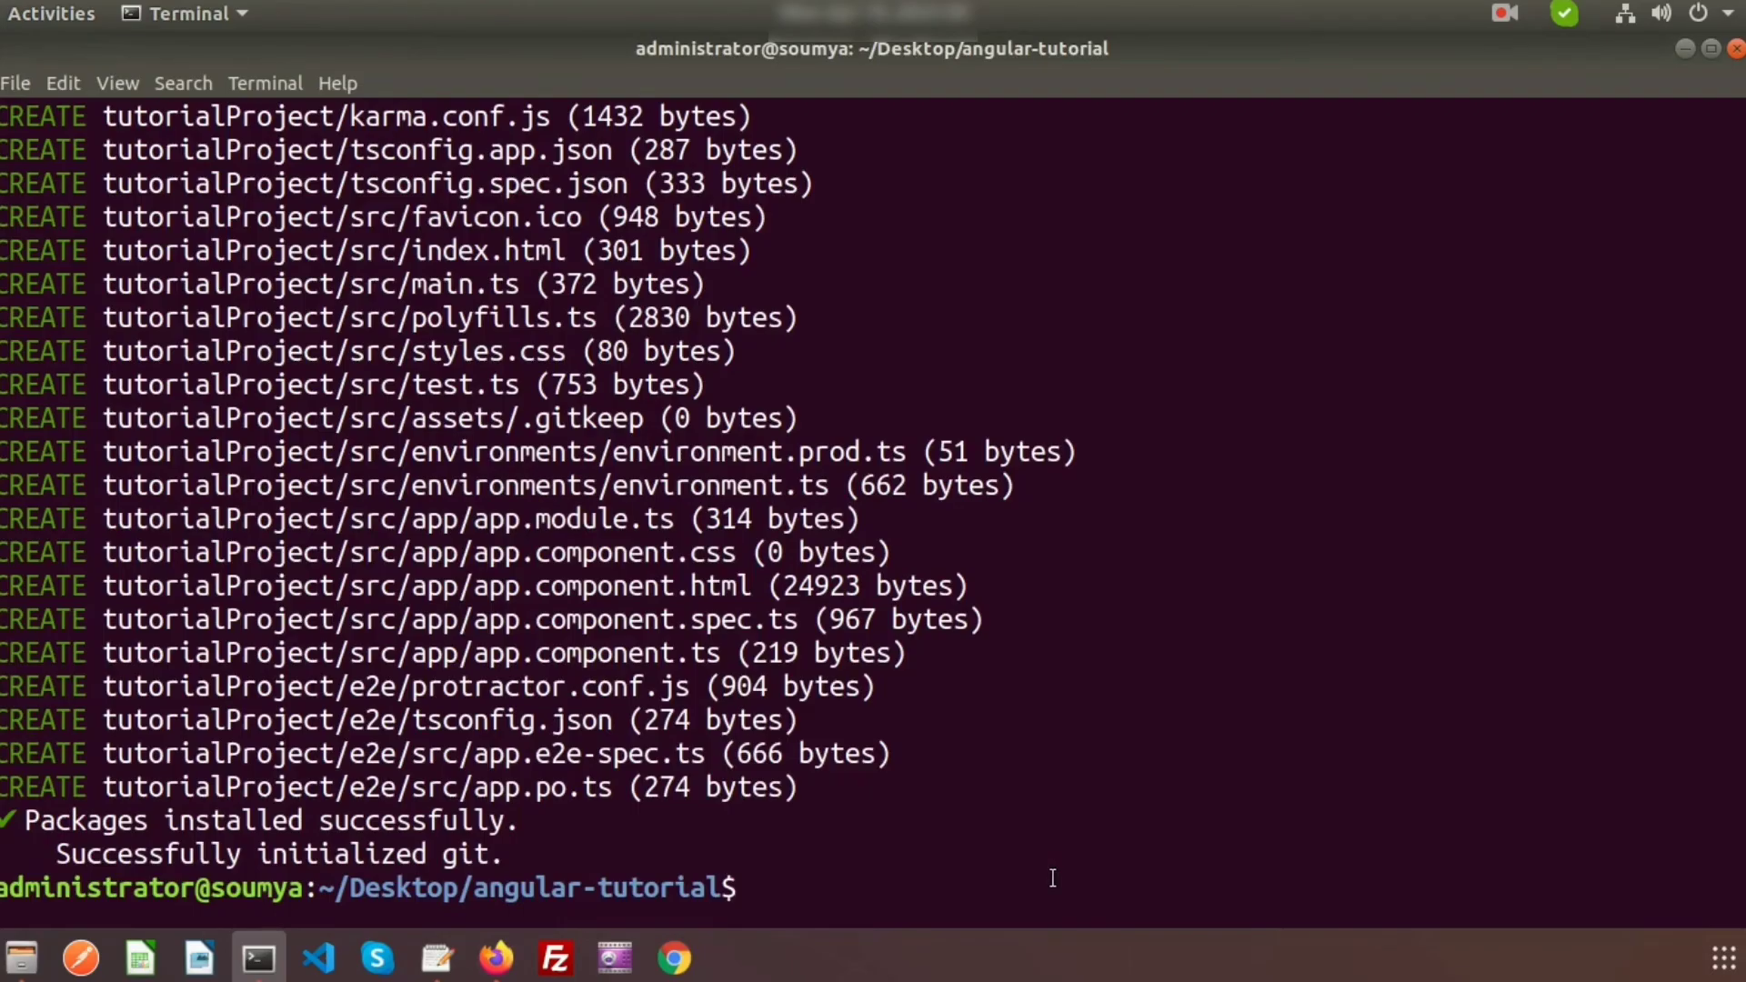
- cd into tutorialProject/ and run ng serve to launch the development server
{"action": "type", "text": "cd tutorialProject/"}
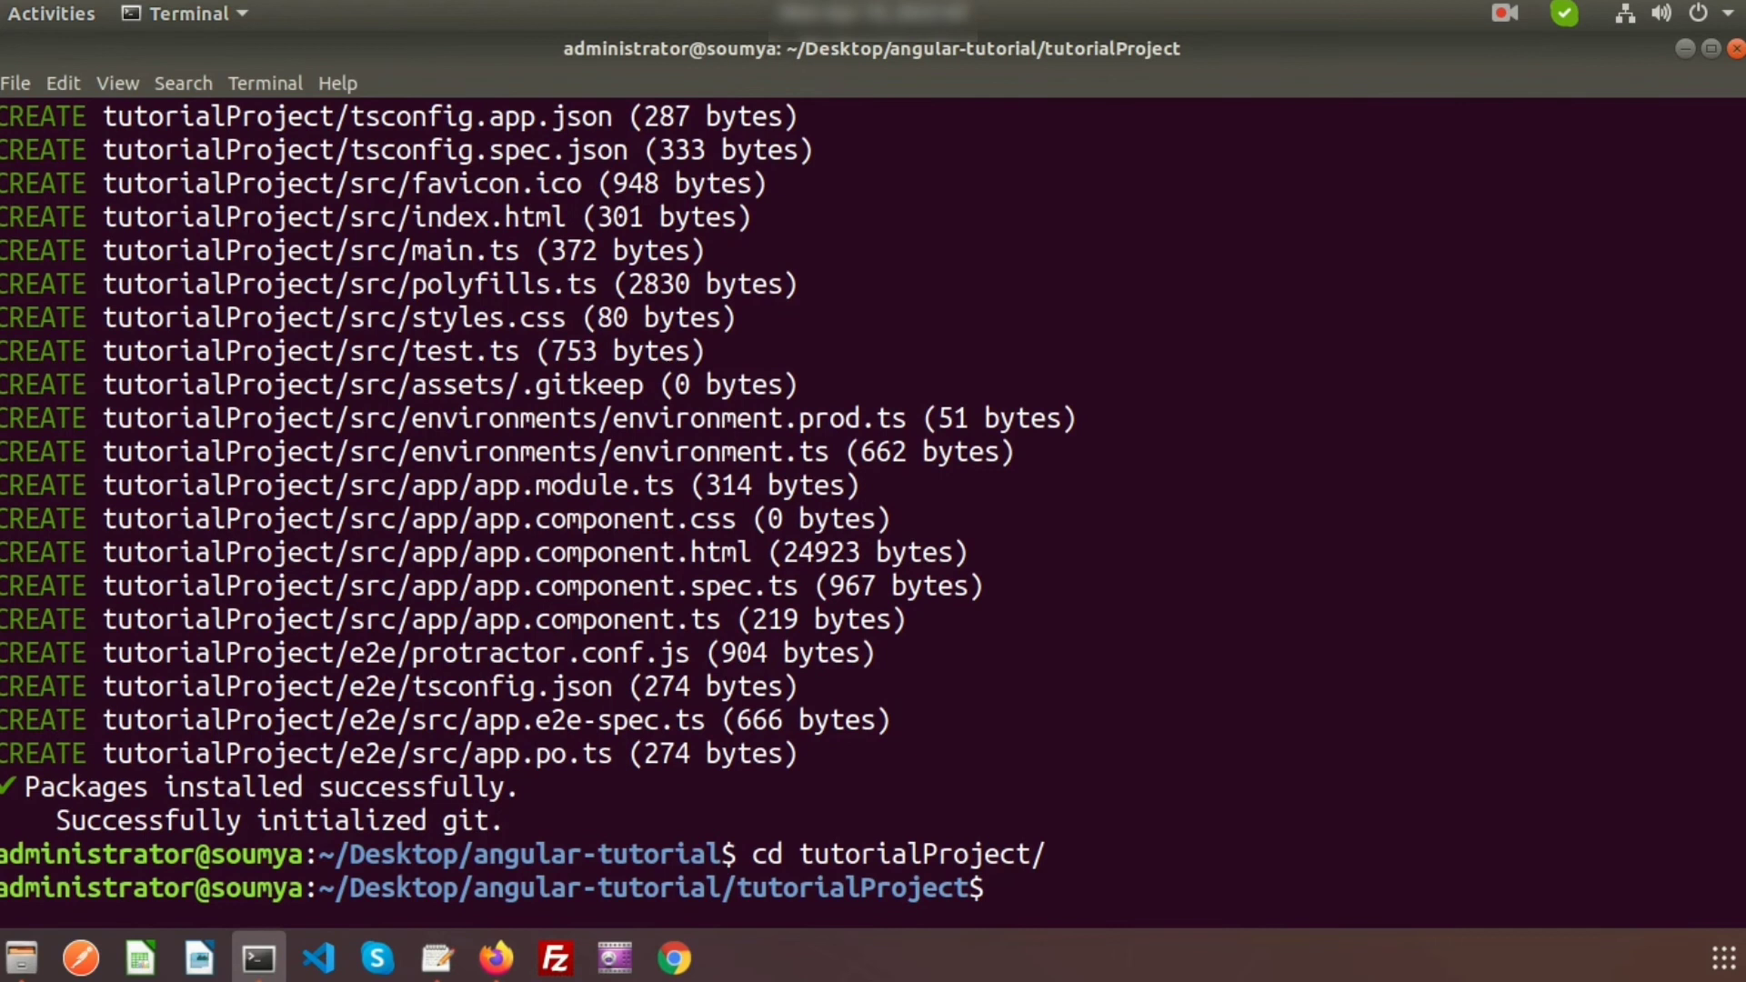
{"action": "type", "text": "ng"}
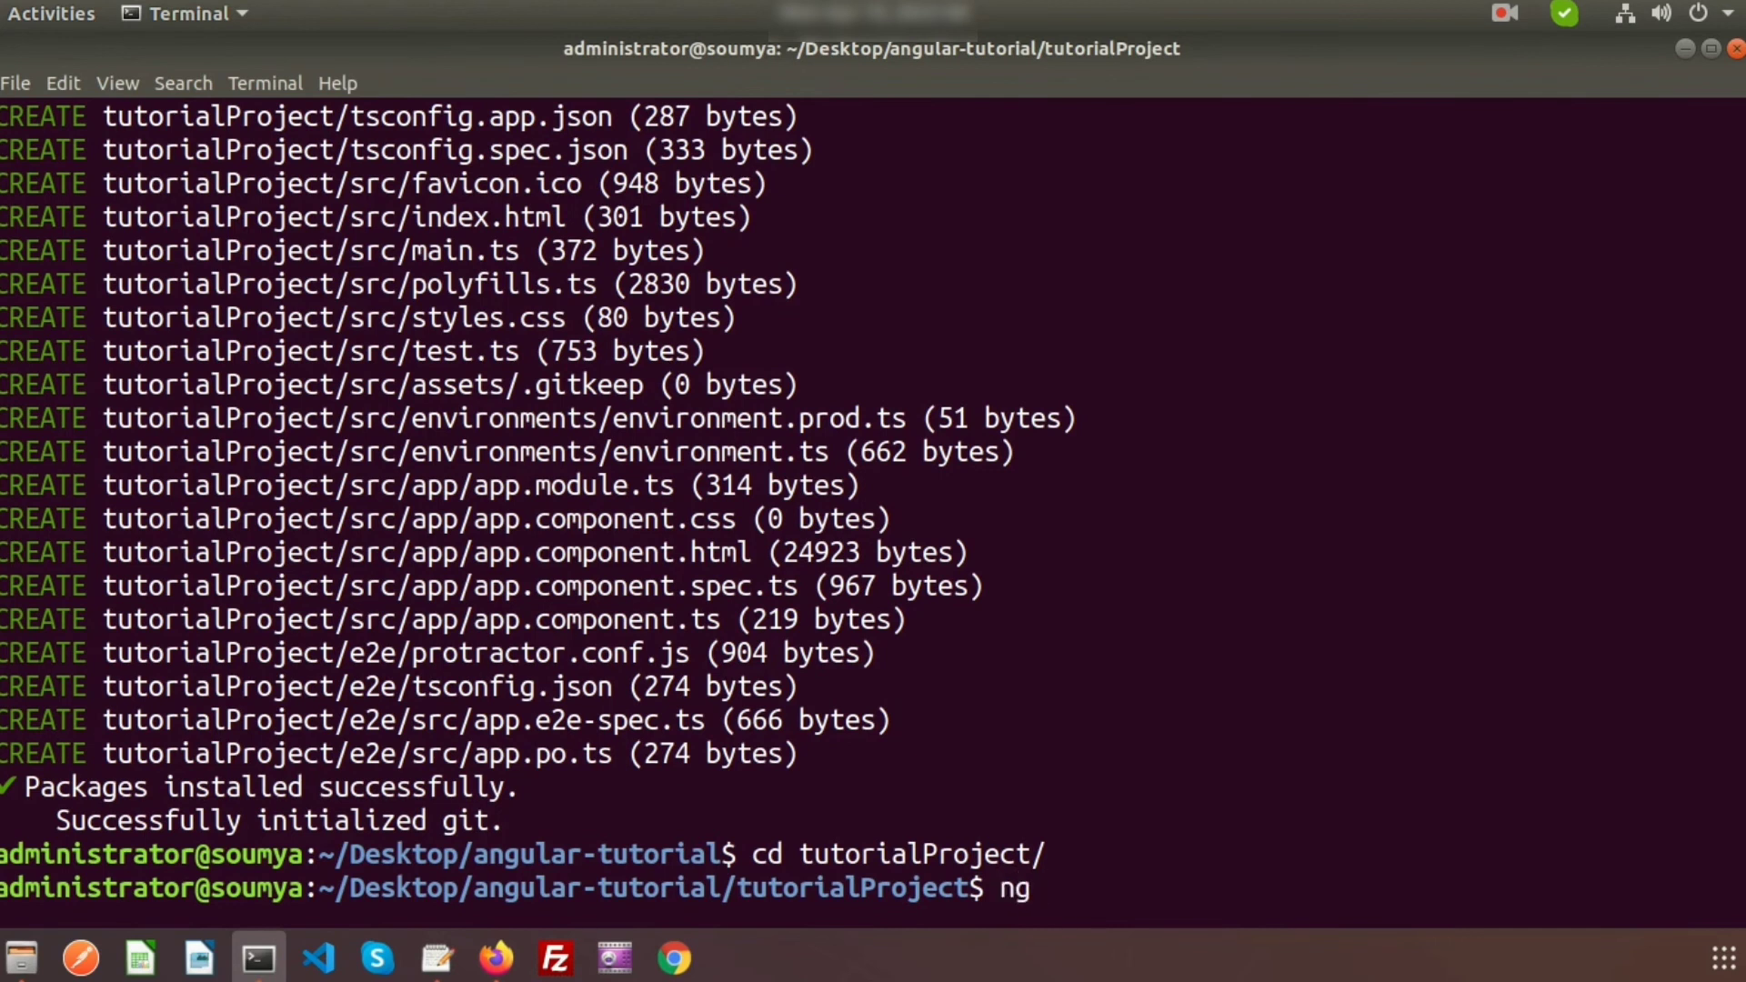
{"action": "type", "text": "serve"}
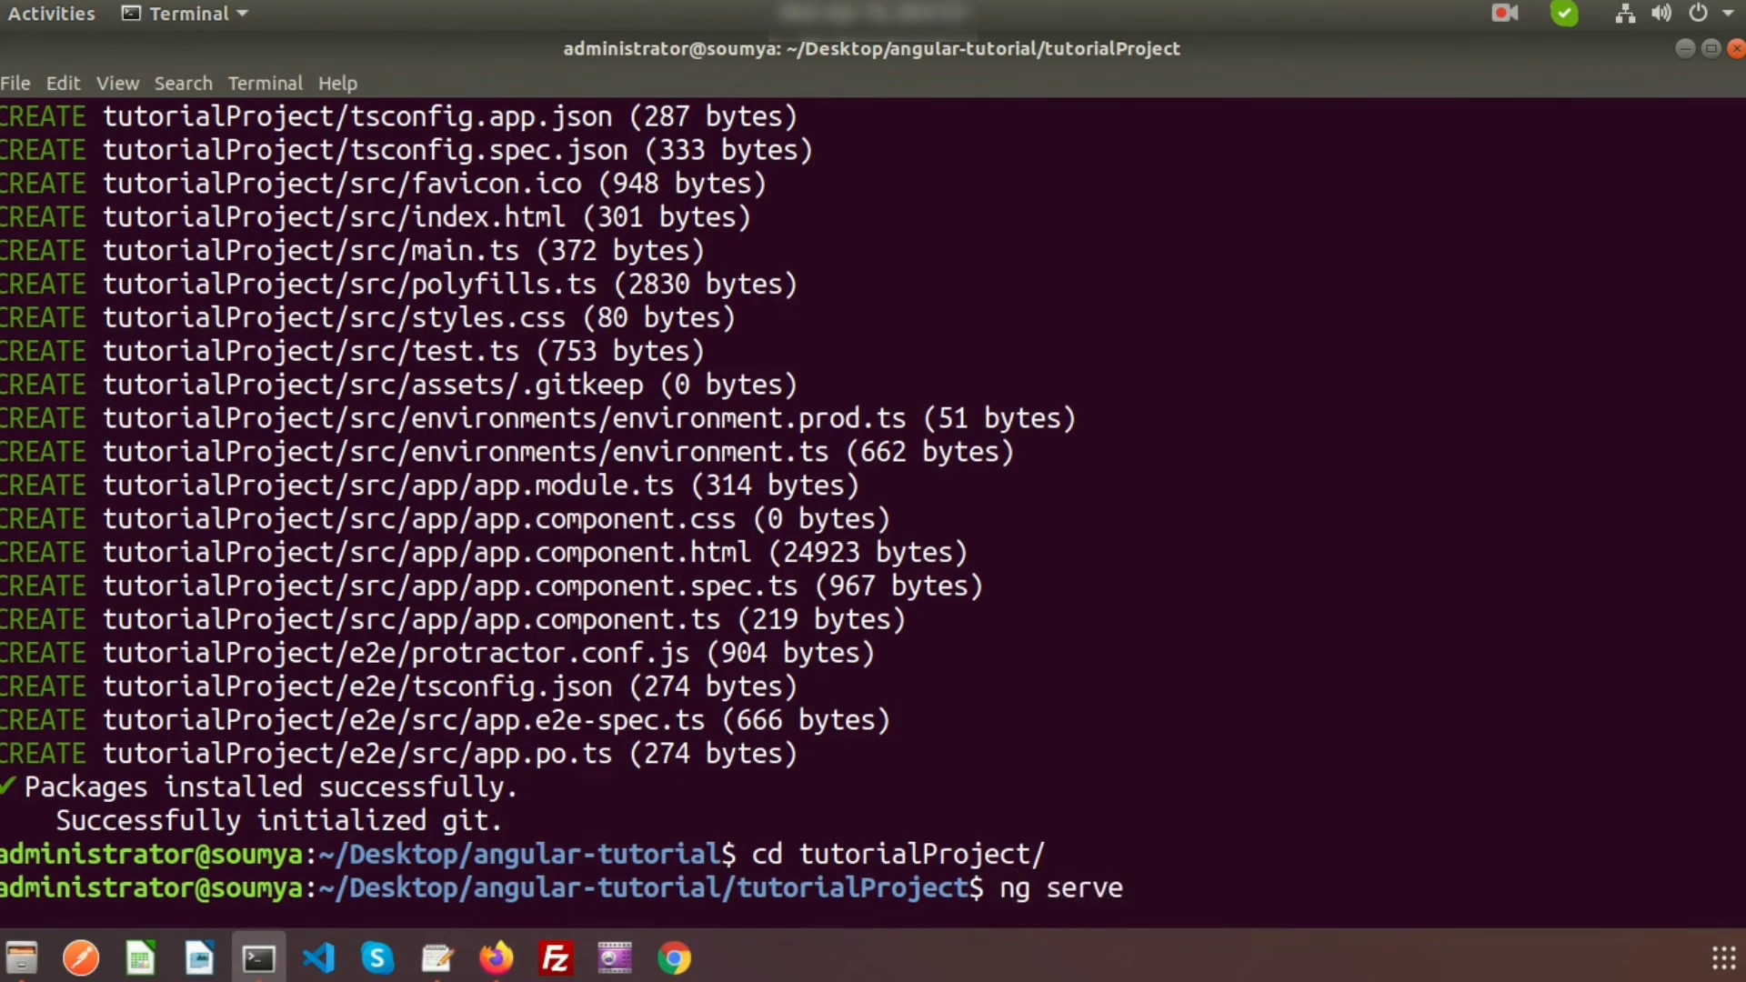
{"action": "key", "text": "Return"}
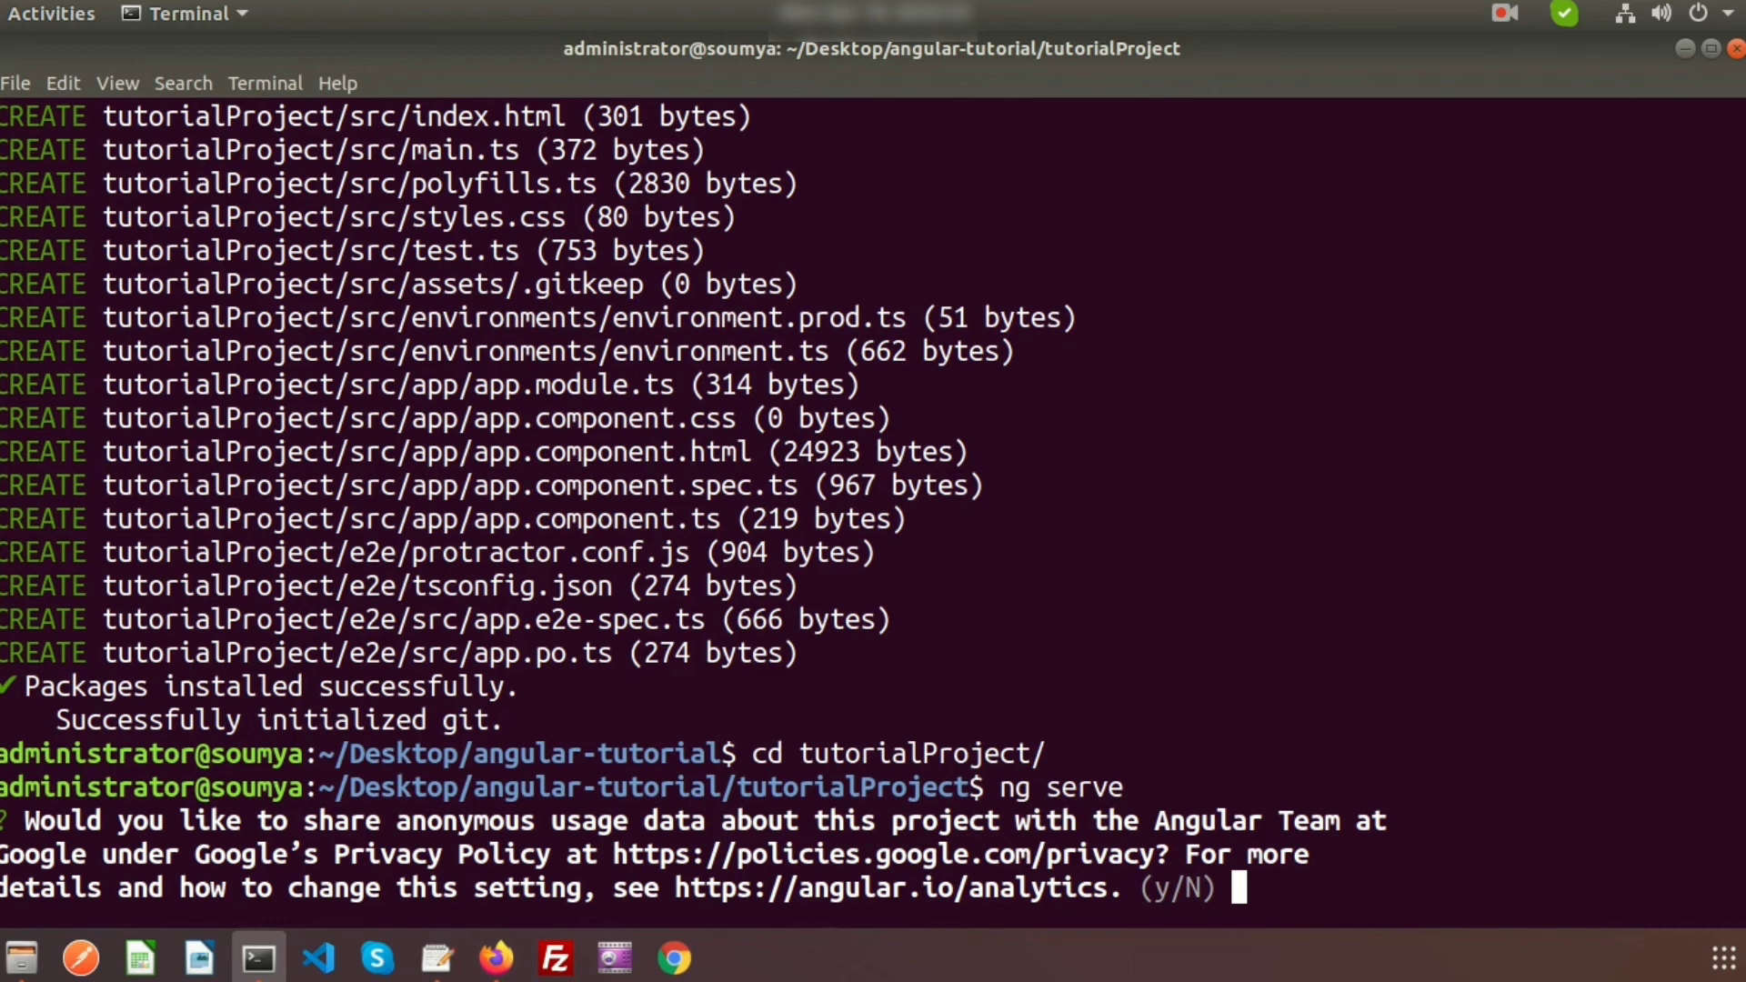
- Answer N to anonymous usage-data sharing so the app compiles on localhost:4200
{"action": "type", "text": "N"}
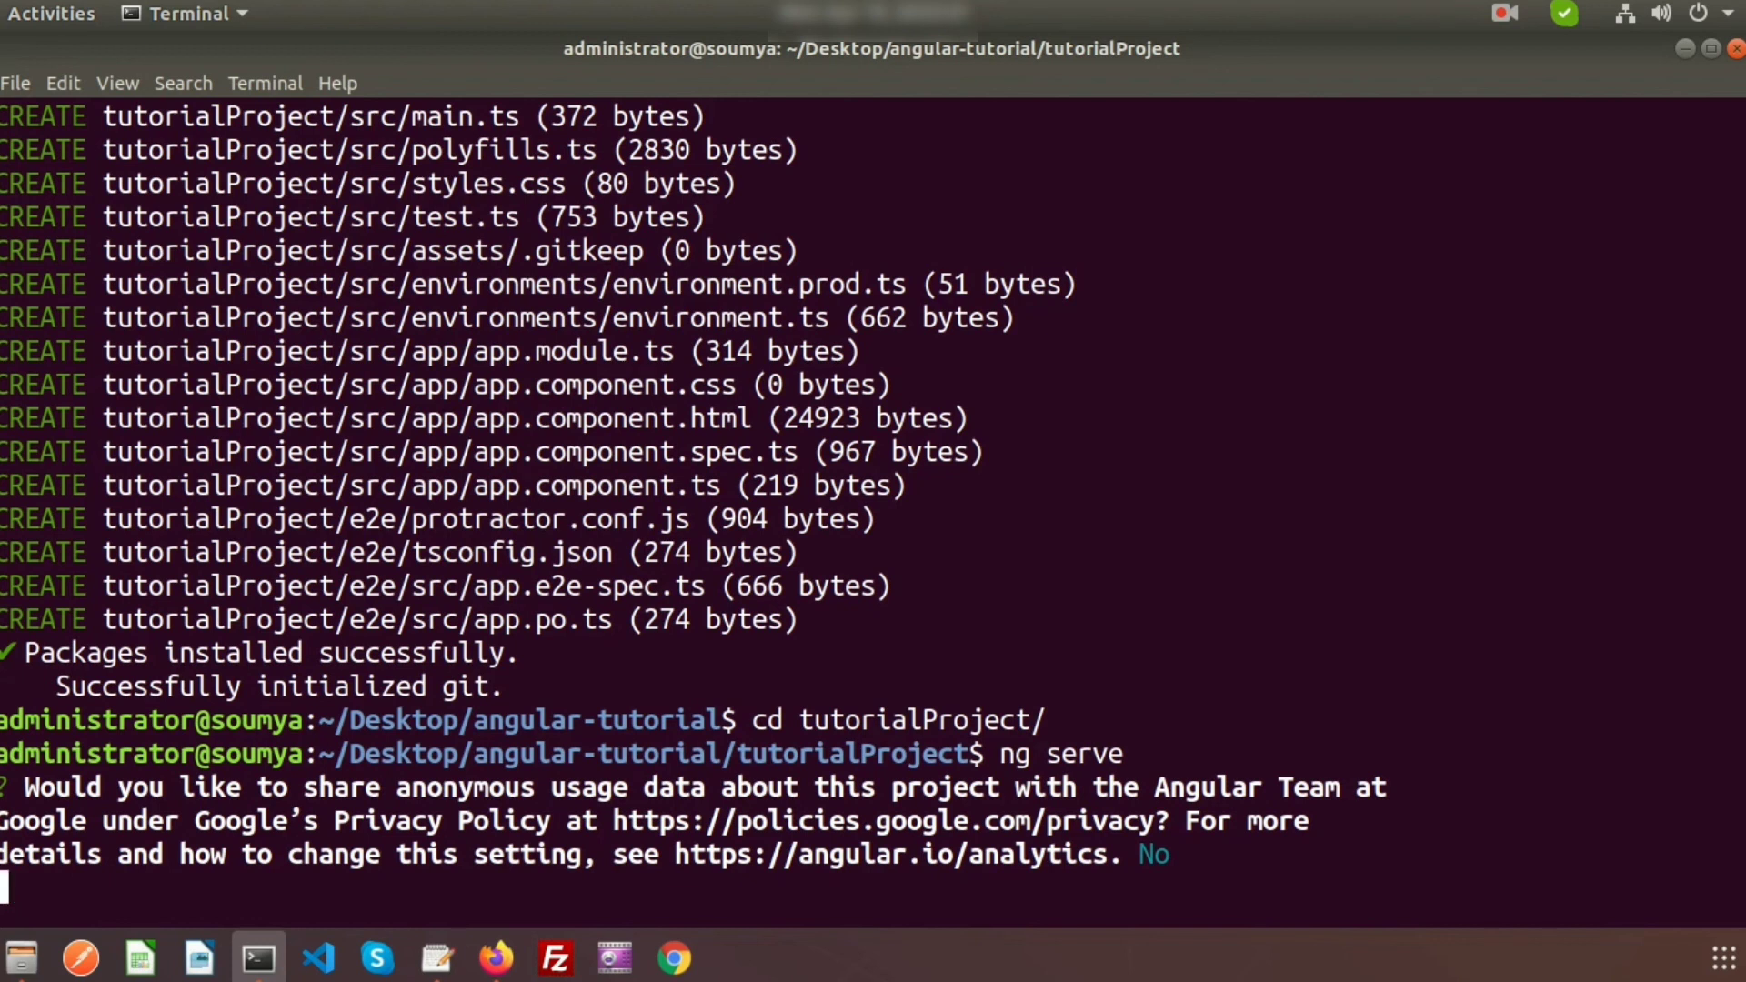
{"action": "key", "text": "Return"}
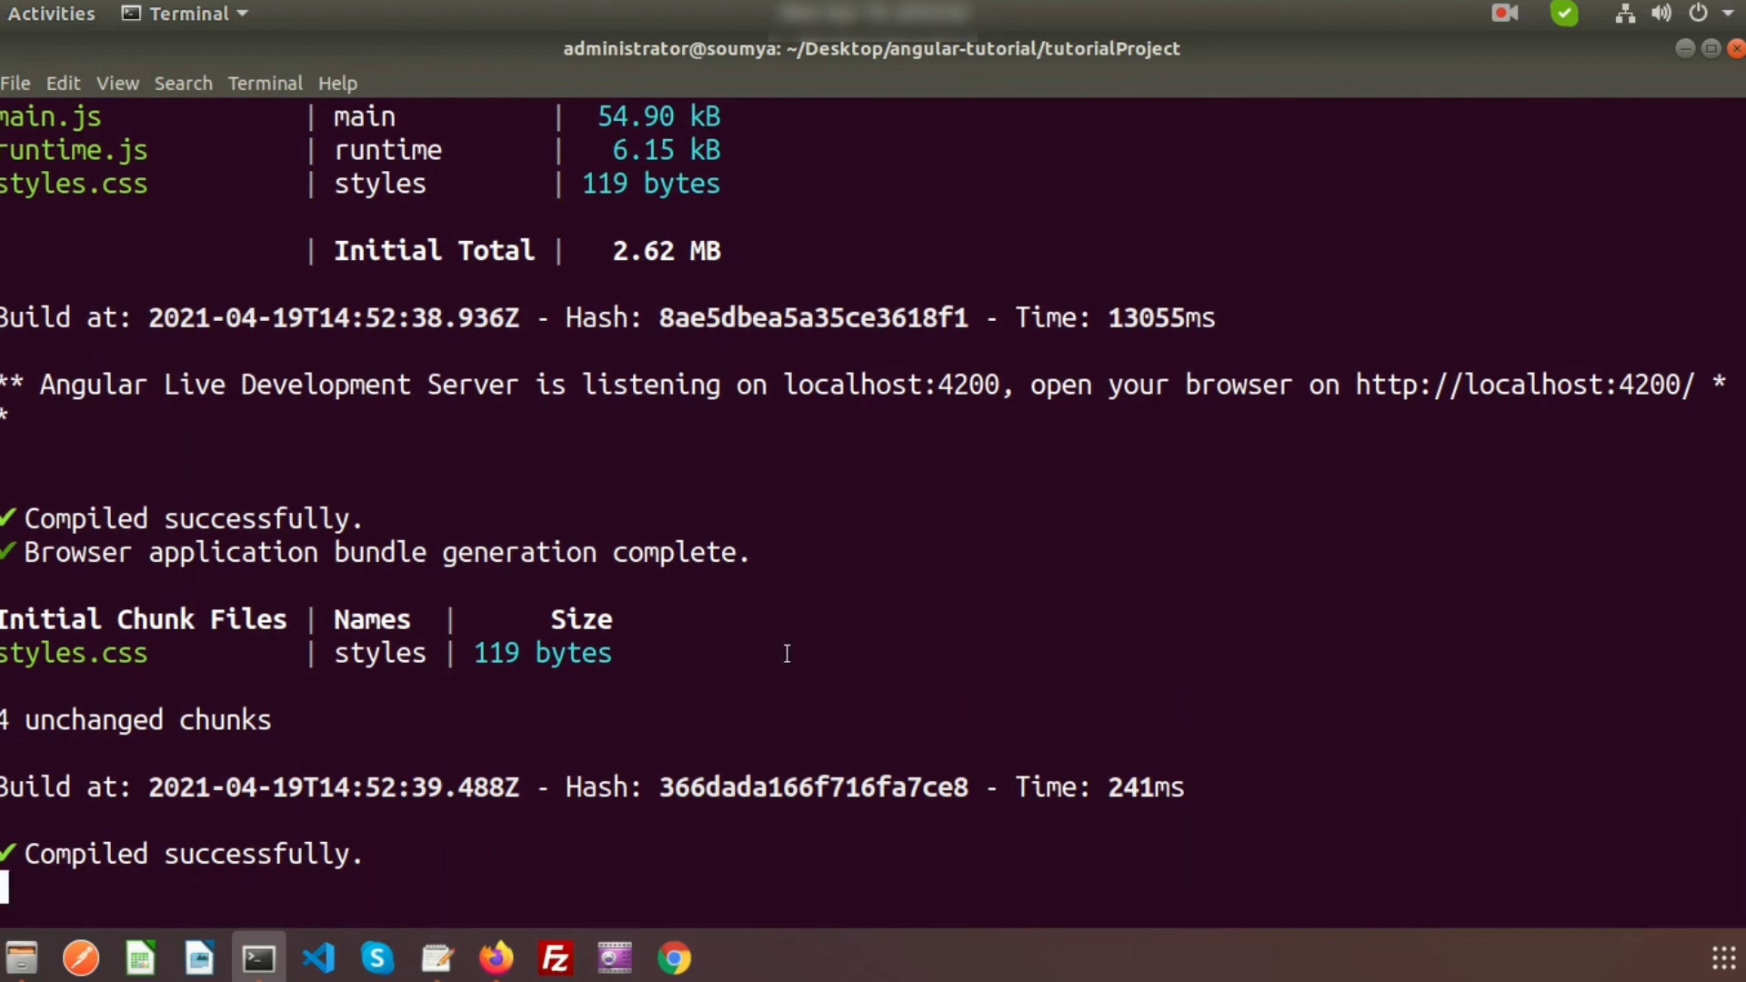
{"action": "mouse_move", "coordinate": [385, 400]}
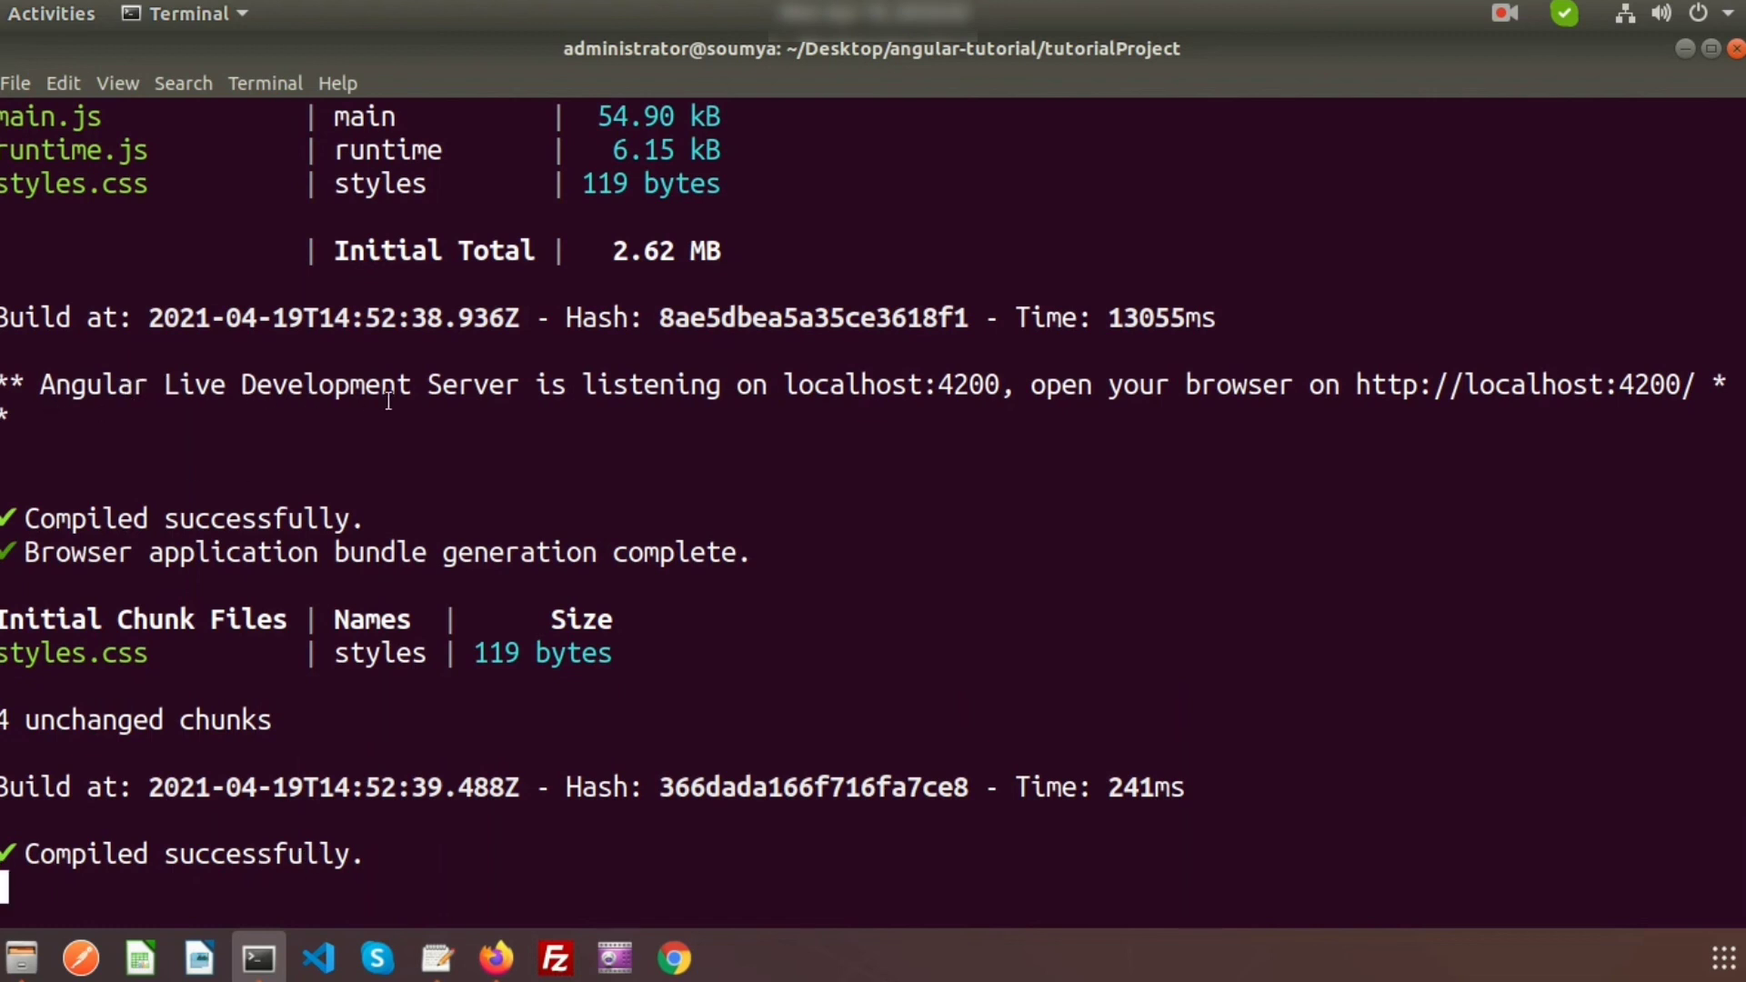
{"action": "mouse_move", "coordinate": [961, 383]}
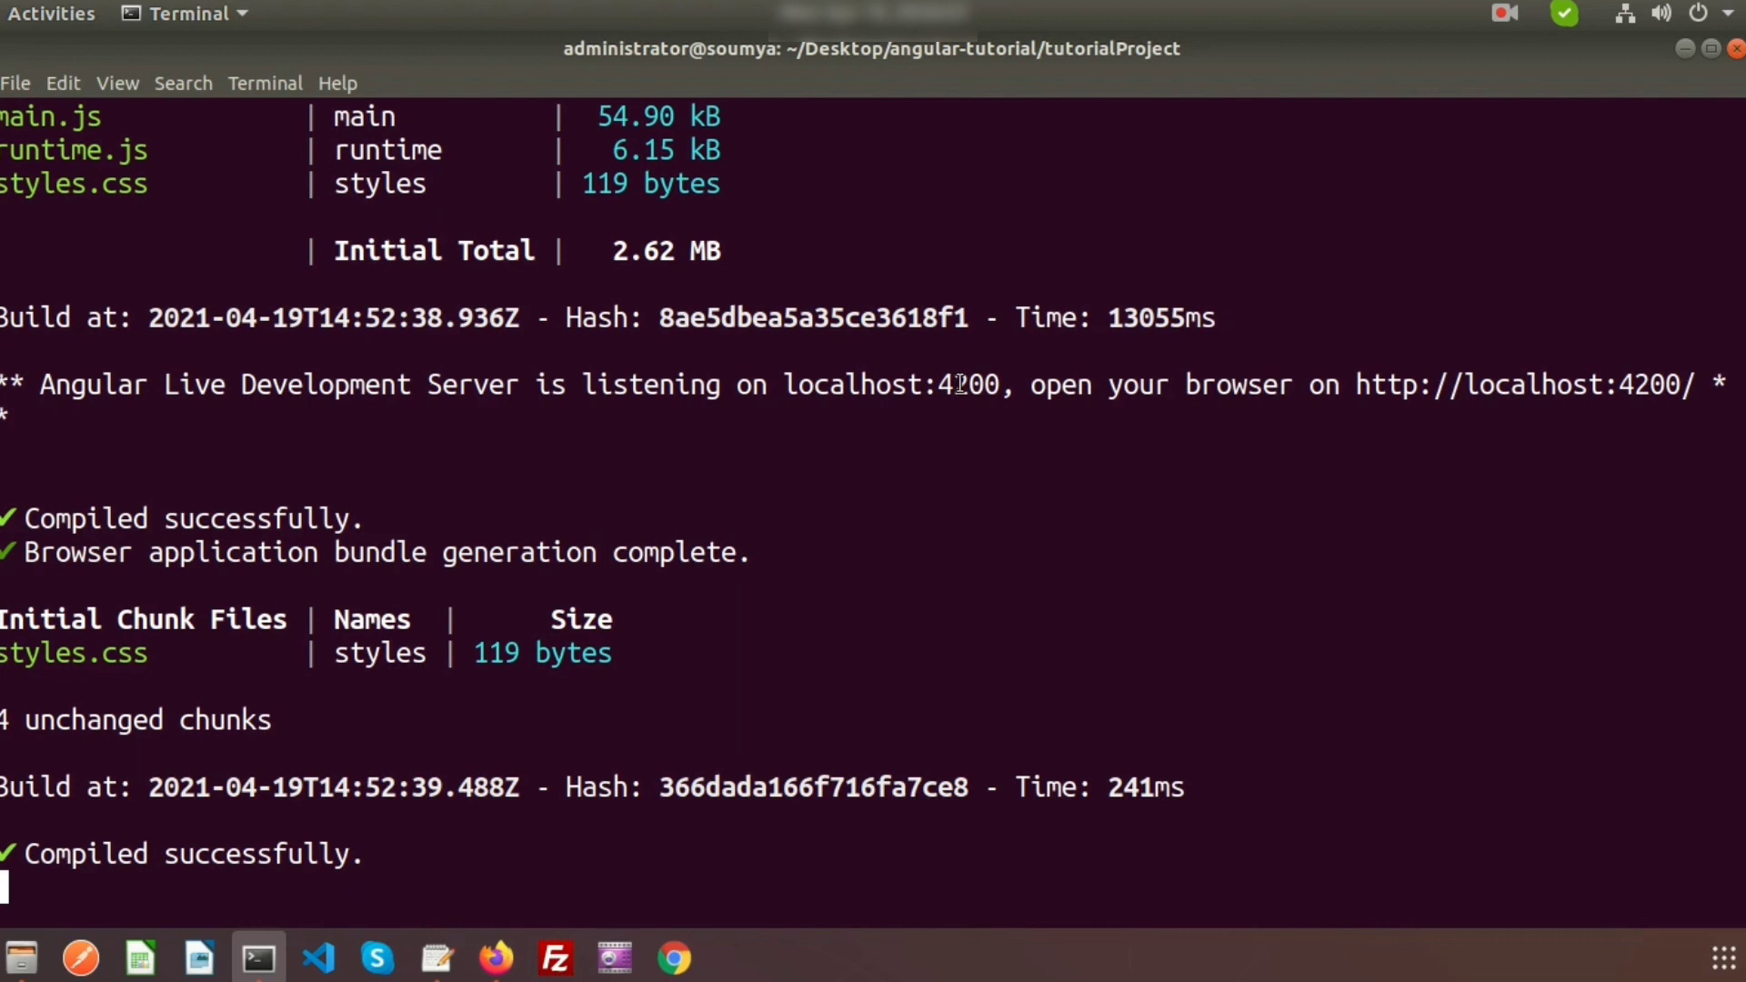
{"action": "right_click", "coordinate": [1569, 384]}
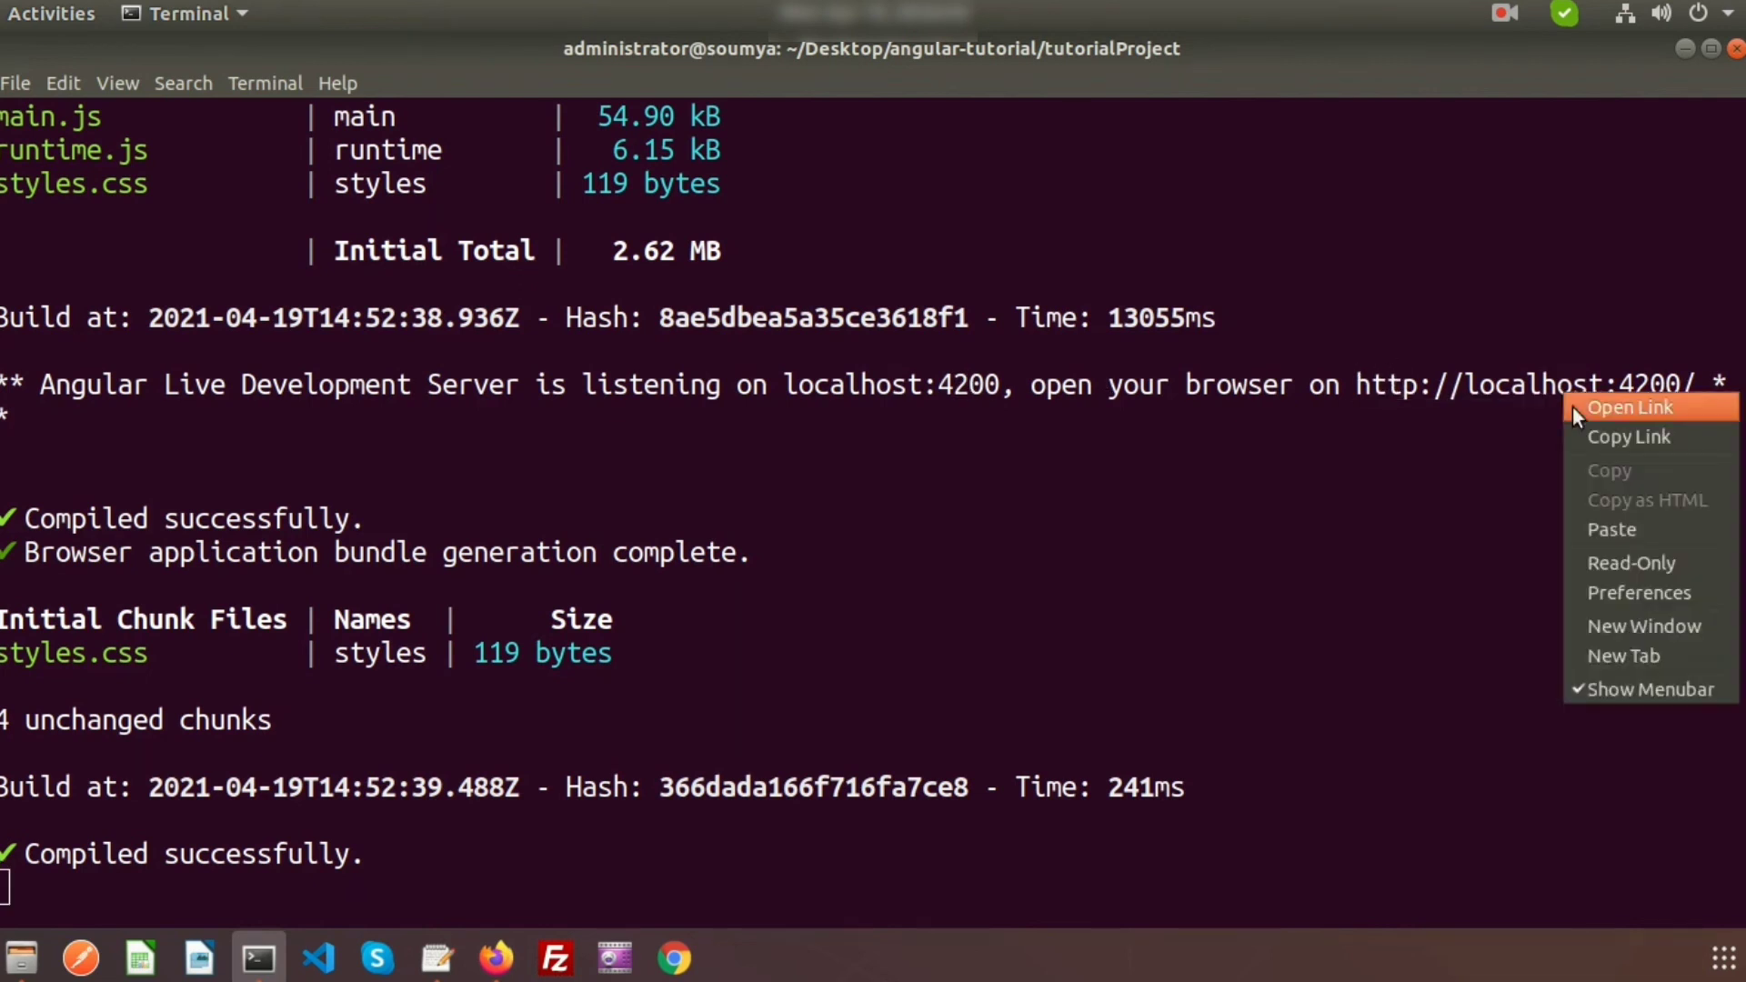
{"action": "left_click", "coordinate": [1628, 408]}
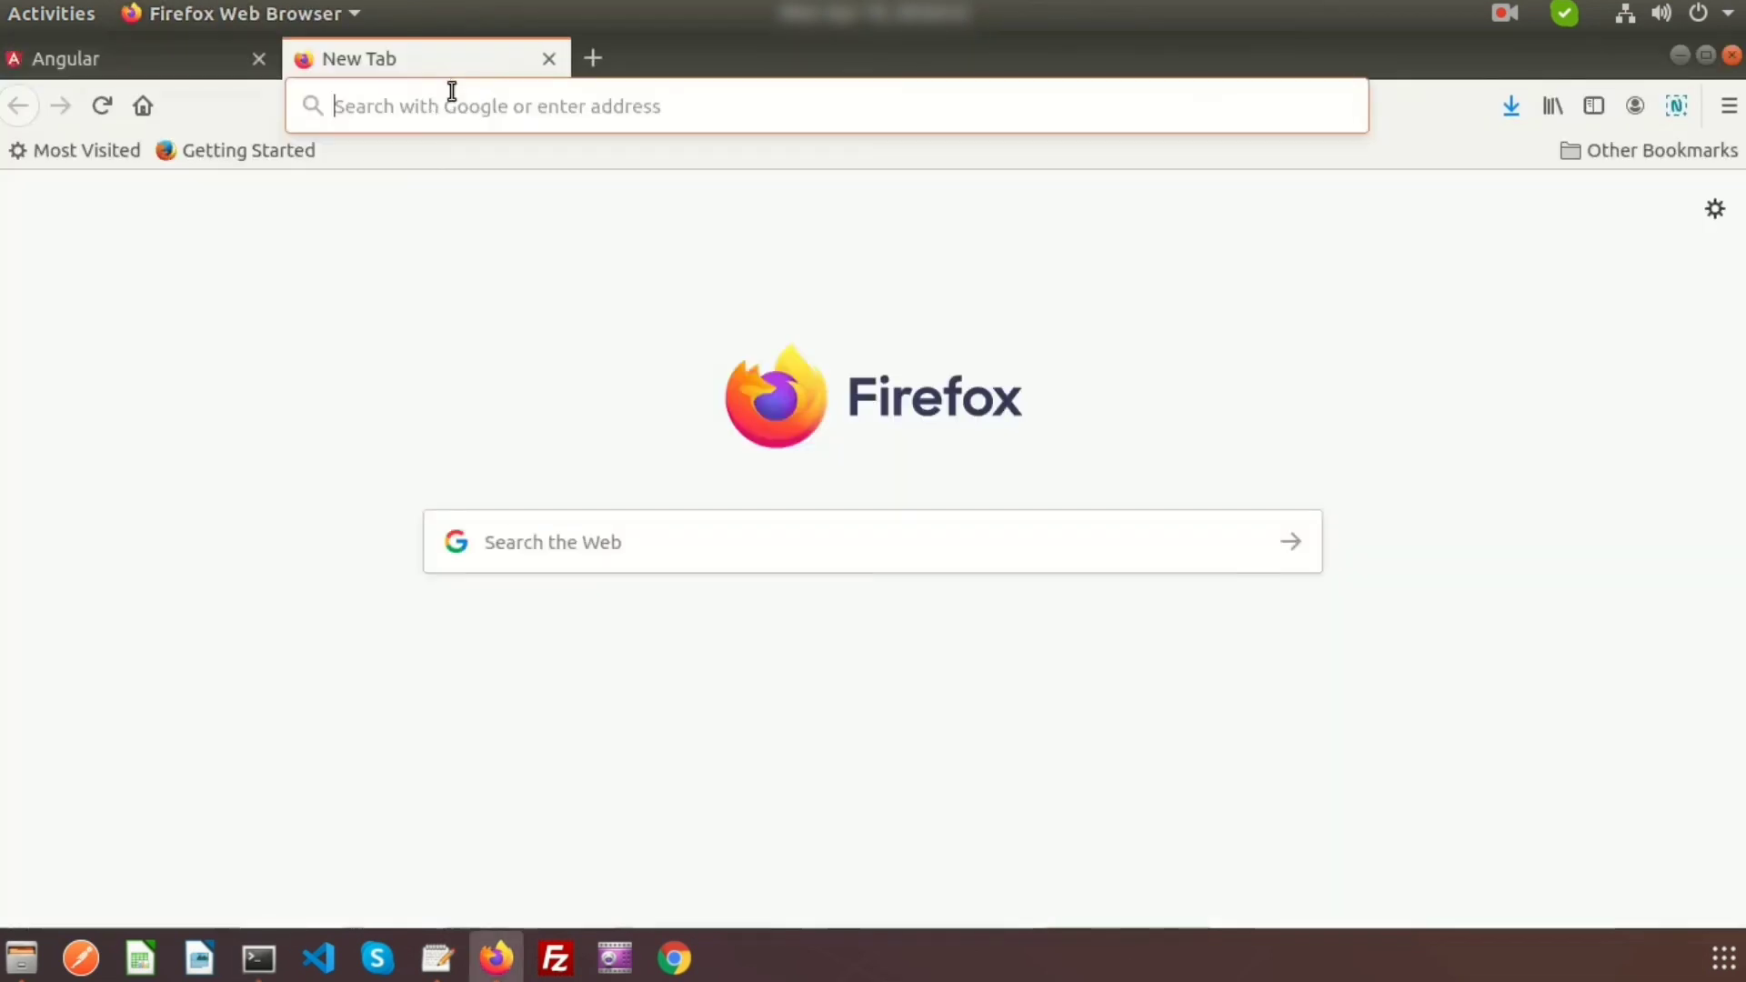
- Load localhost:4200 to display the 'tutorialProject app is running' welcome page
{"action": "type", "text": "localhost:4200"}
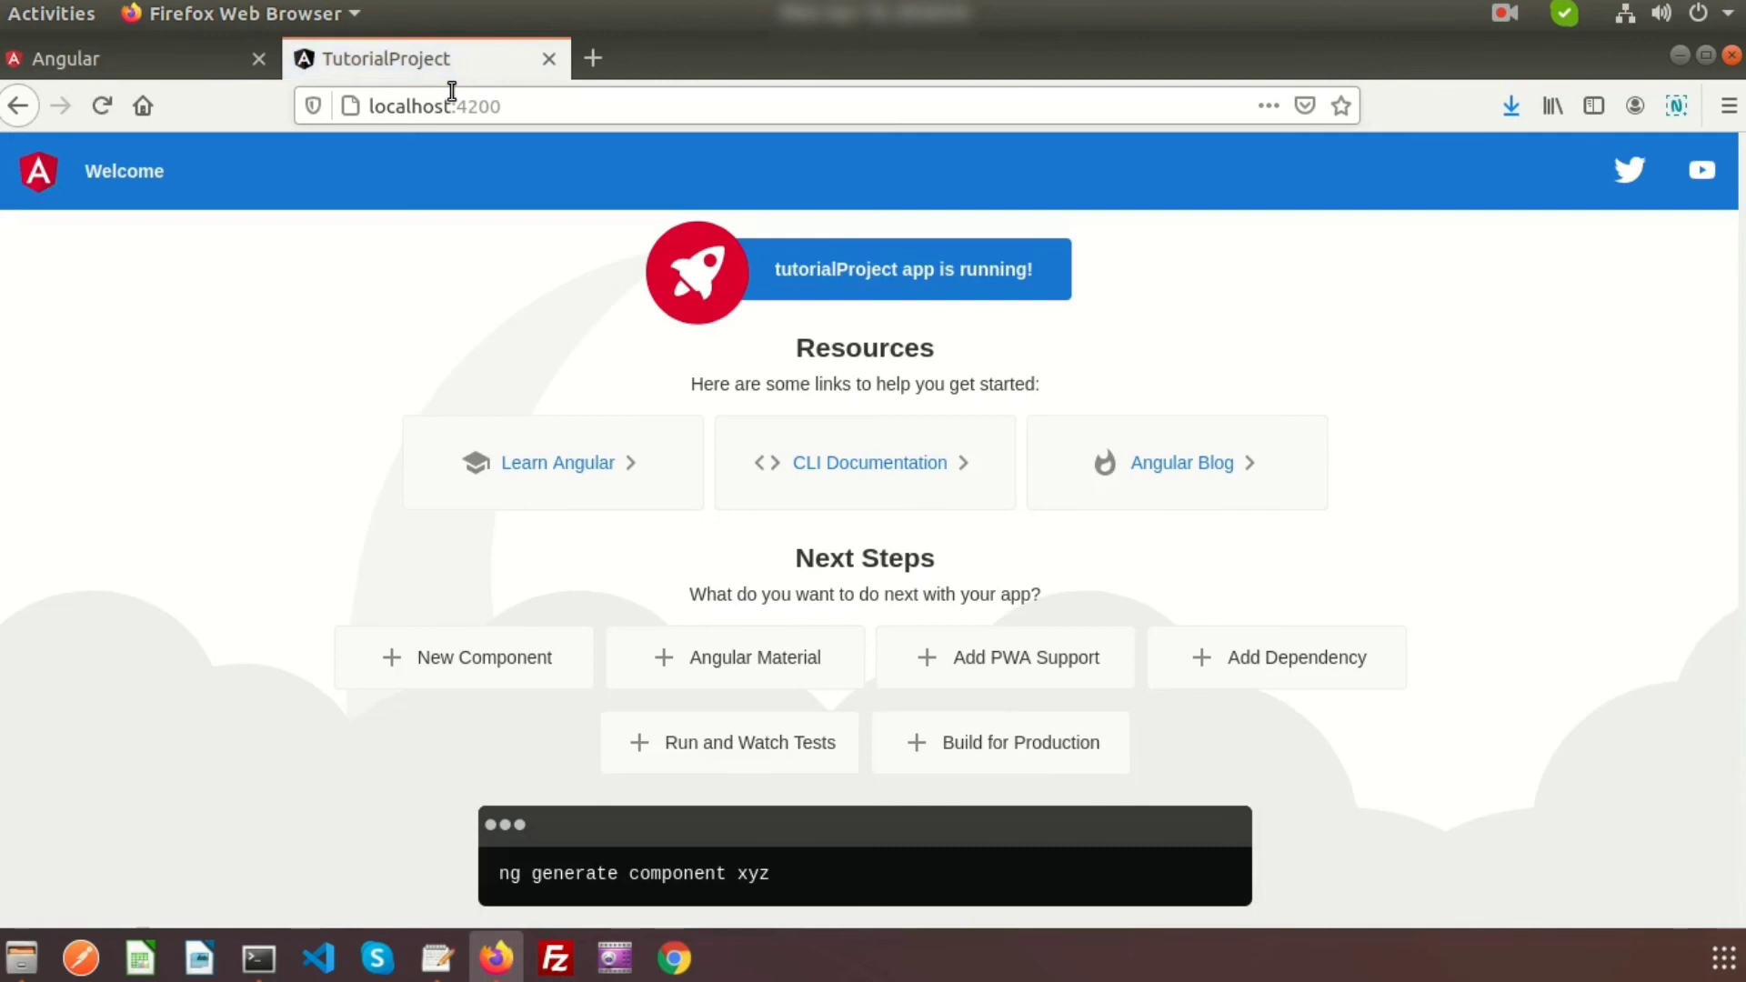
{"action": "mouse_move", "coordinate": [344, 526]}
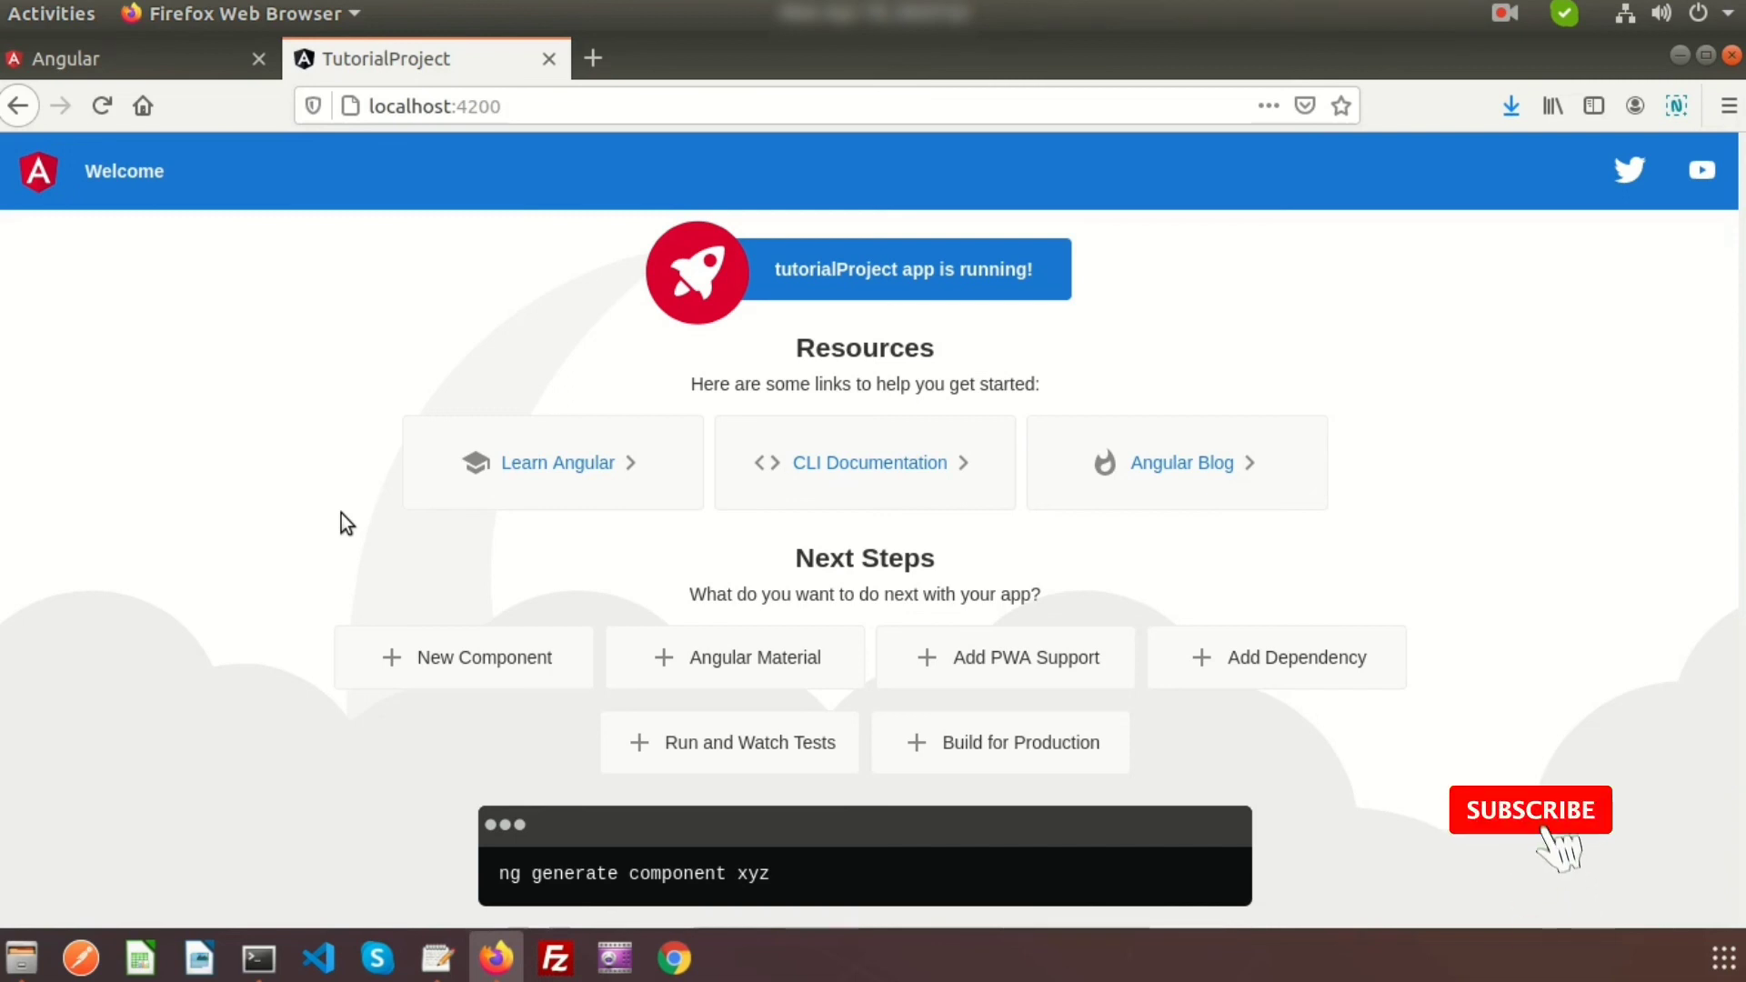
{"action": "left_click", "coordinate": [1530, 809]}
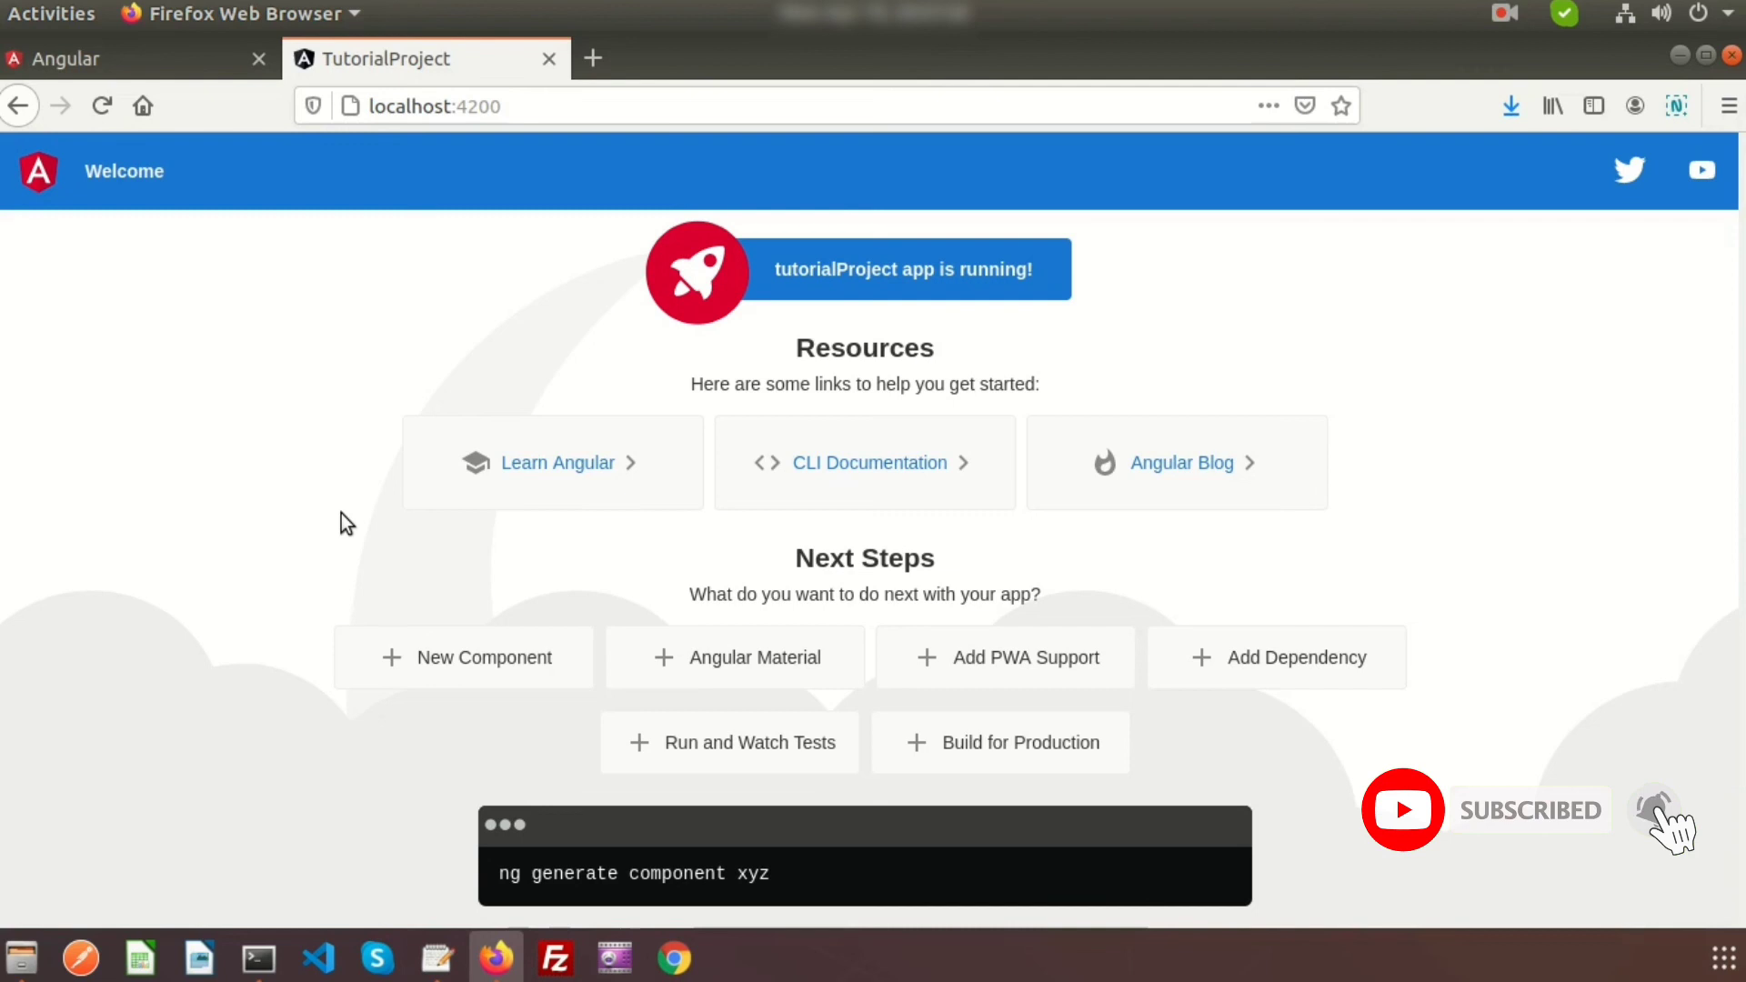